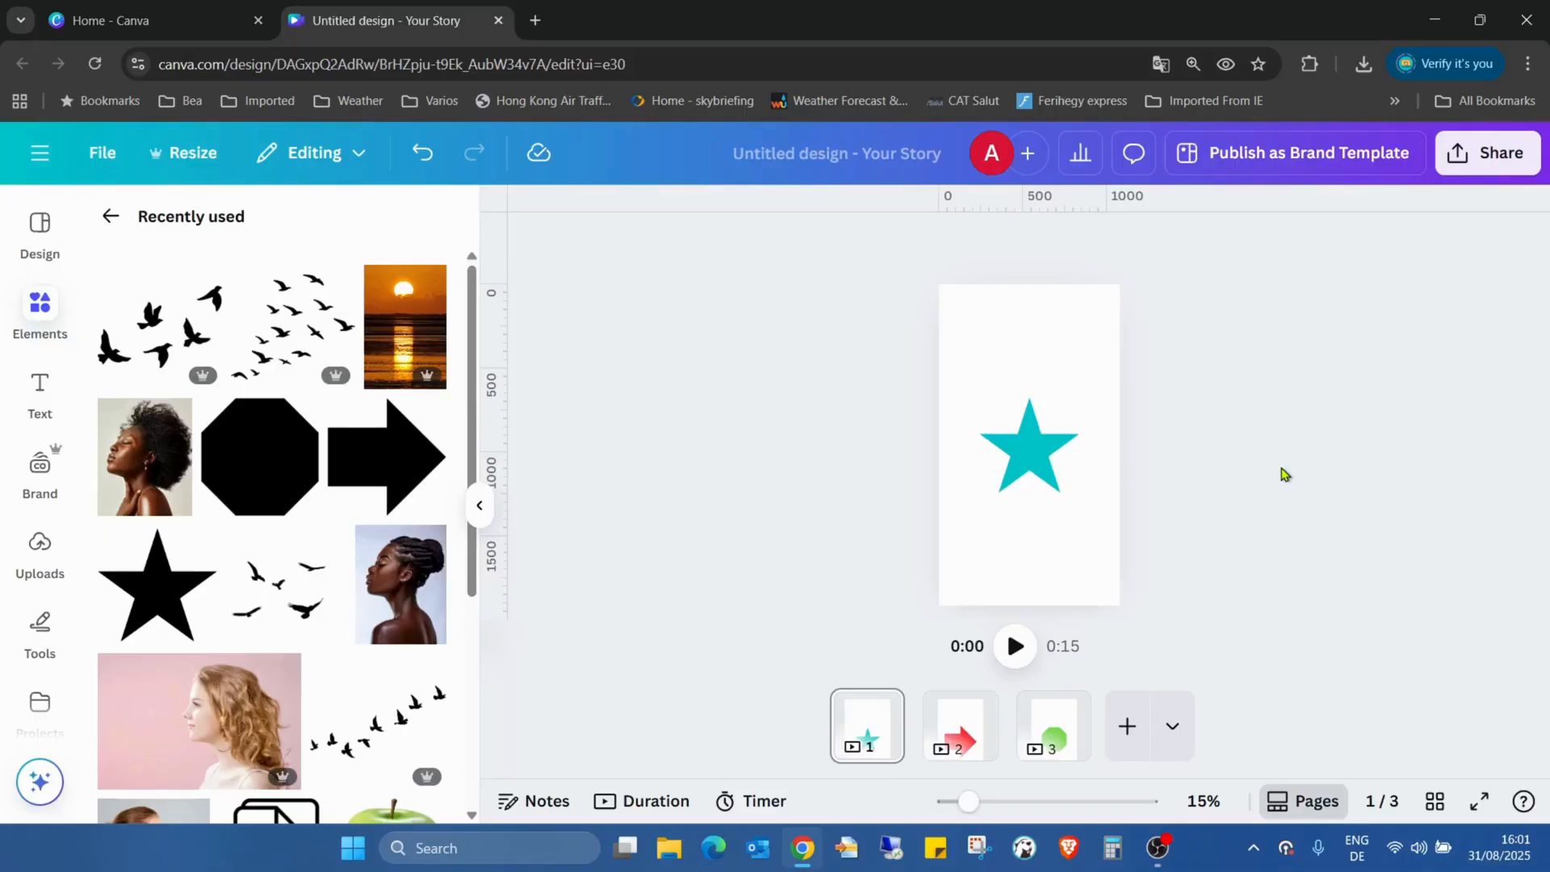
mouse_move(1265, 325)
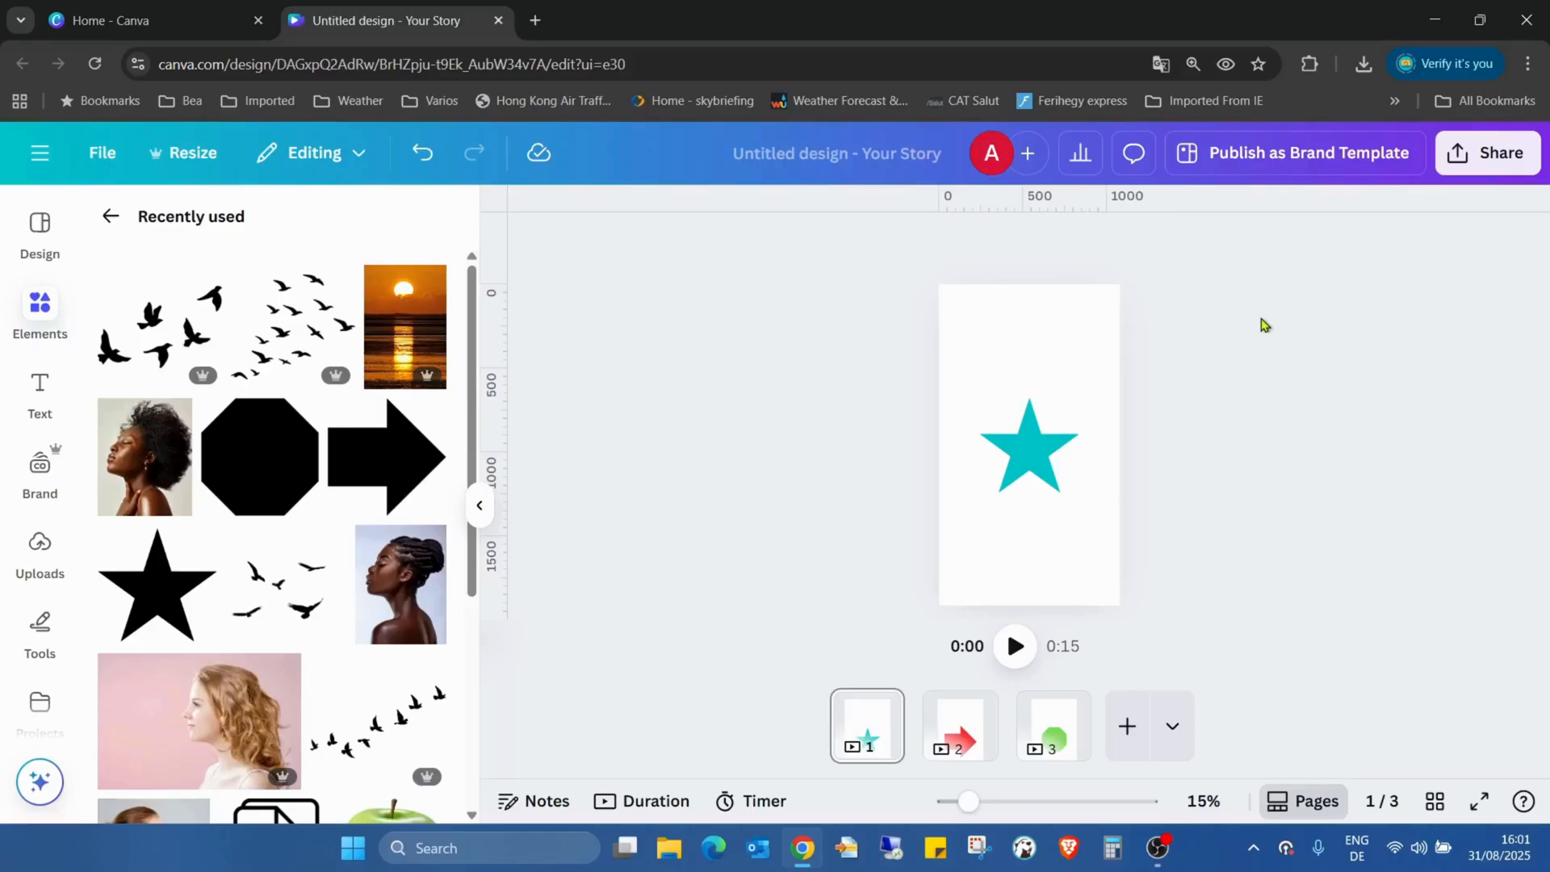
mouse_move(1031, 726)
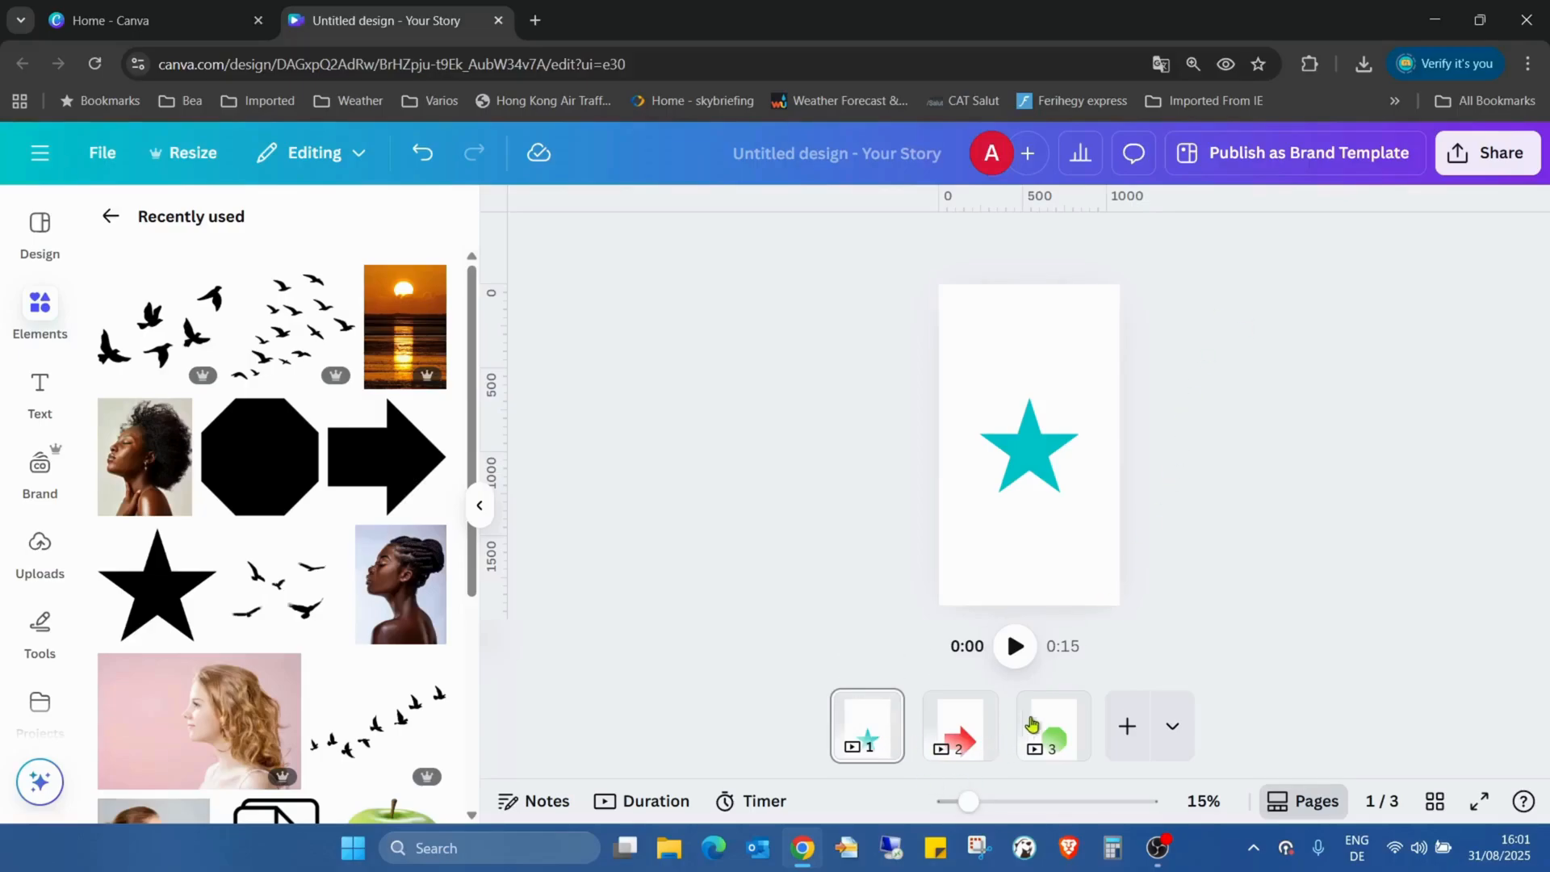
- Select the teal star and set its Corner rounding to 100 after testing sharper values
click(1027, 444)
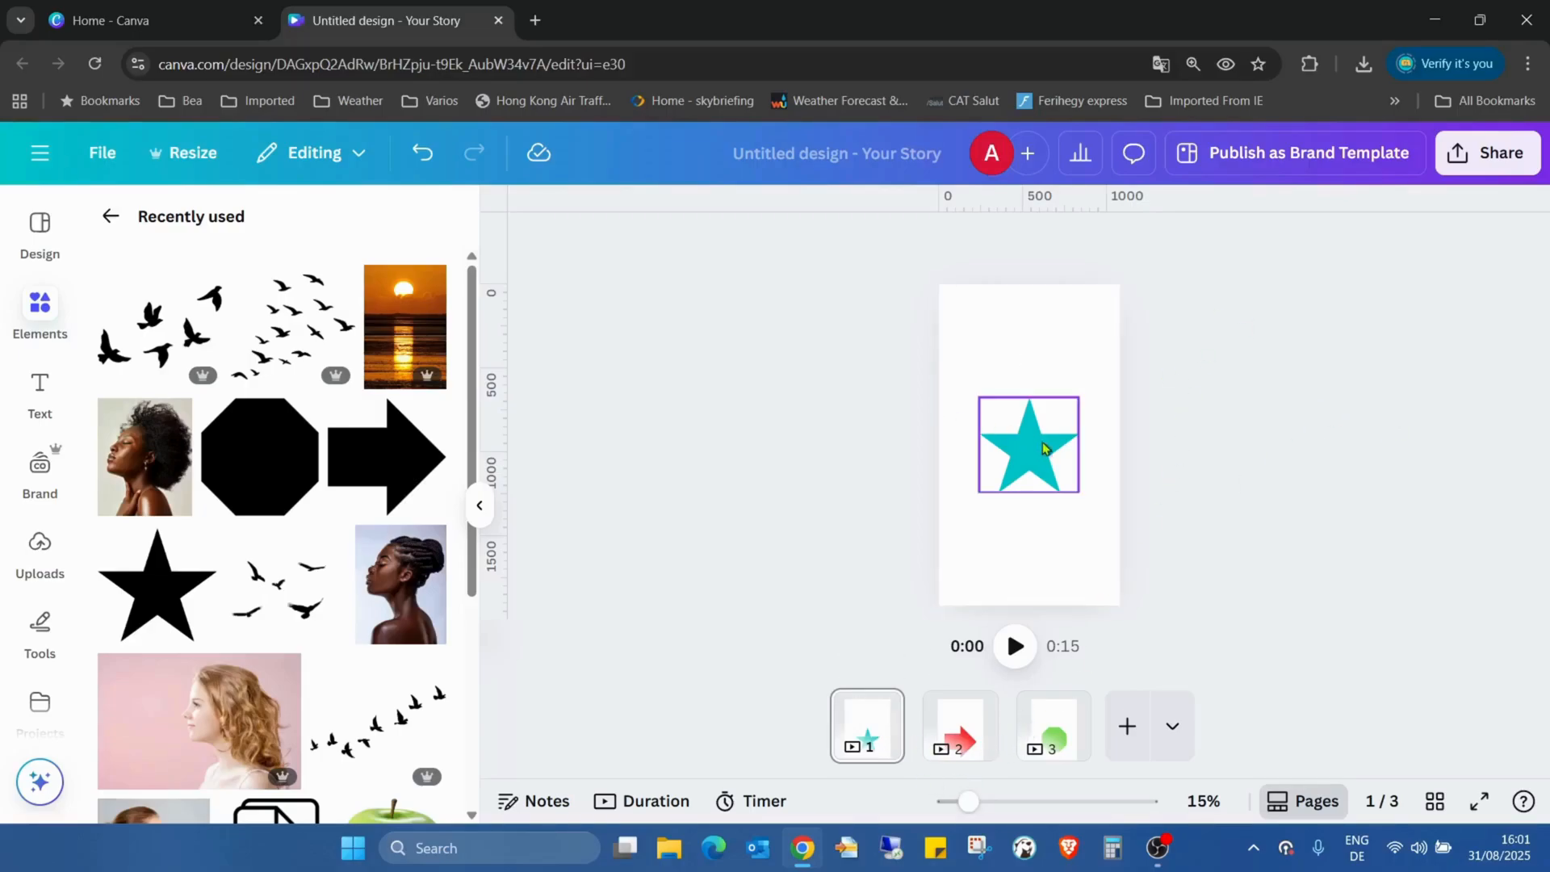
click(1028, 444)
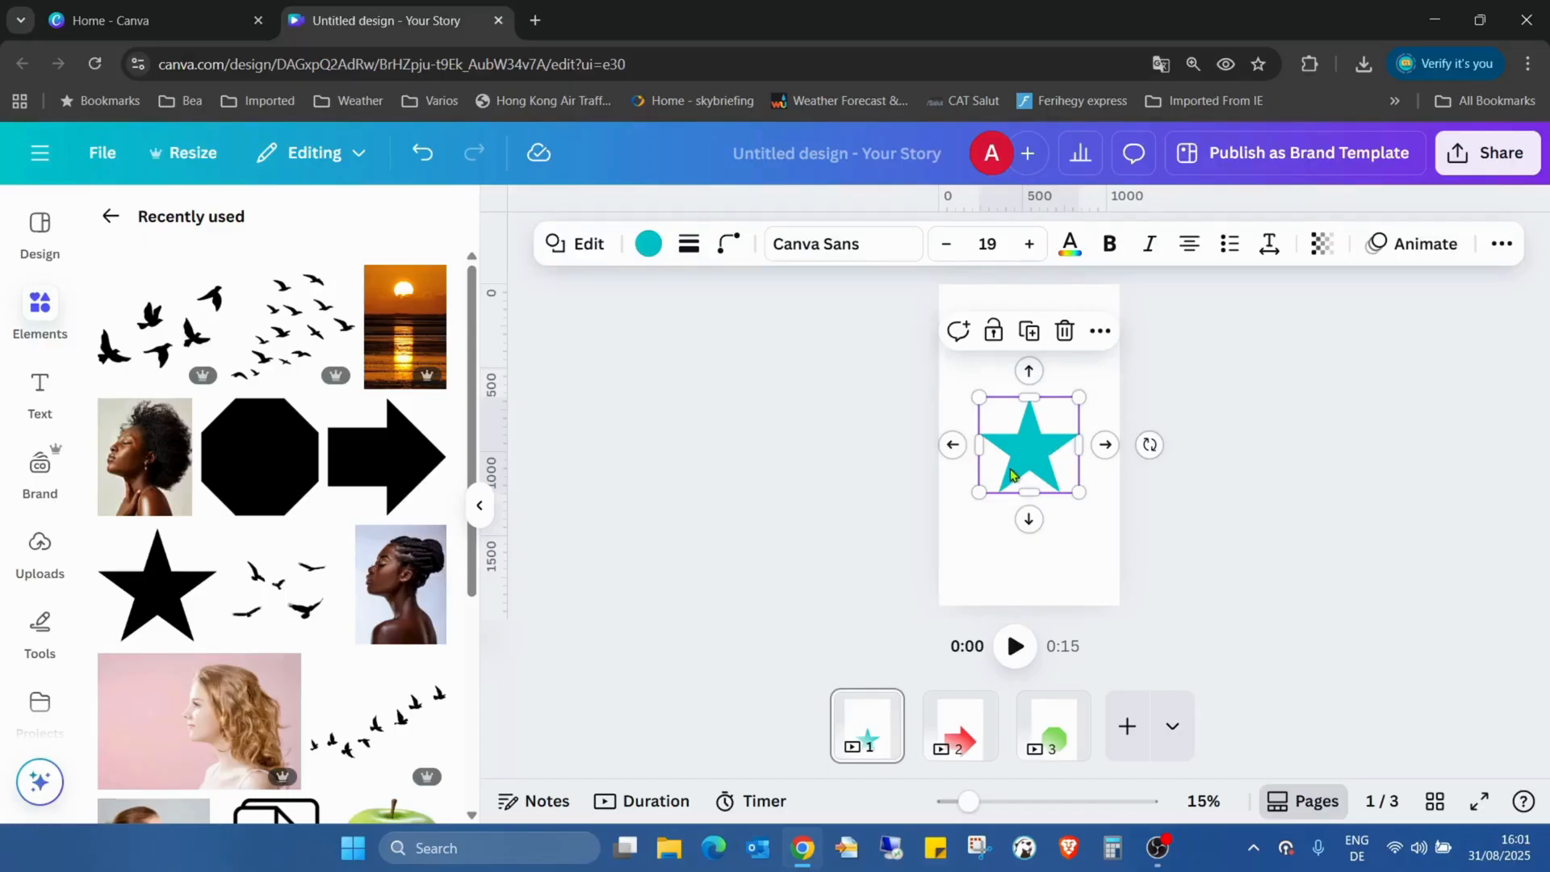
mouse_move(728, 243)
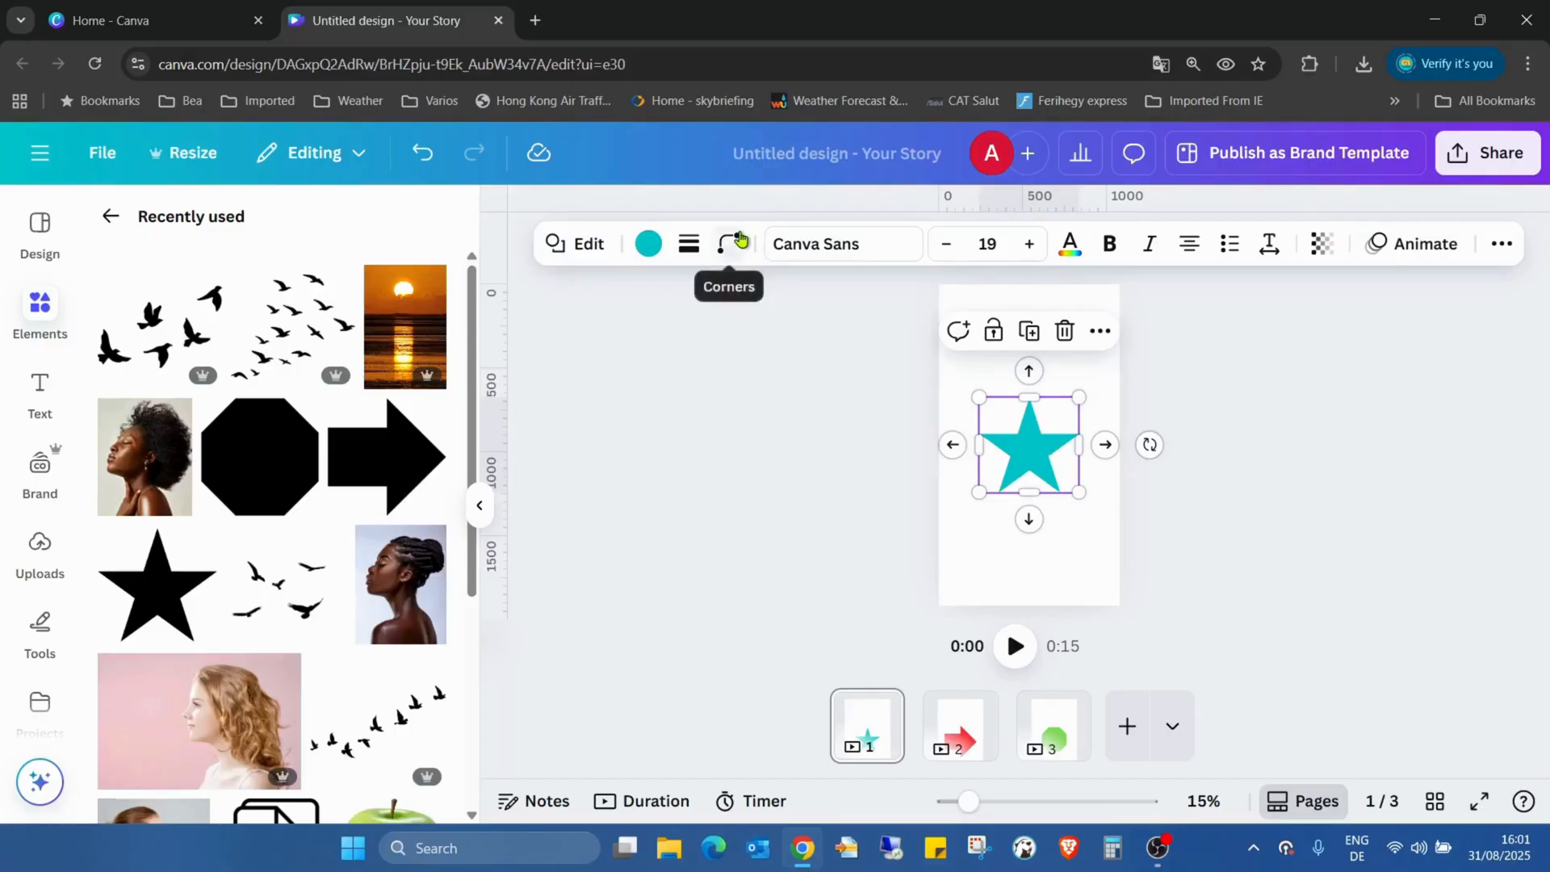
click(728, 243)
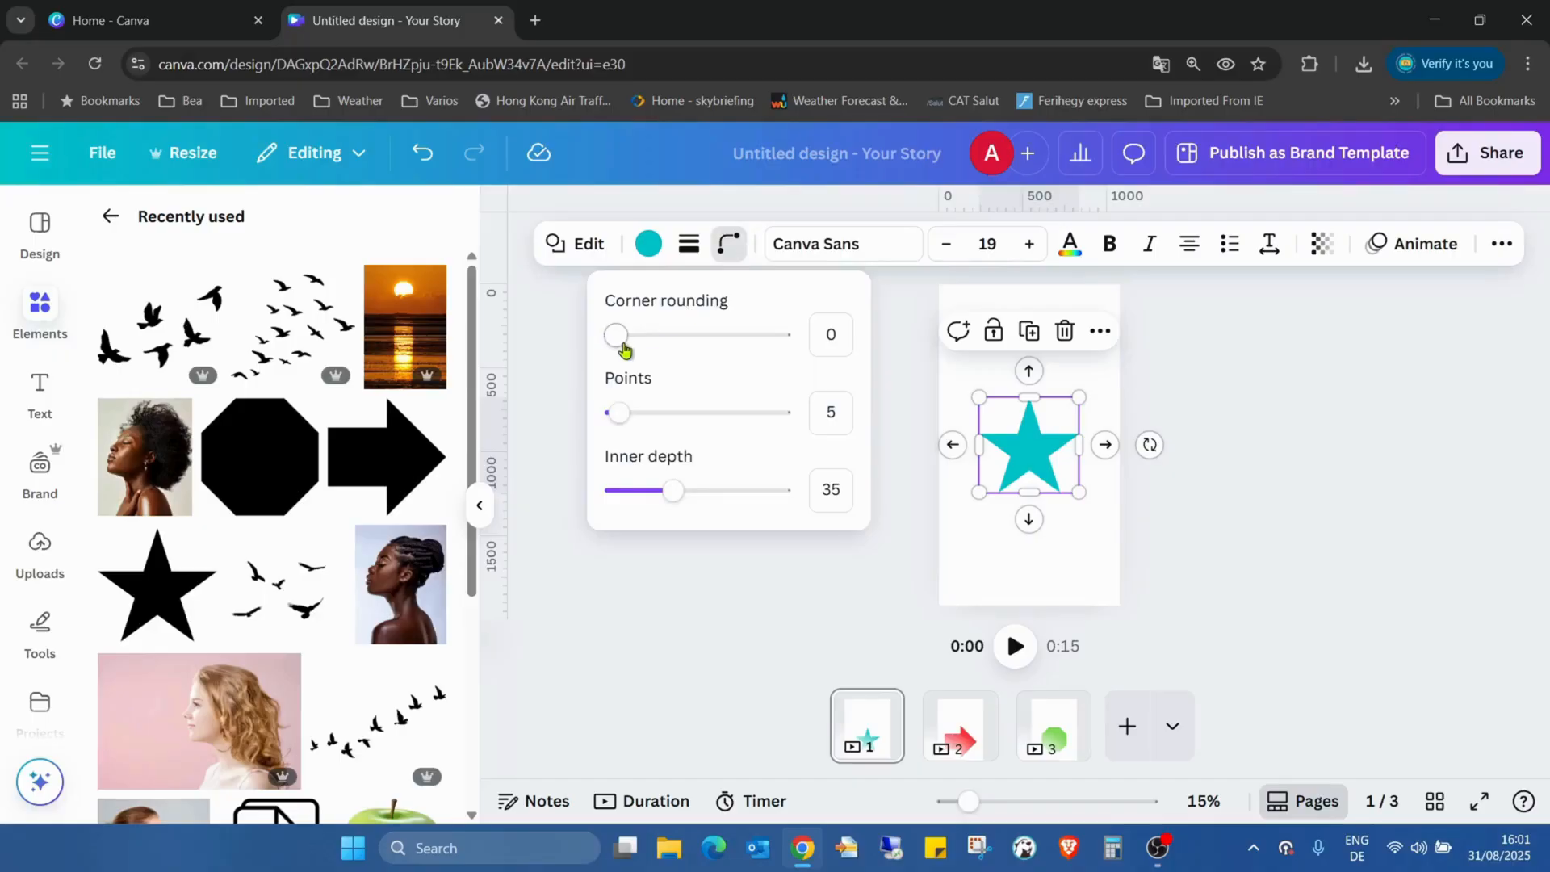
drag(616, 334, 695, 334)
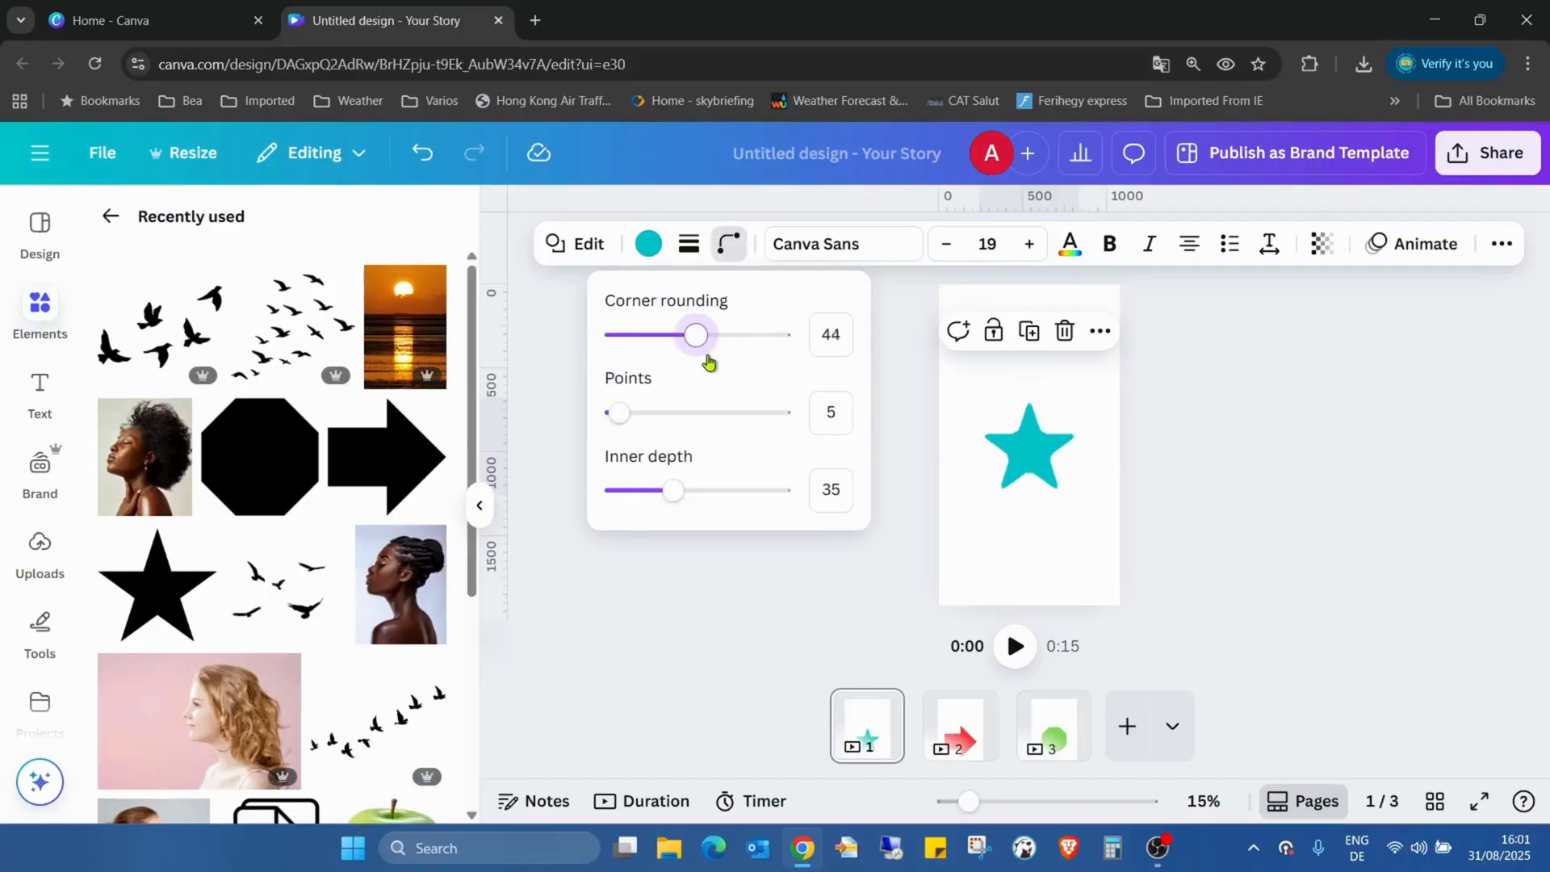
drag(696, 335, 615, 334)
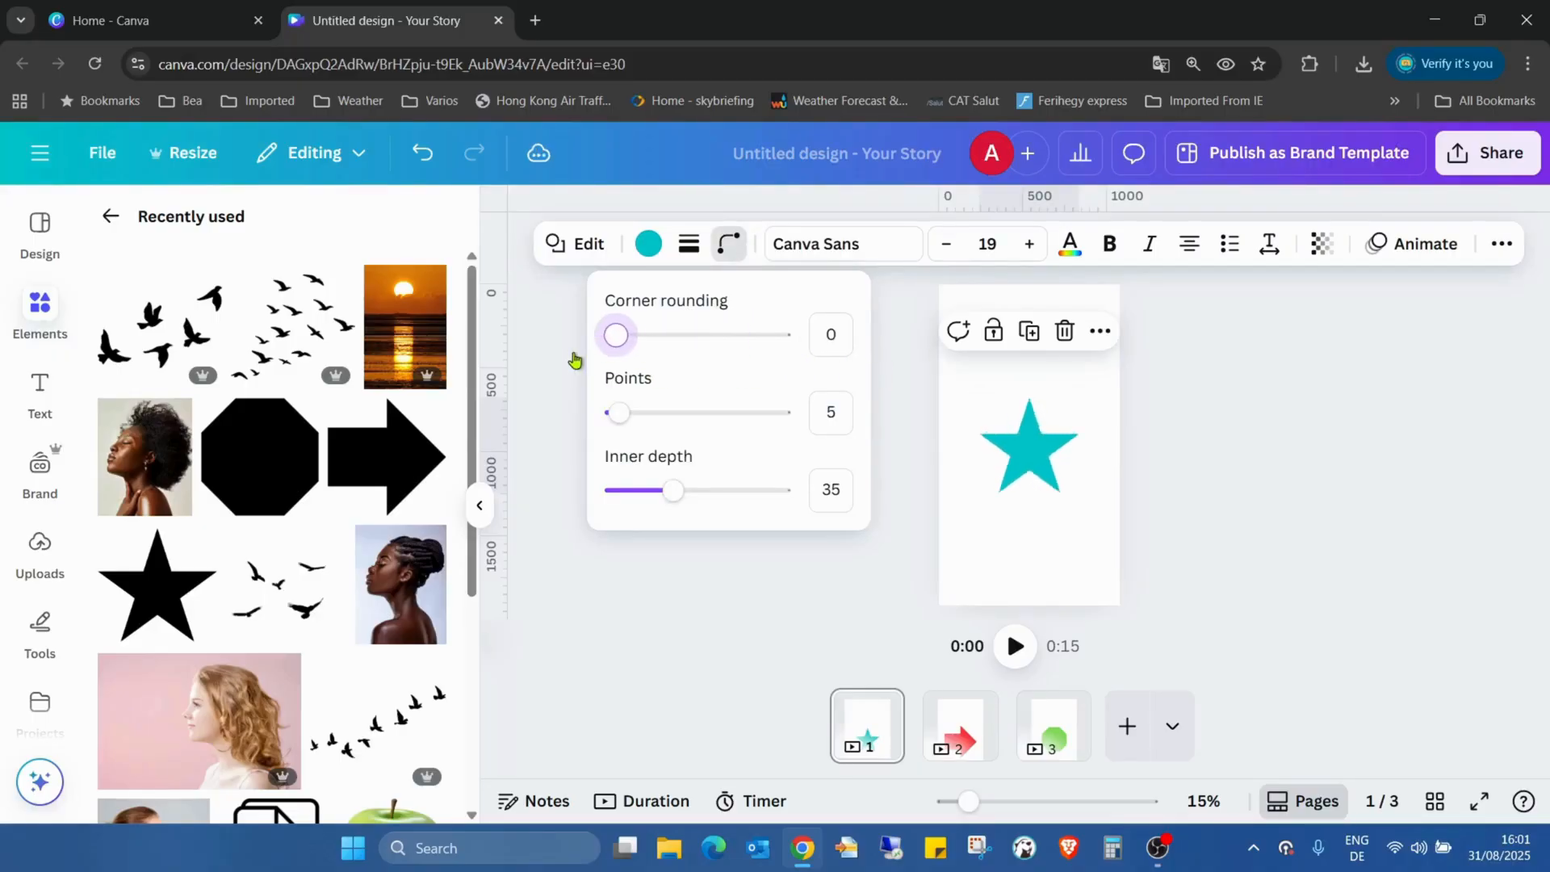
drag(616, 335, 780, 334)
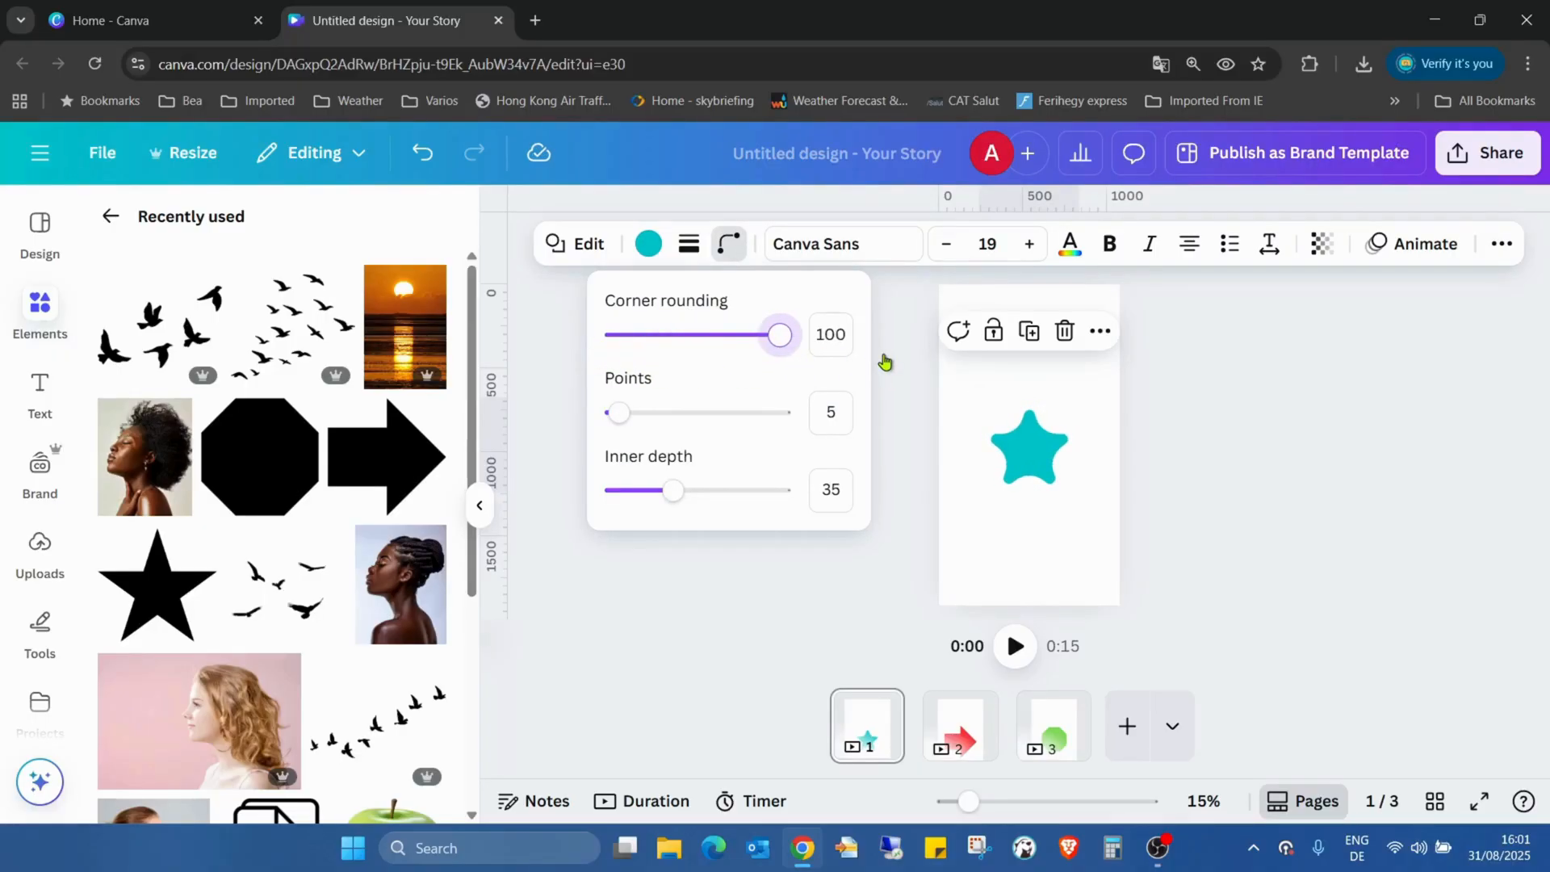
drag(779, 334, 615, 334)
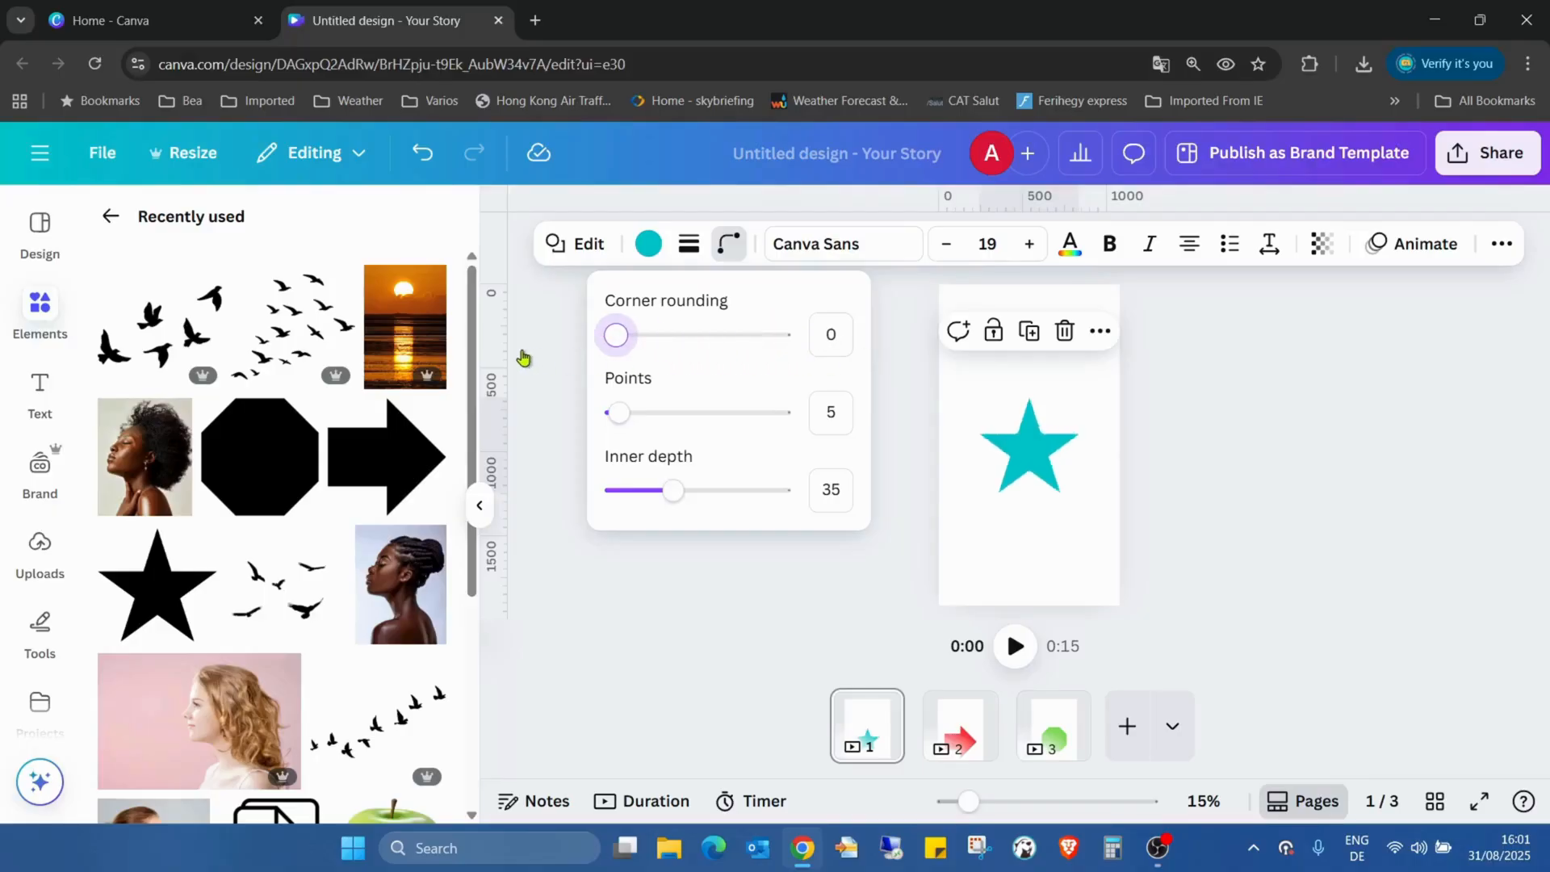
drag(617, 334, 780, 334)
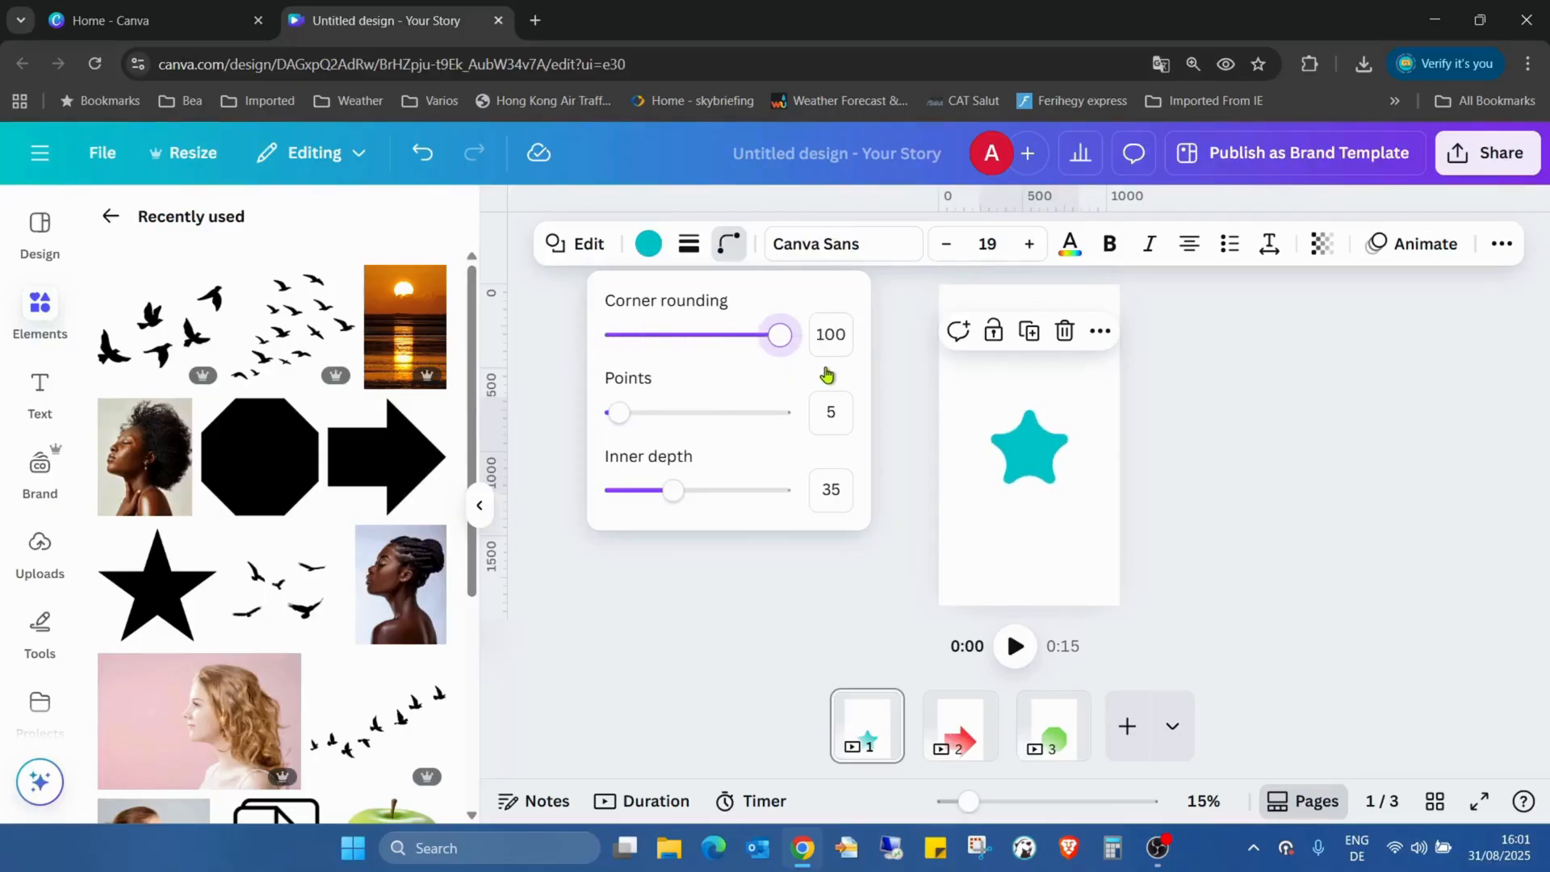
click(1028, 445)
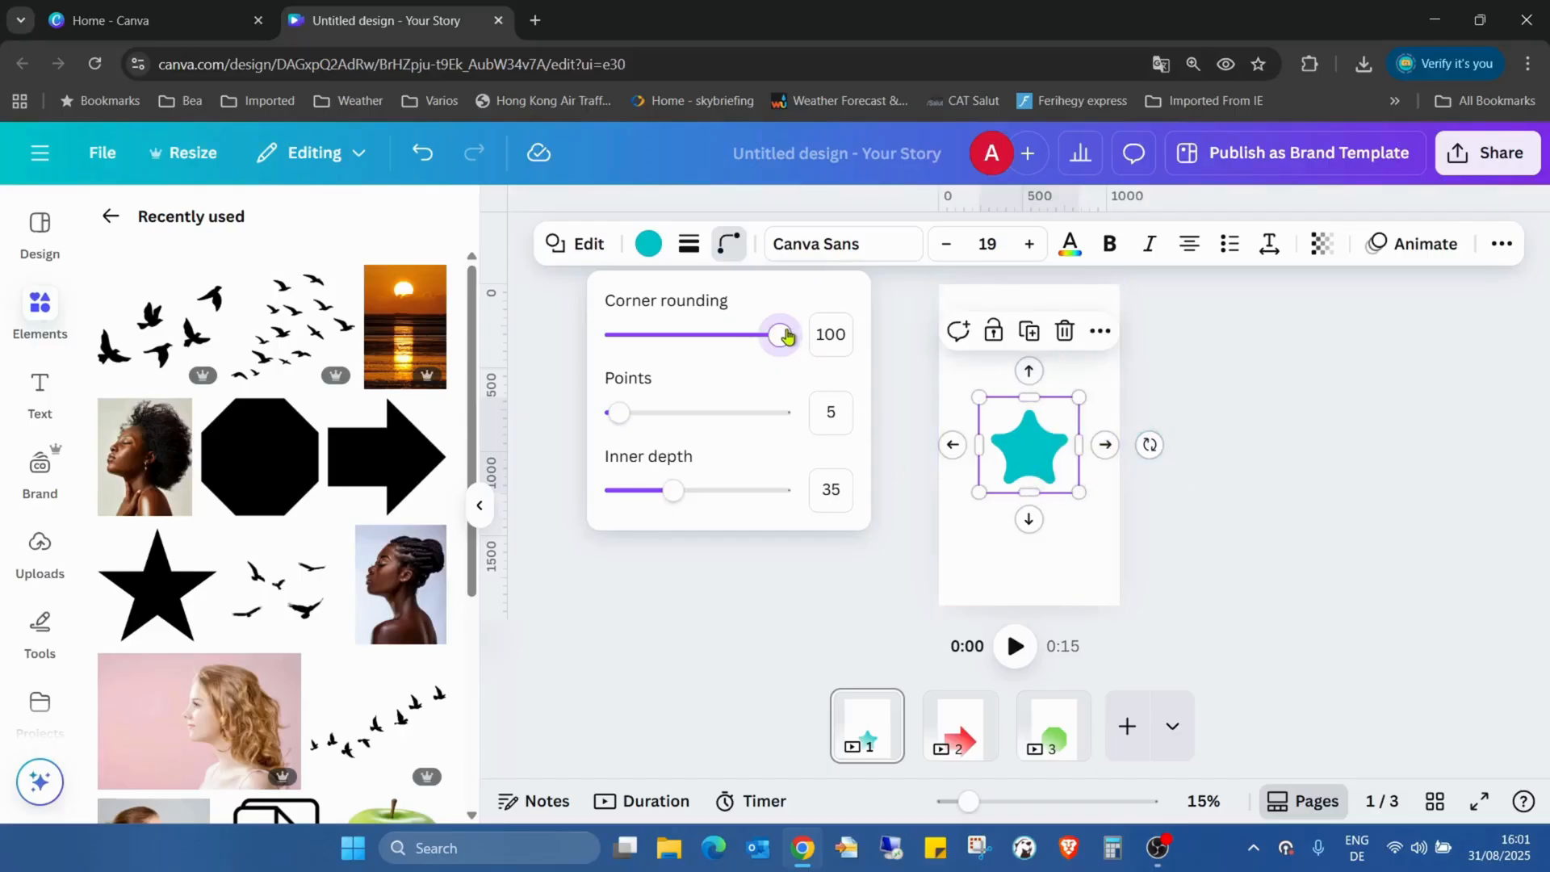
- Remove the star's corner rounding and settle on 10 points after trying 4 to 50
drag(780, 335, 615, 334)
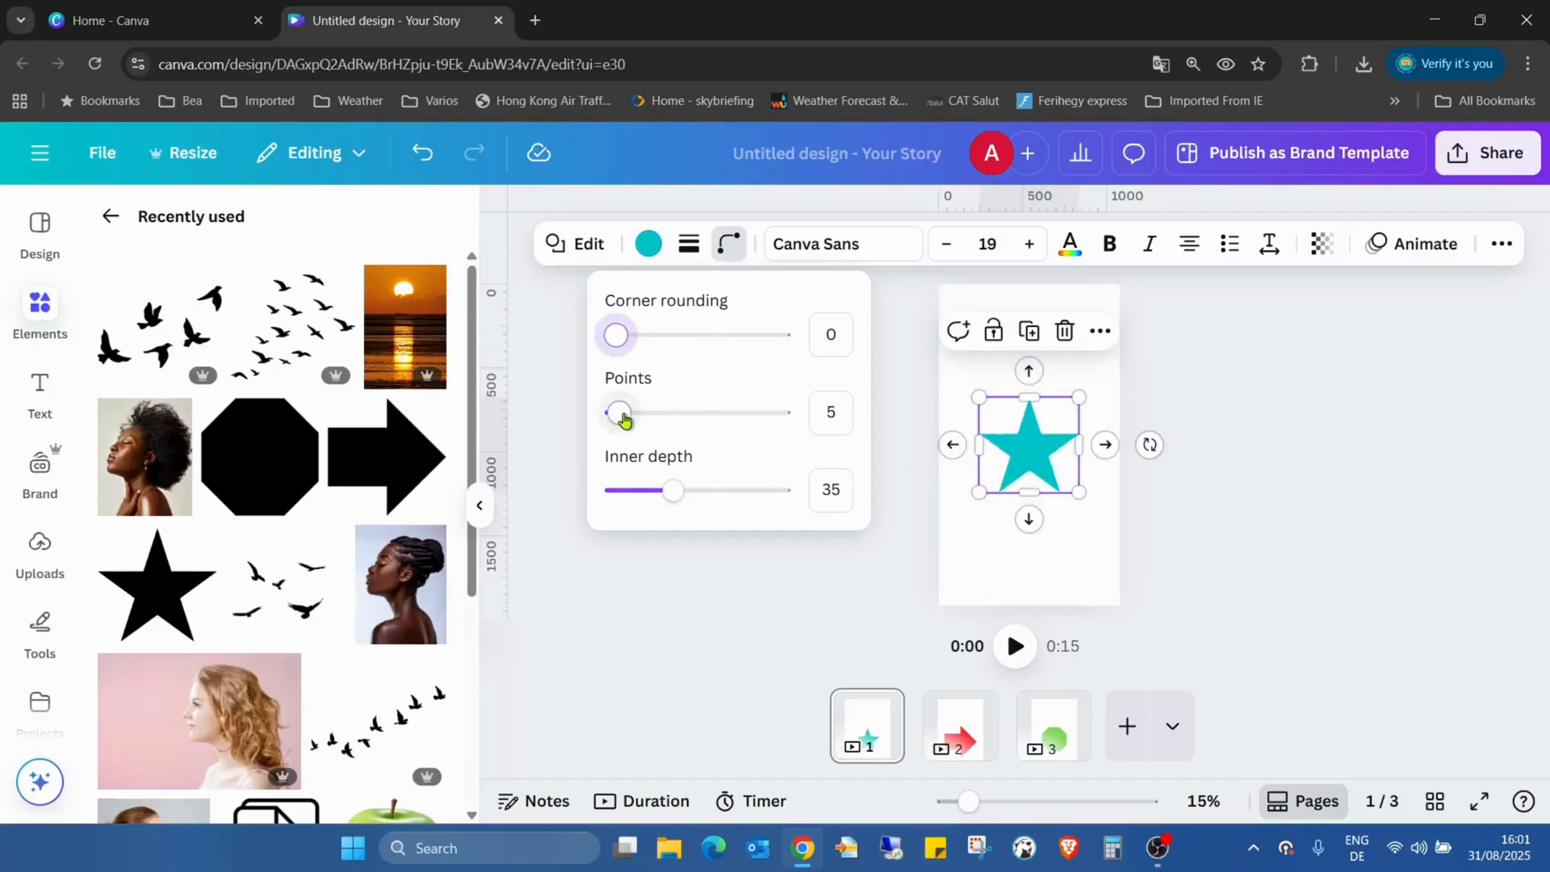
drag(621, 412, 616, 413)
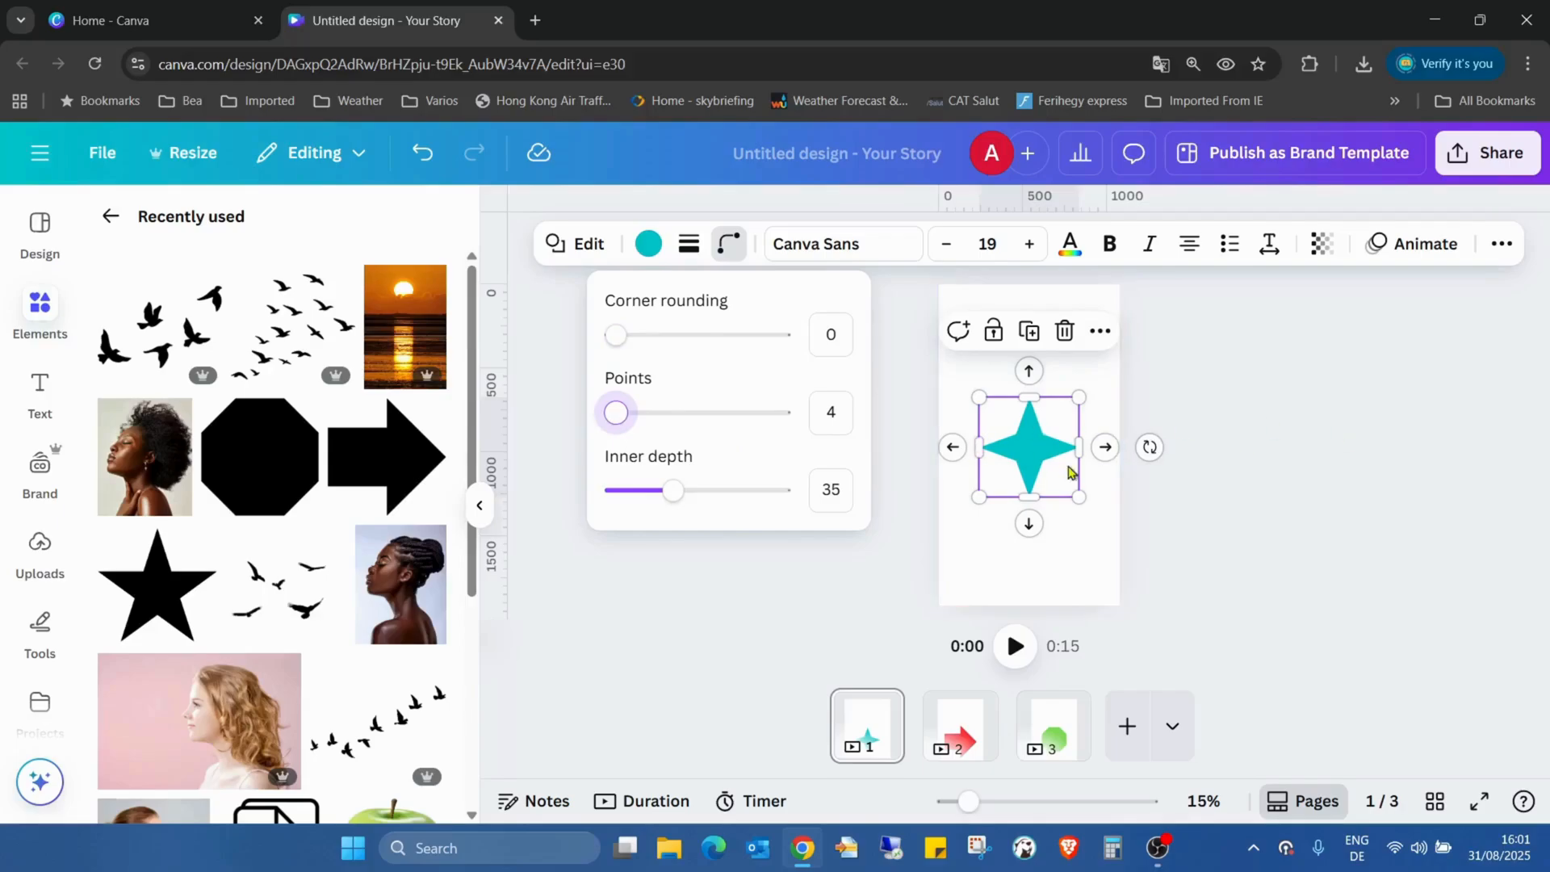
mouse_move(912, 423)
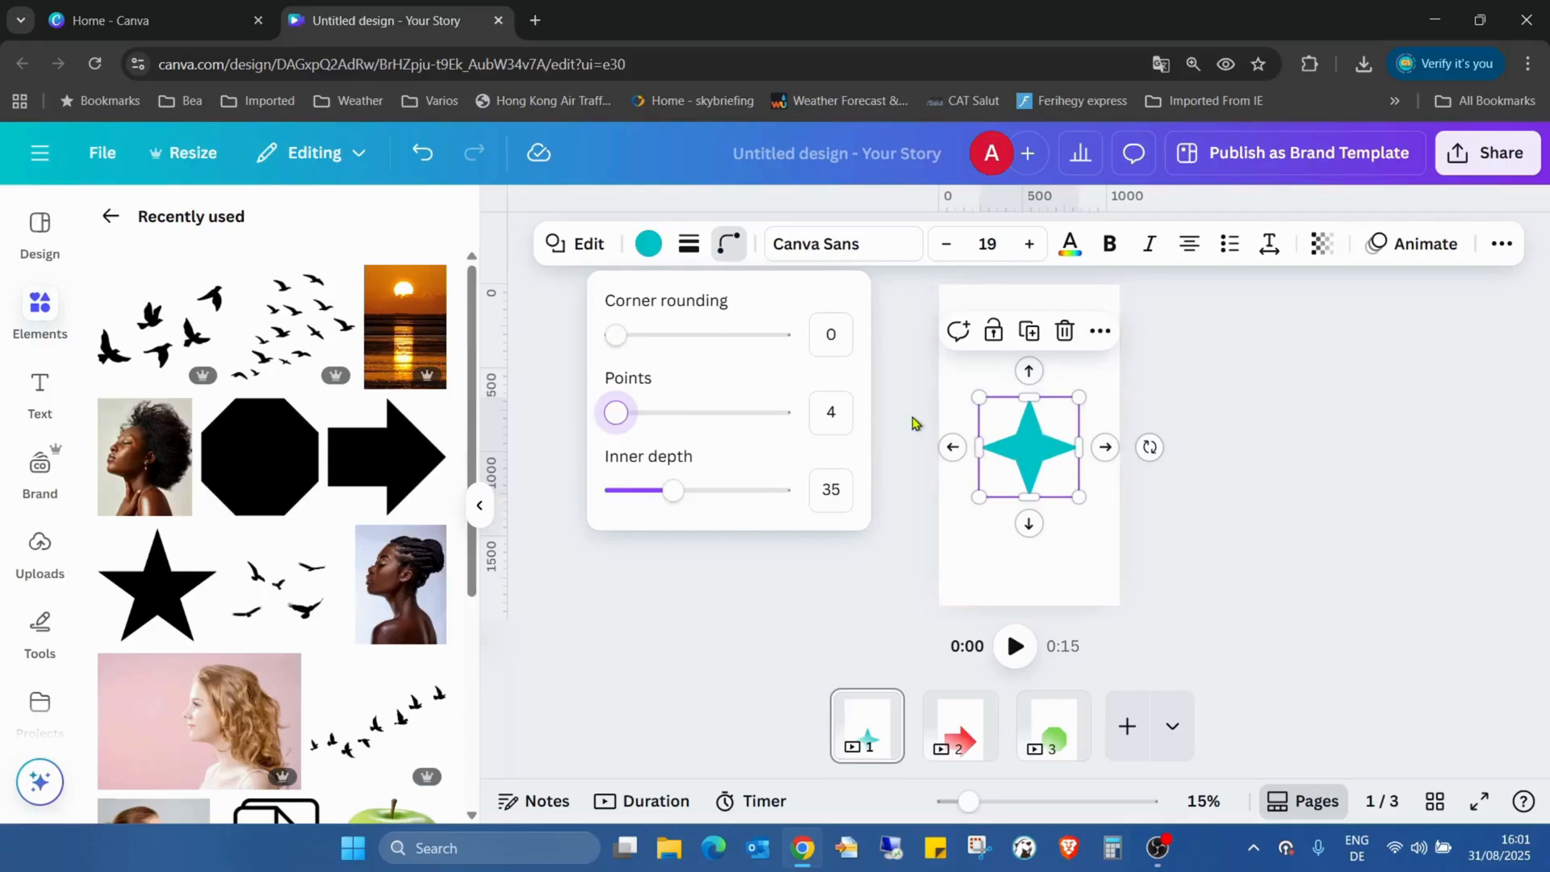
drag(616, 412, 779, 412)
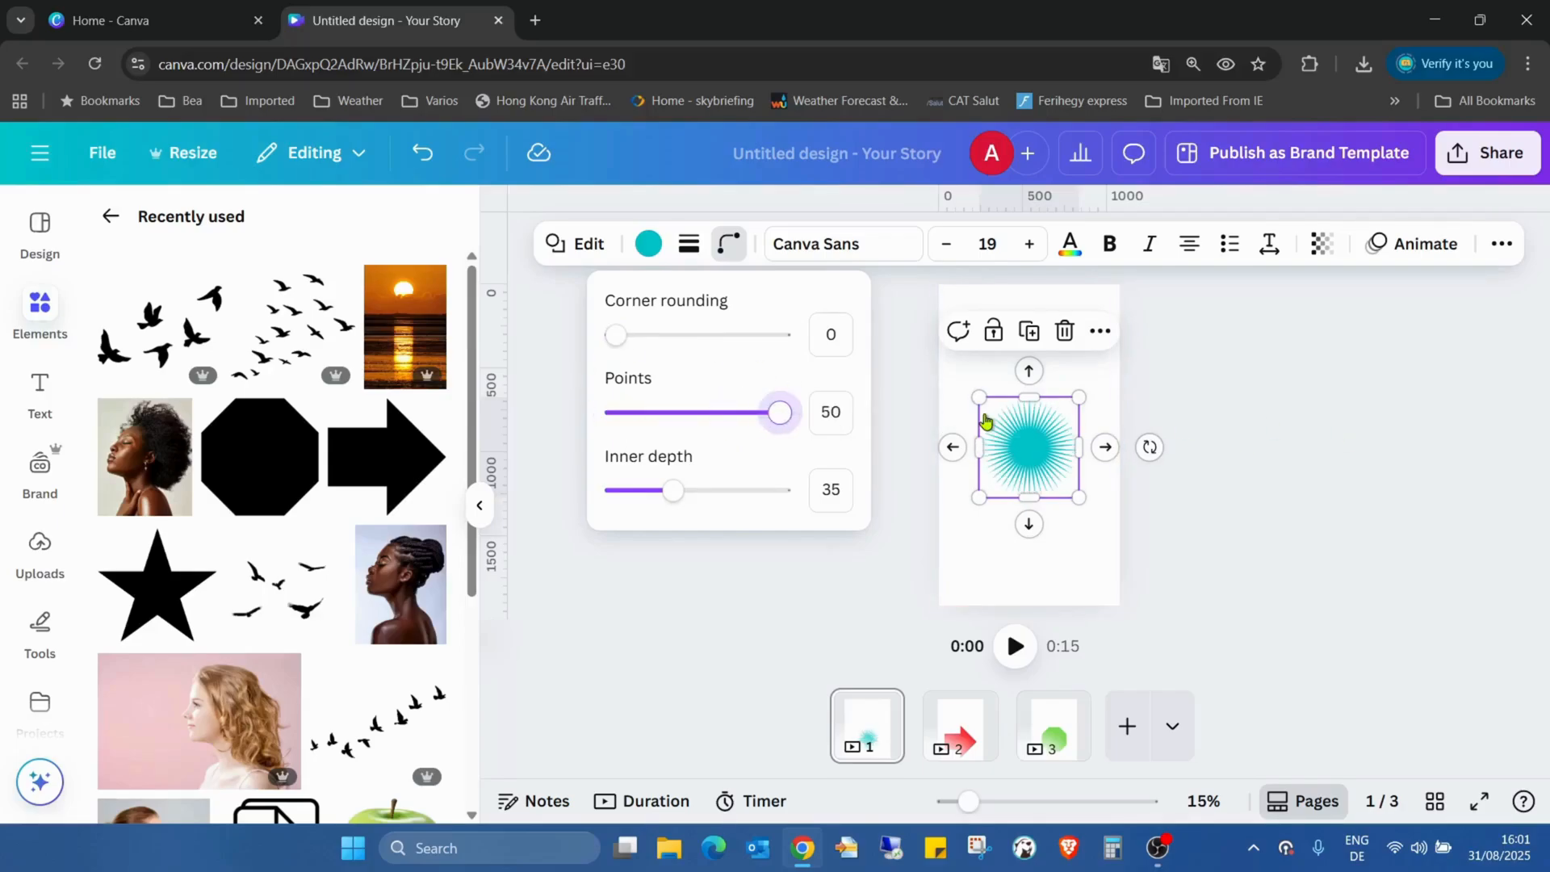
drag(779, 413, 727, 413)
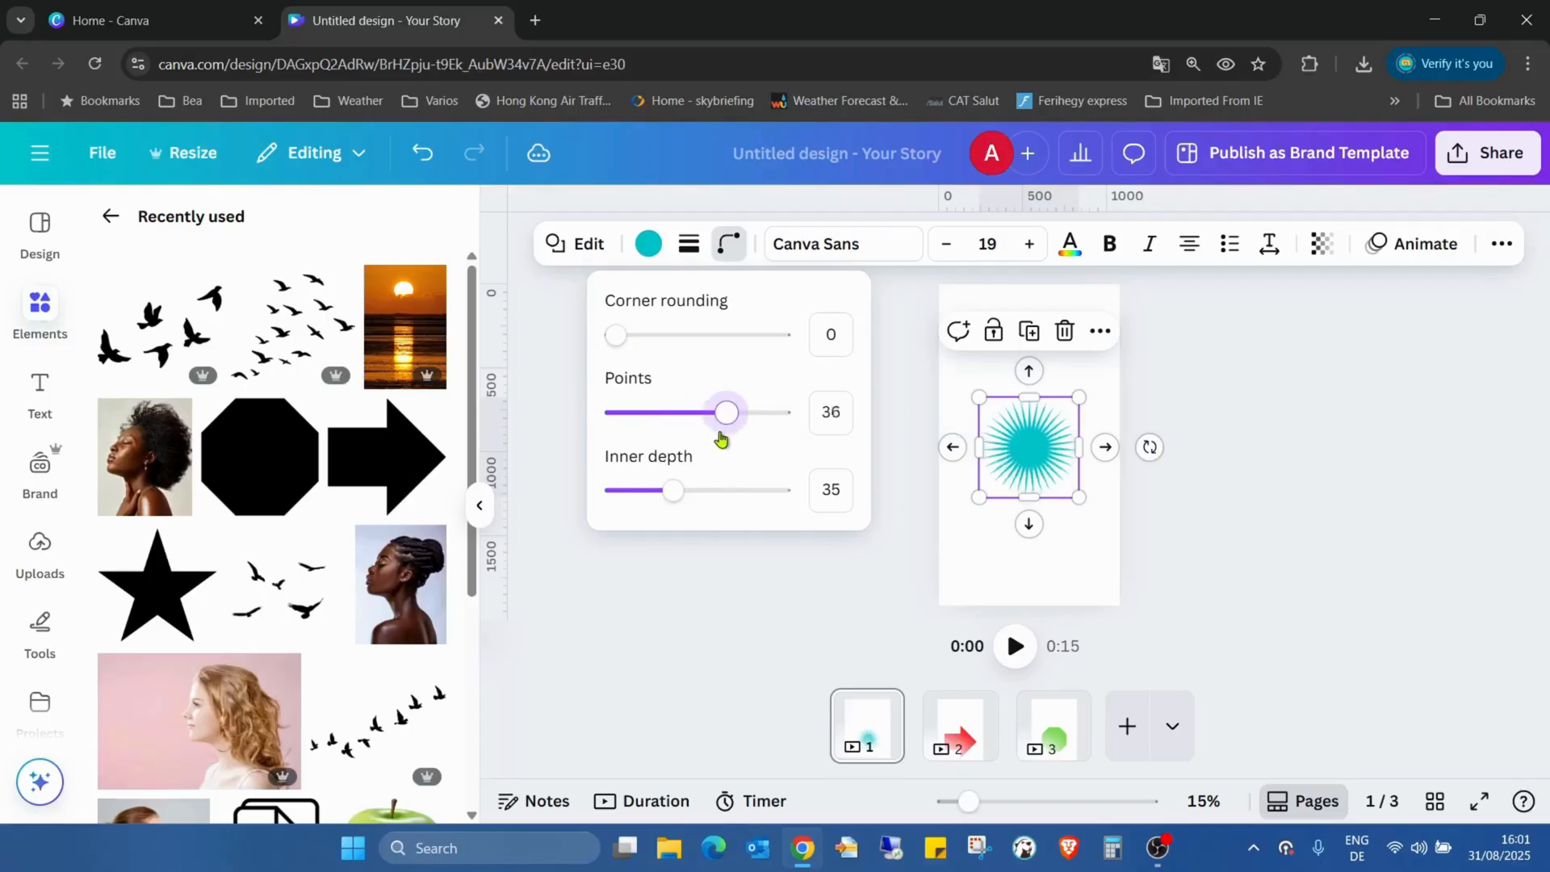
drag(727, 413, 780, 413)
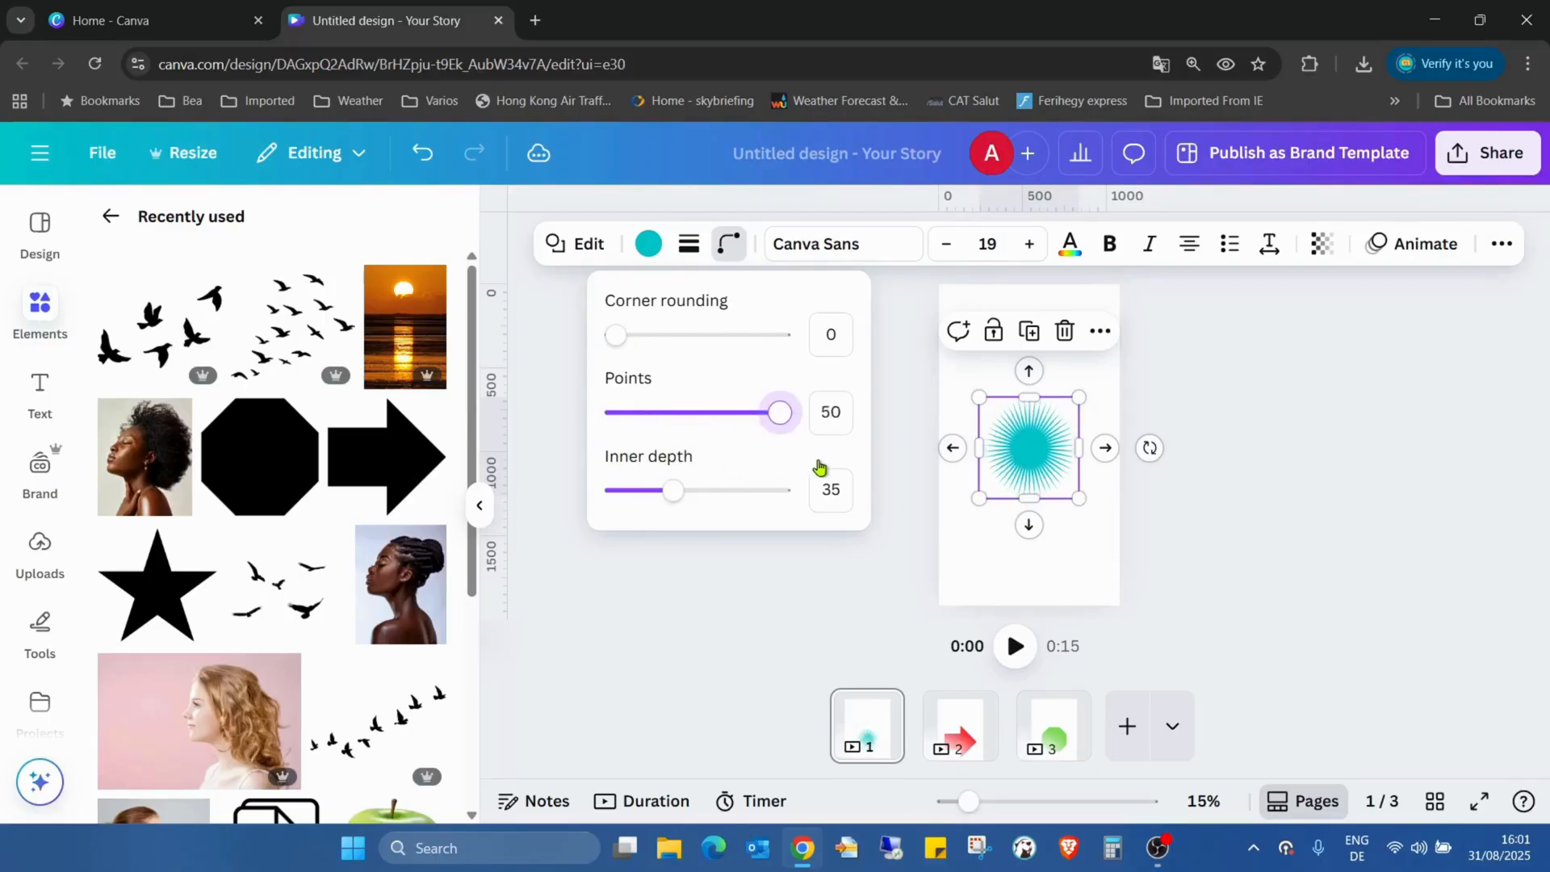
drag(779, 412, 652, 412)
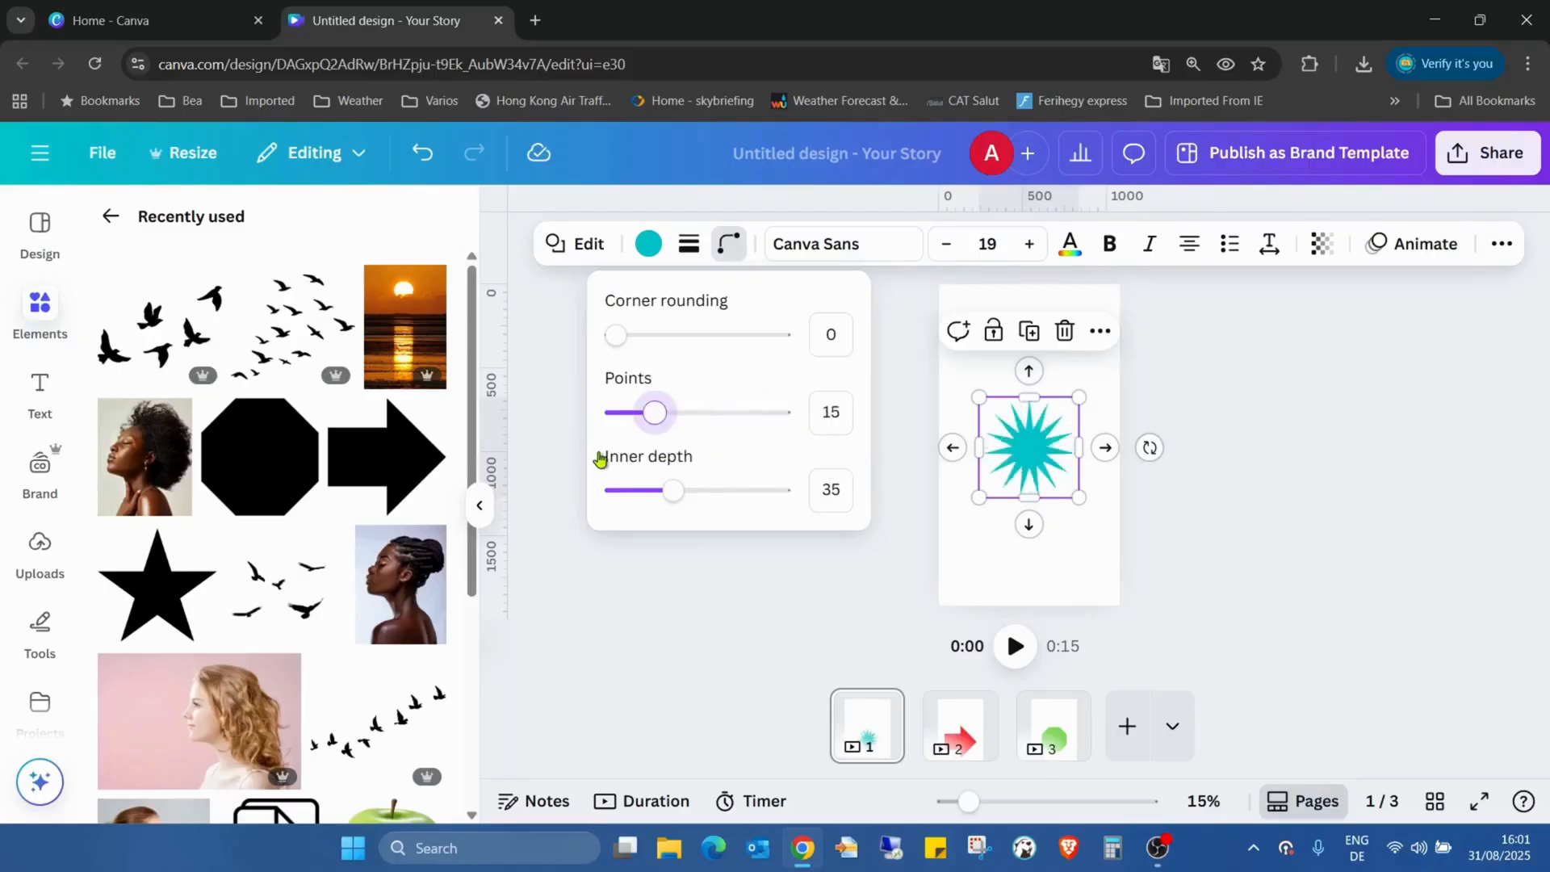
drag(654, 412, 690, 413)
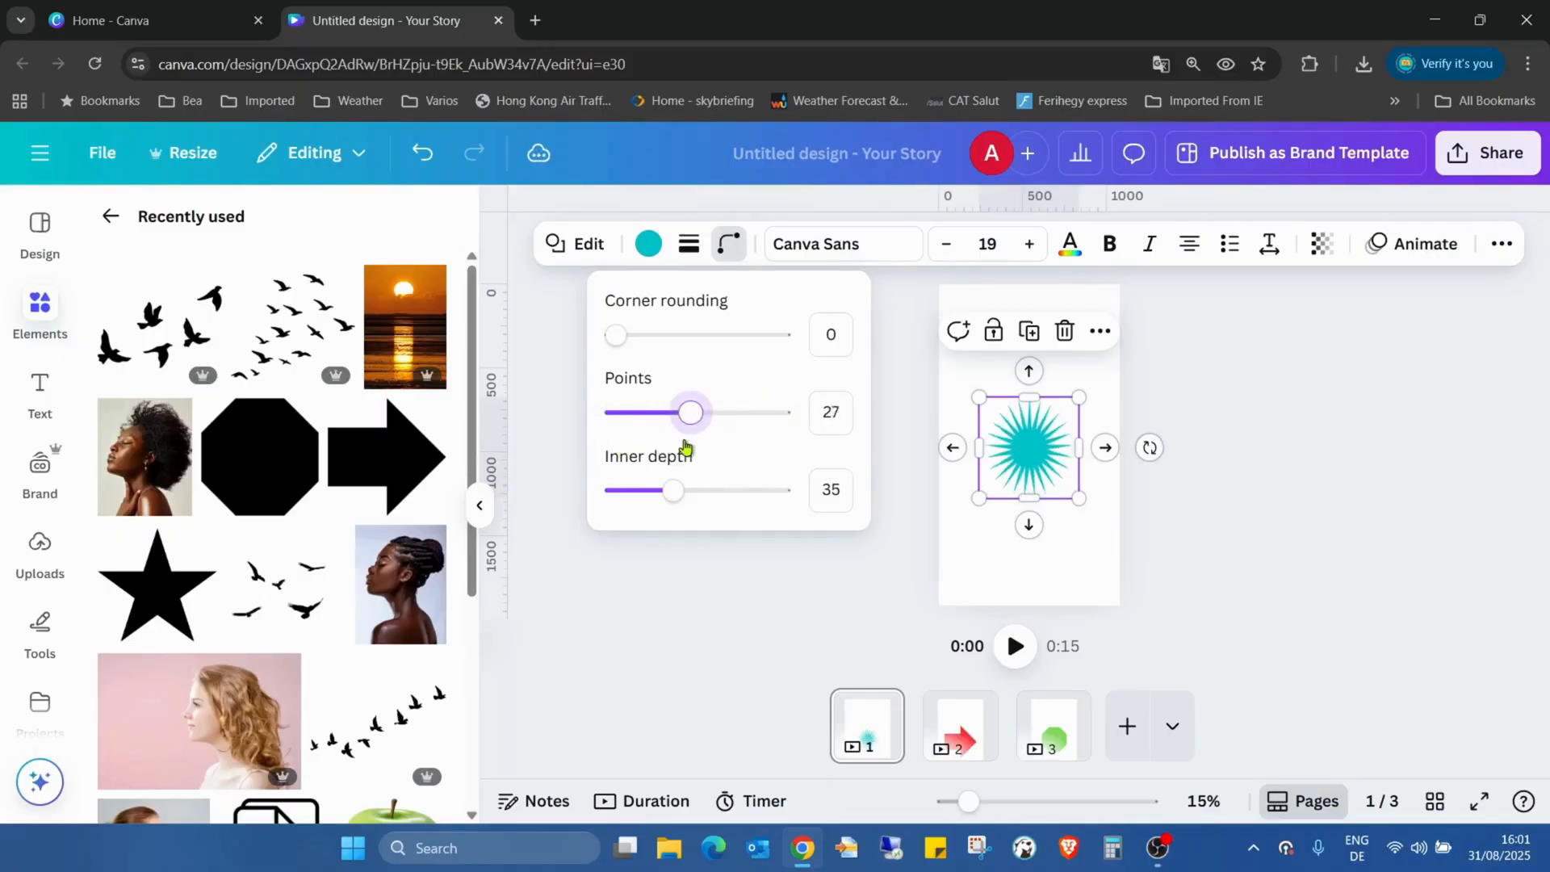
drag(690, 413, 673, 413)
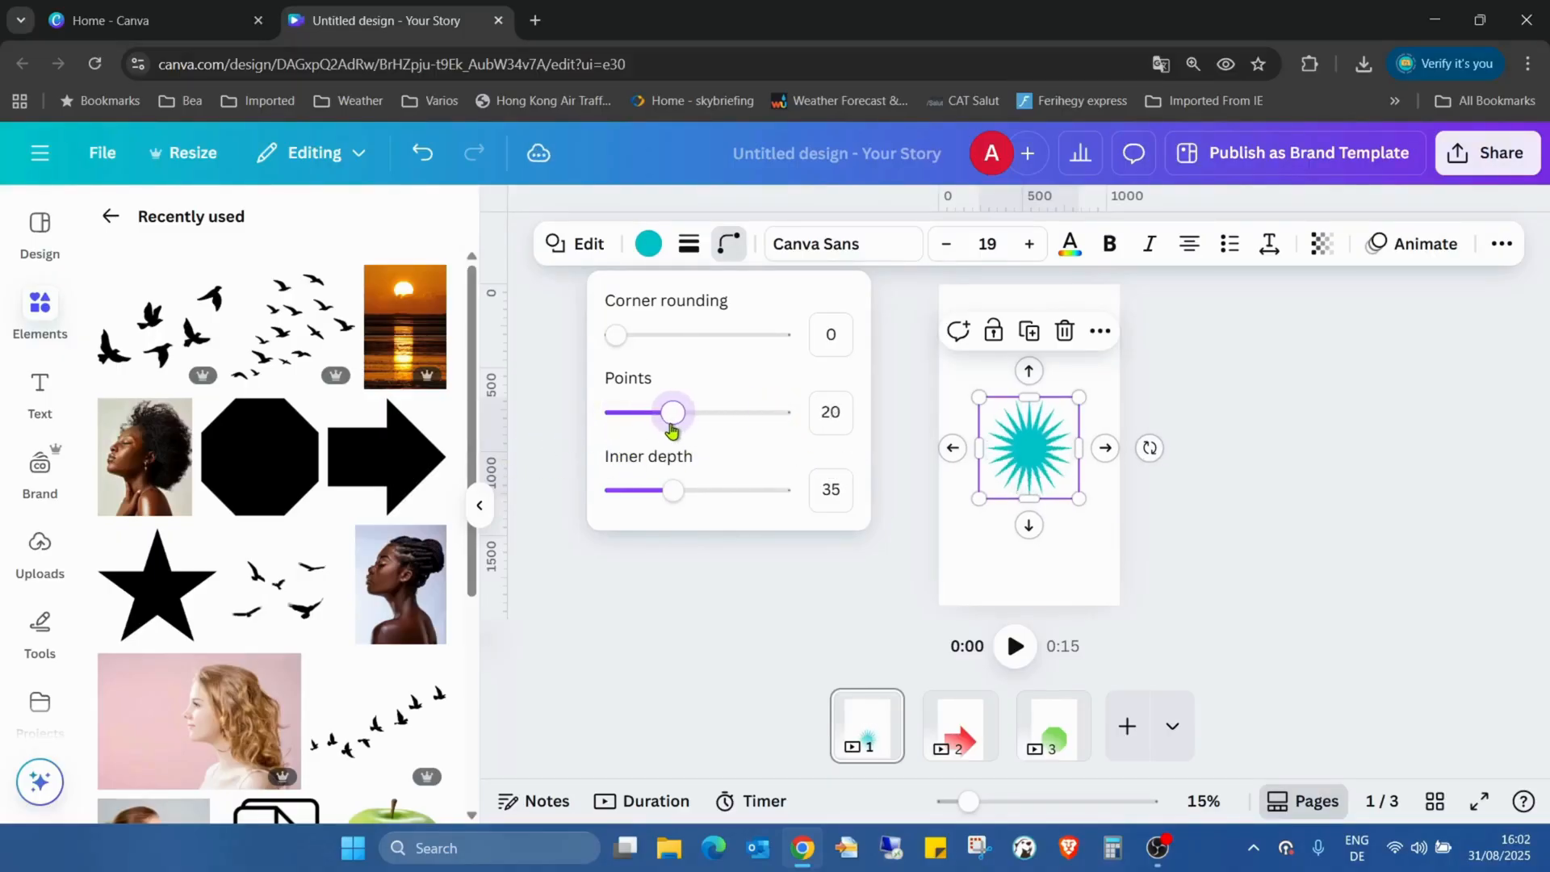
drag(674, 412, 635, 413)
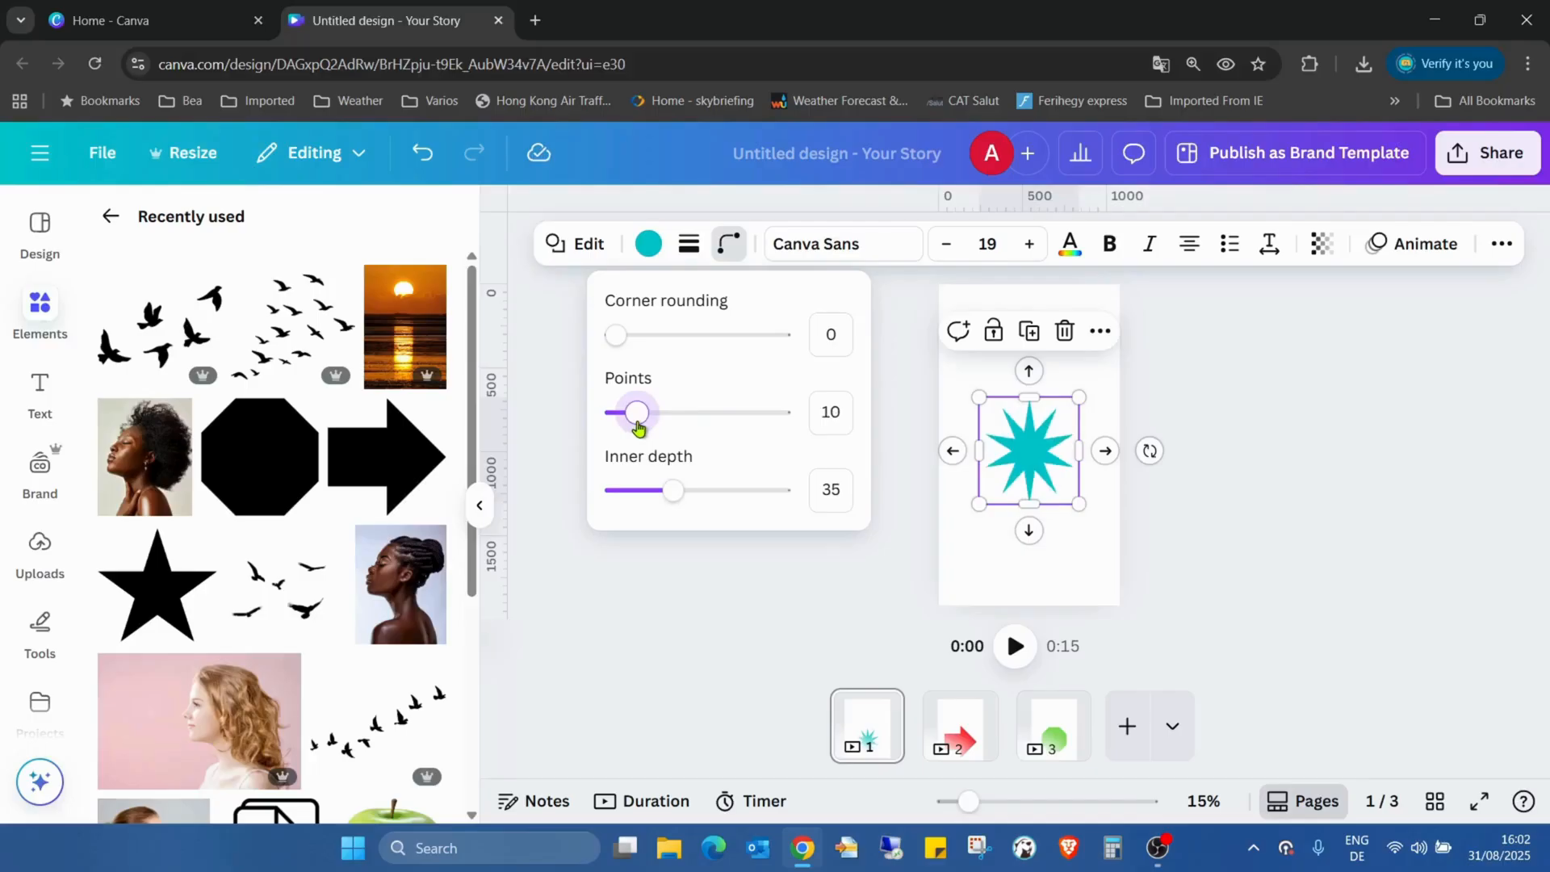
mouse_move(722, 523)
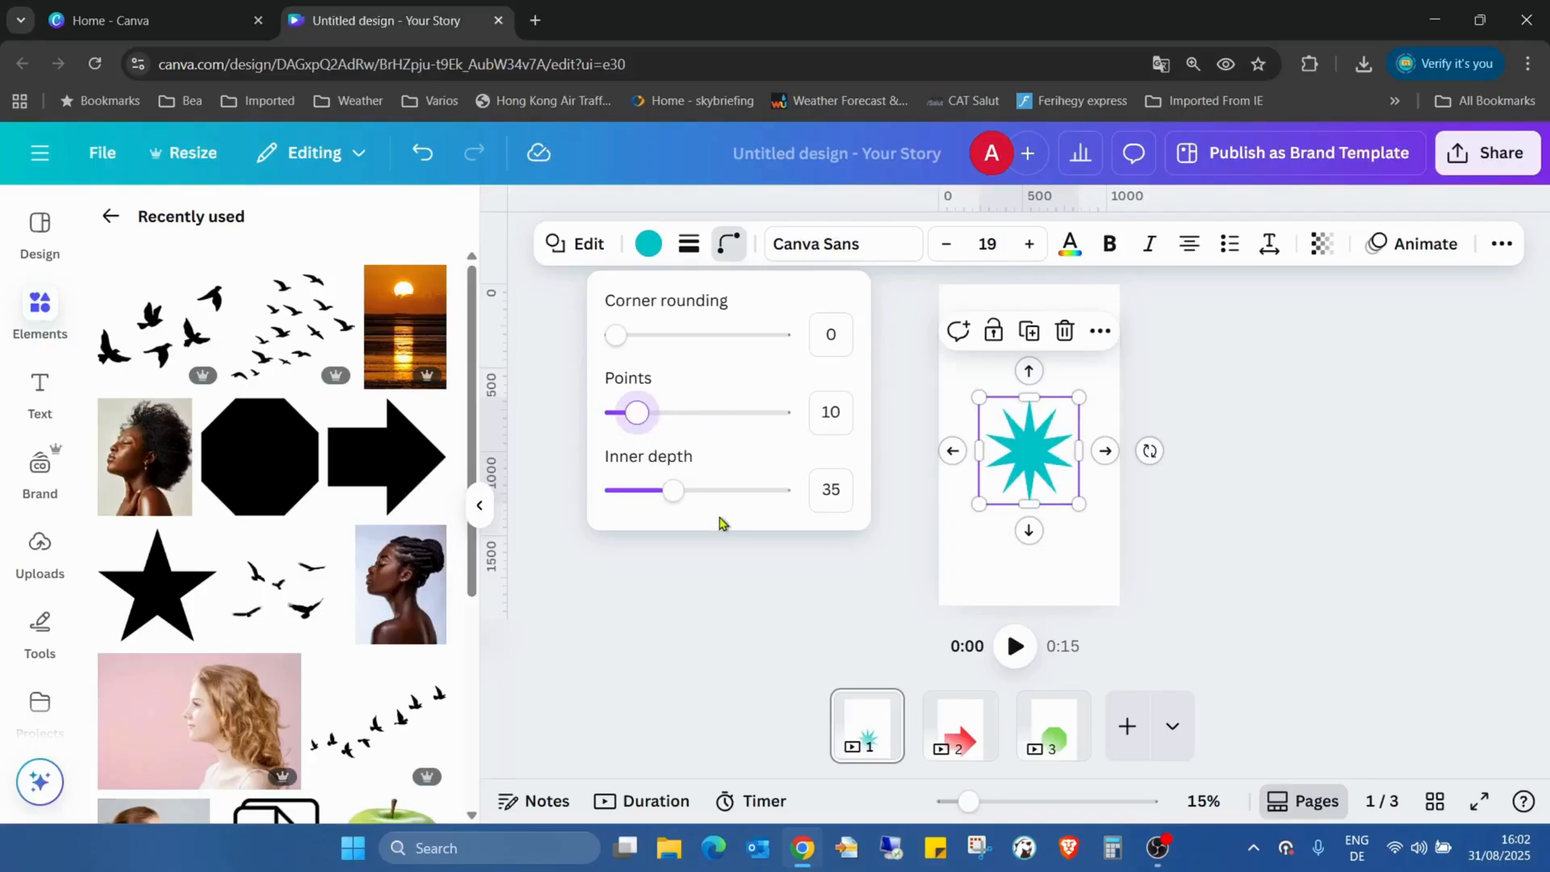
- Sweep the star's inner depth between 0 and maximum
drag(674, 490, 615, 490)
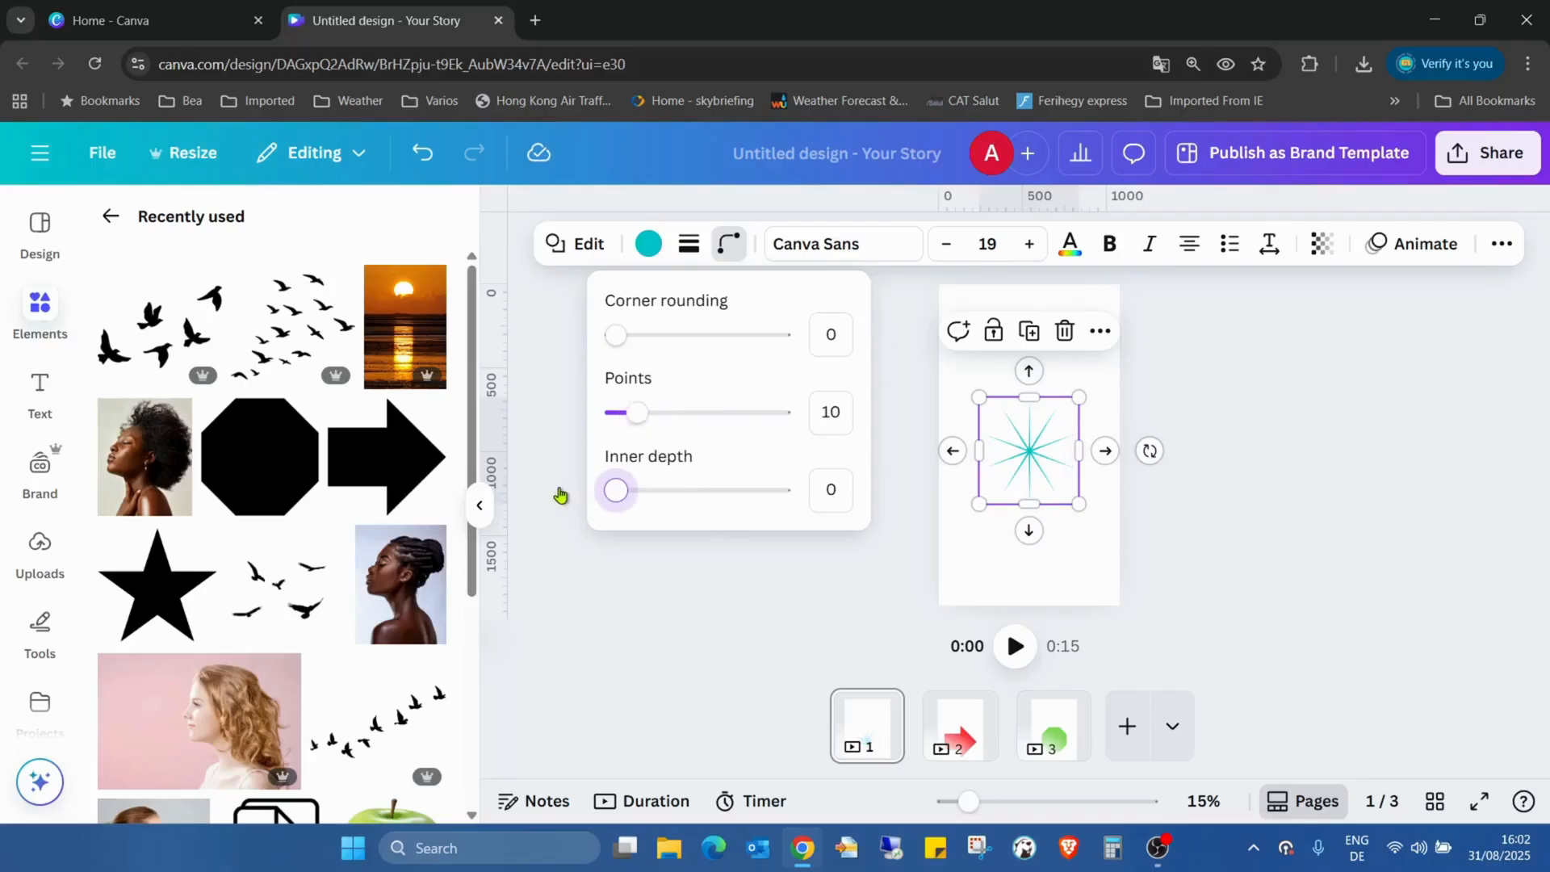
drag(616, 489, 779, 489)
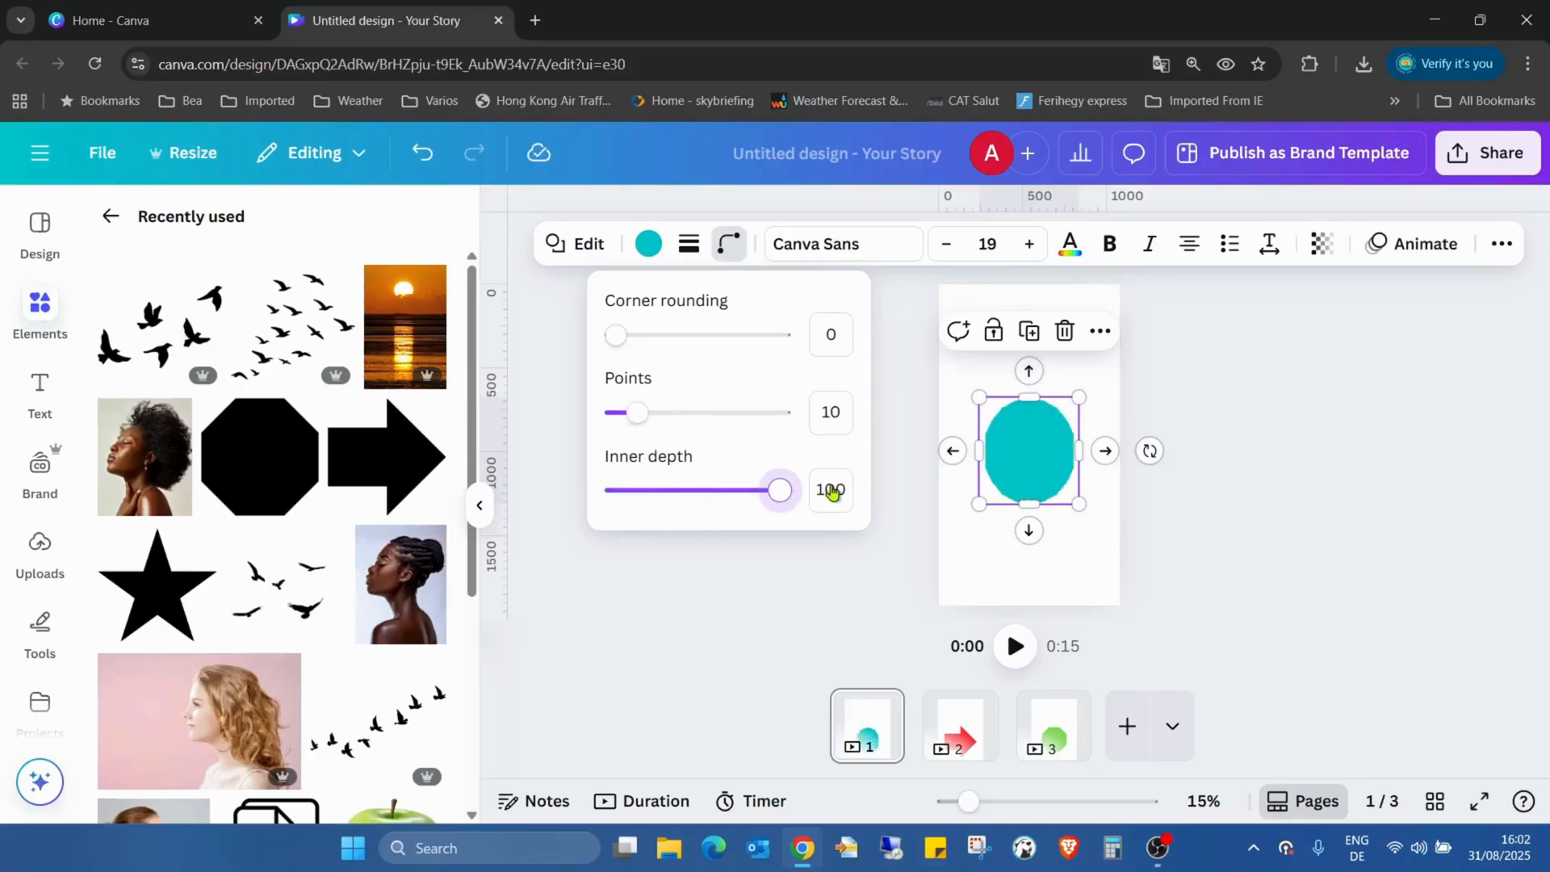
drag(778, 489, 616, 489)
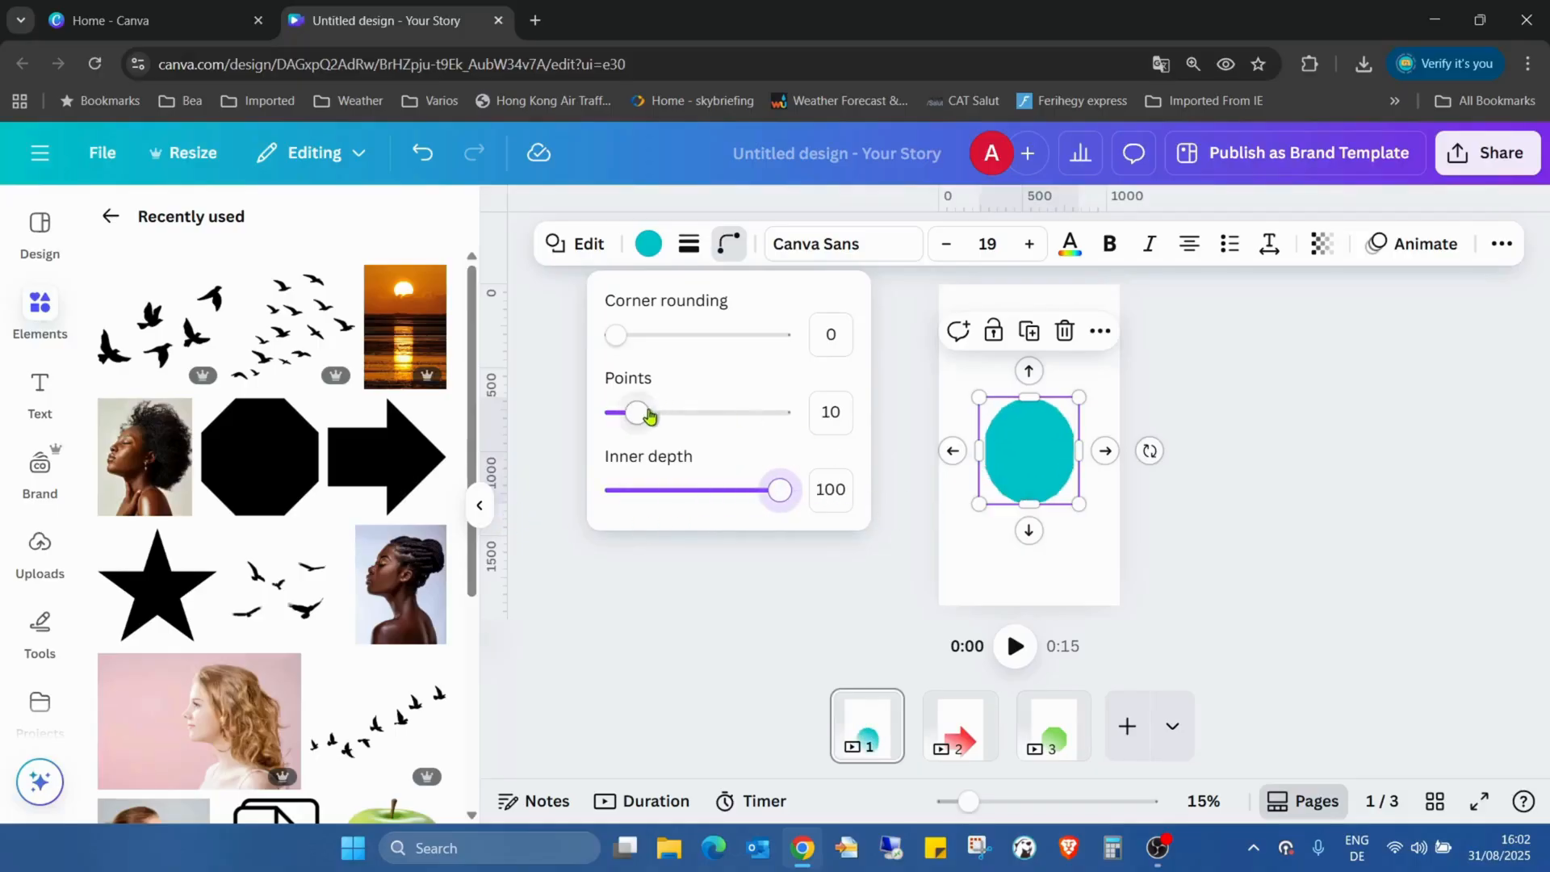
- Raise the star to 50 points with full corner rounding, and zoom in on the page
drag(635, 413, 779, 413)
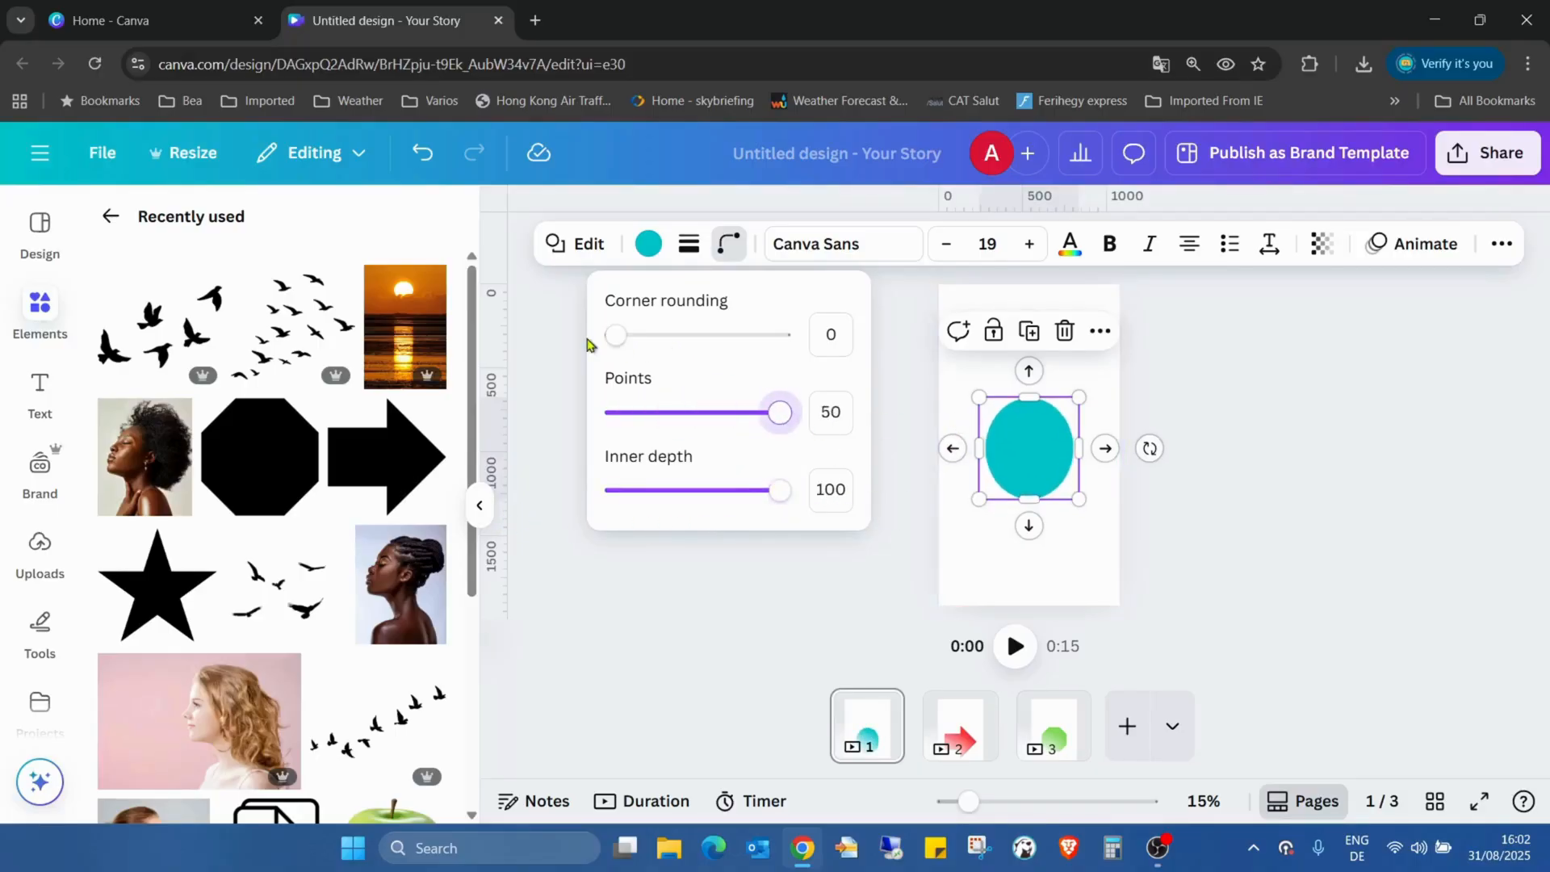
drag(616, 334, 780, 335)
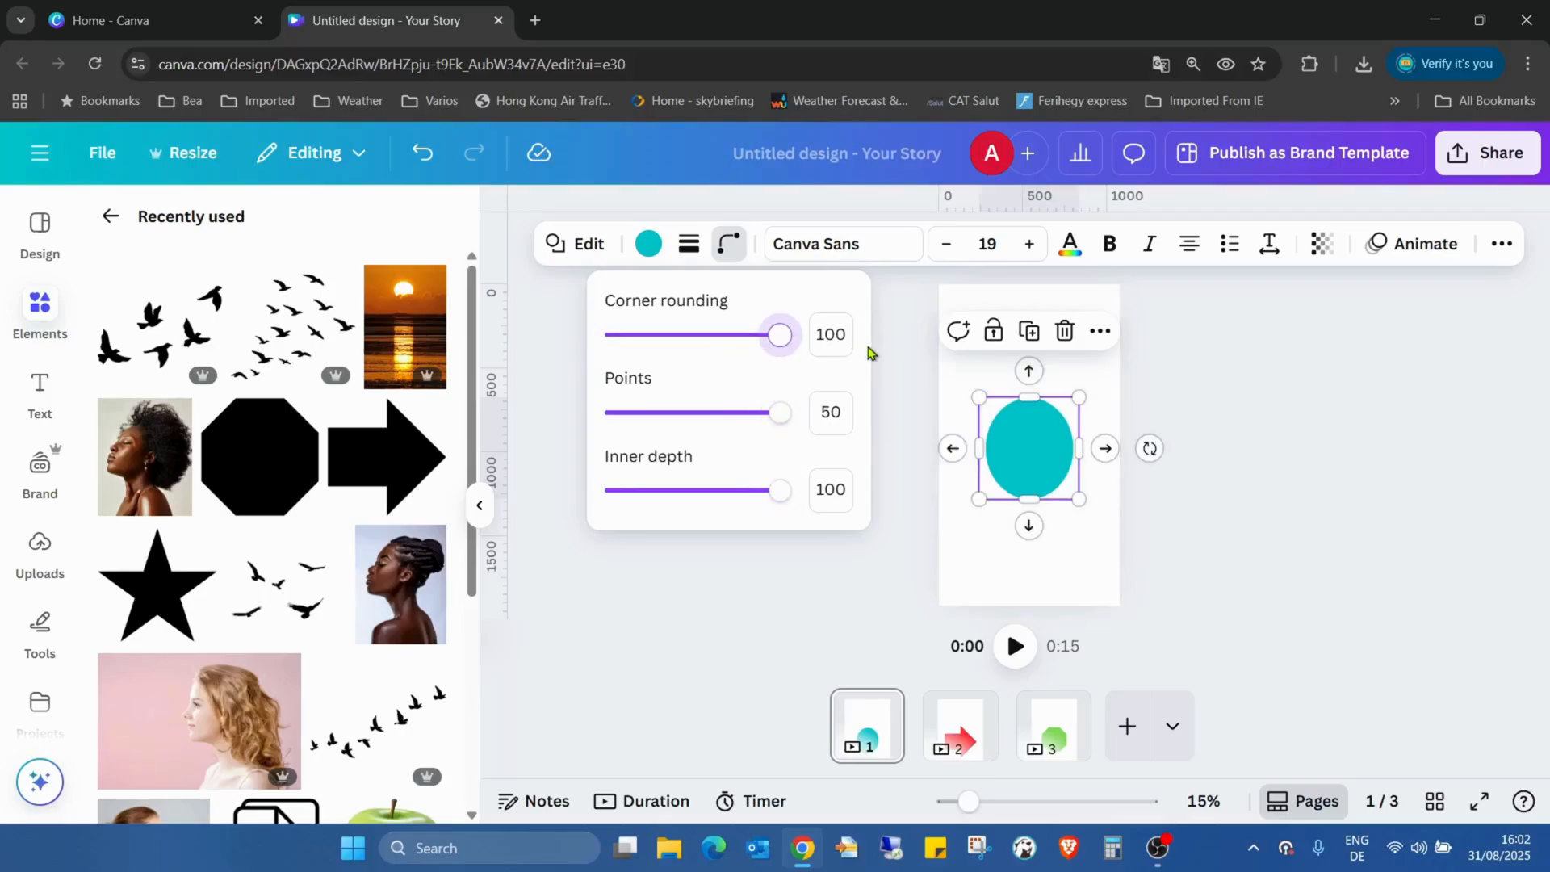
drag(967, 802, 990, 802)
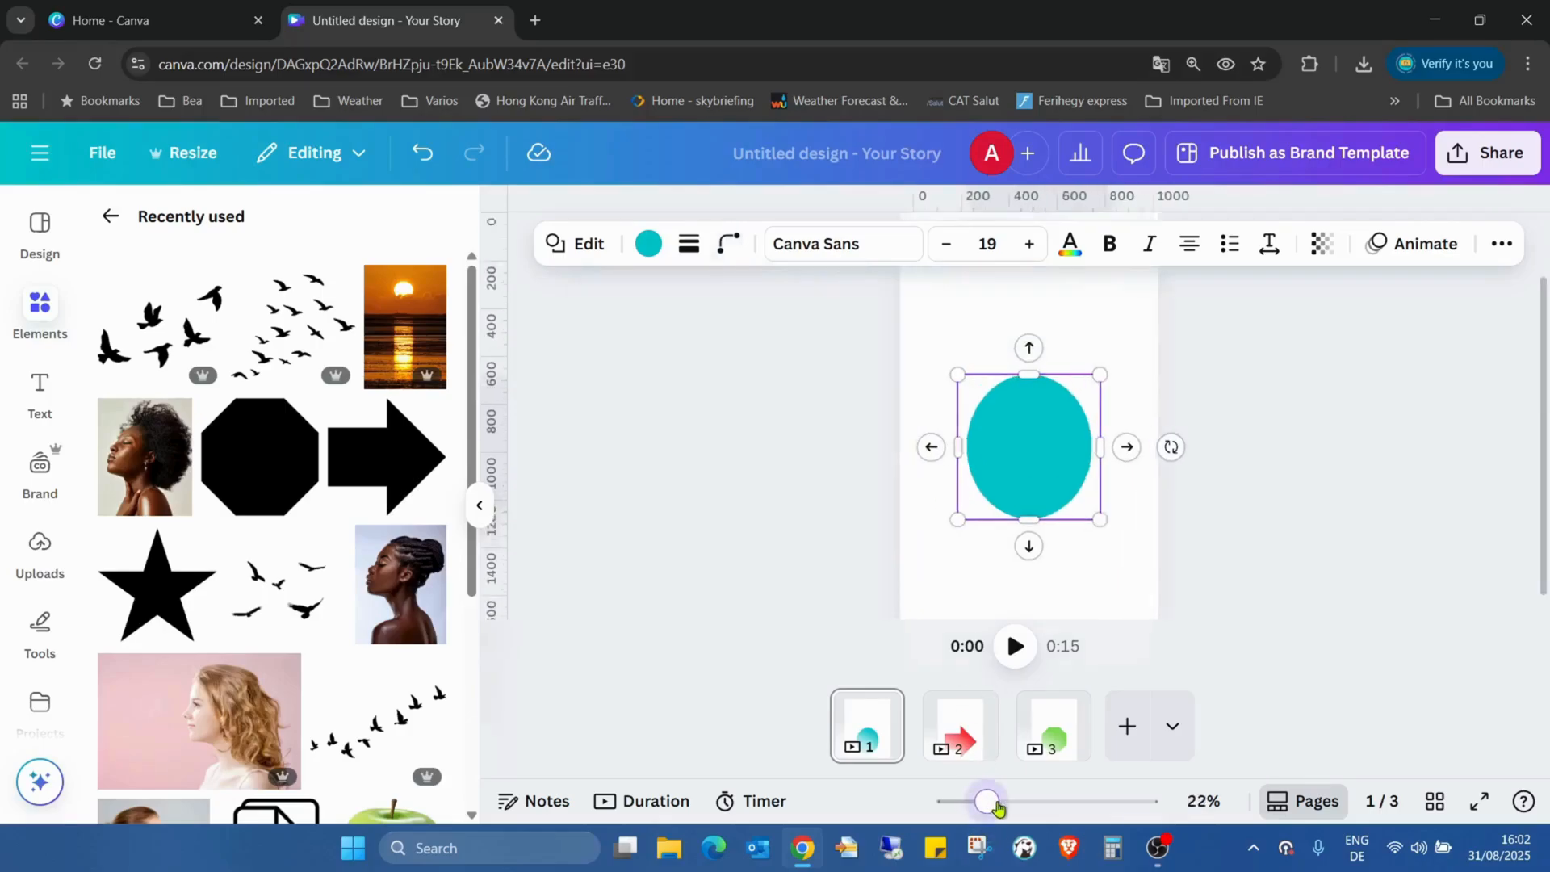
drag(984, 801, 991, 801)
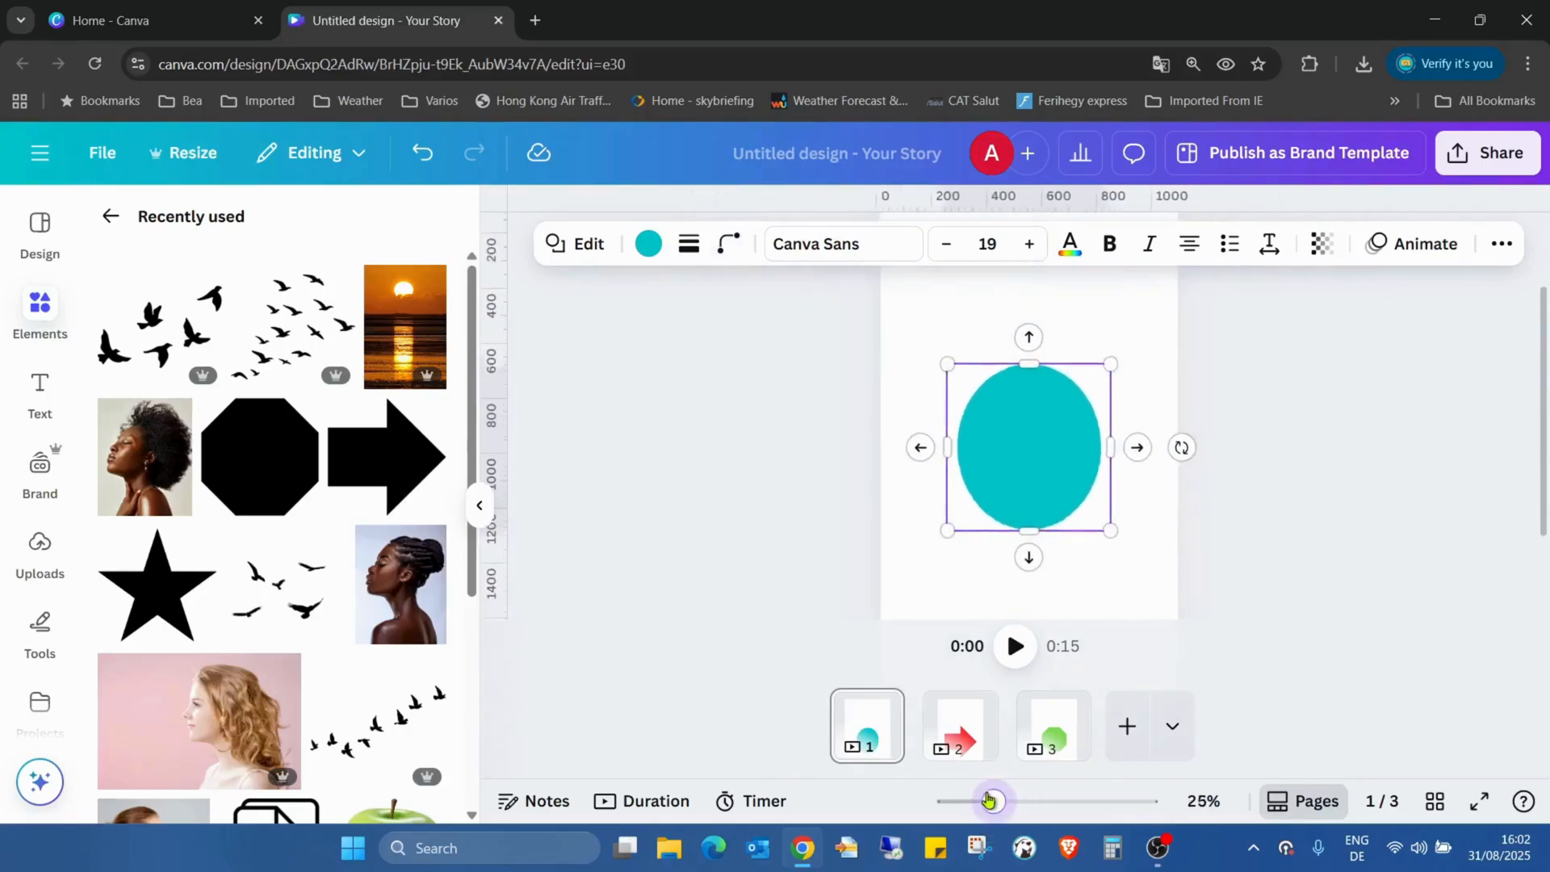
click(727, 243)
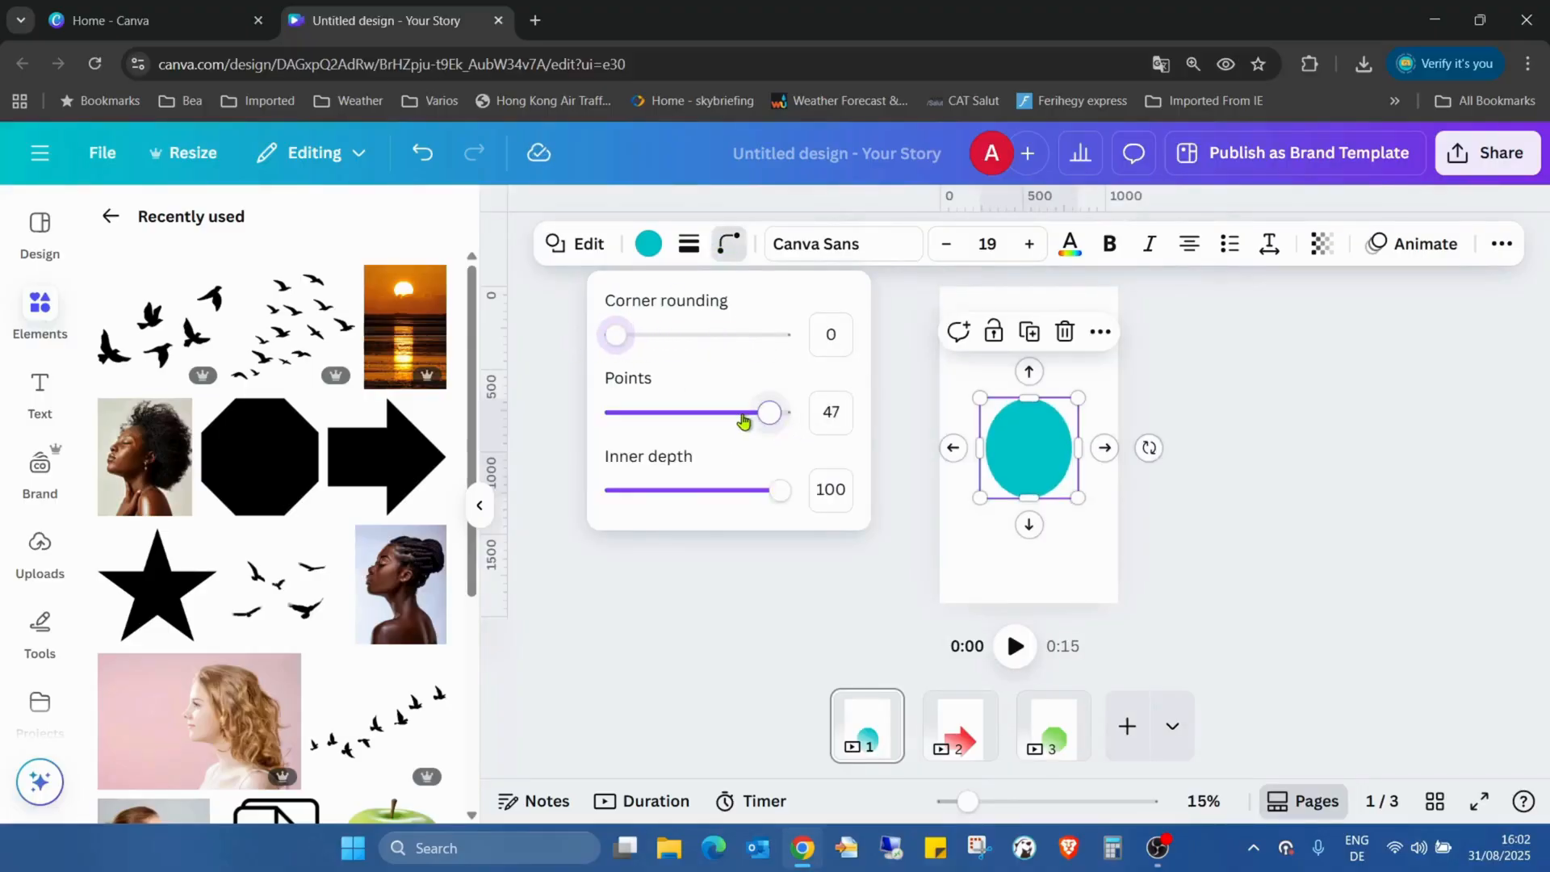
- Set the shape to ten points with inner depth 30, then deselect it to view the star
drag(770, 412, 633, 412)
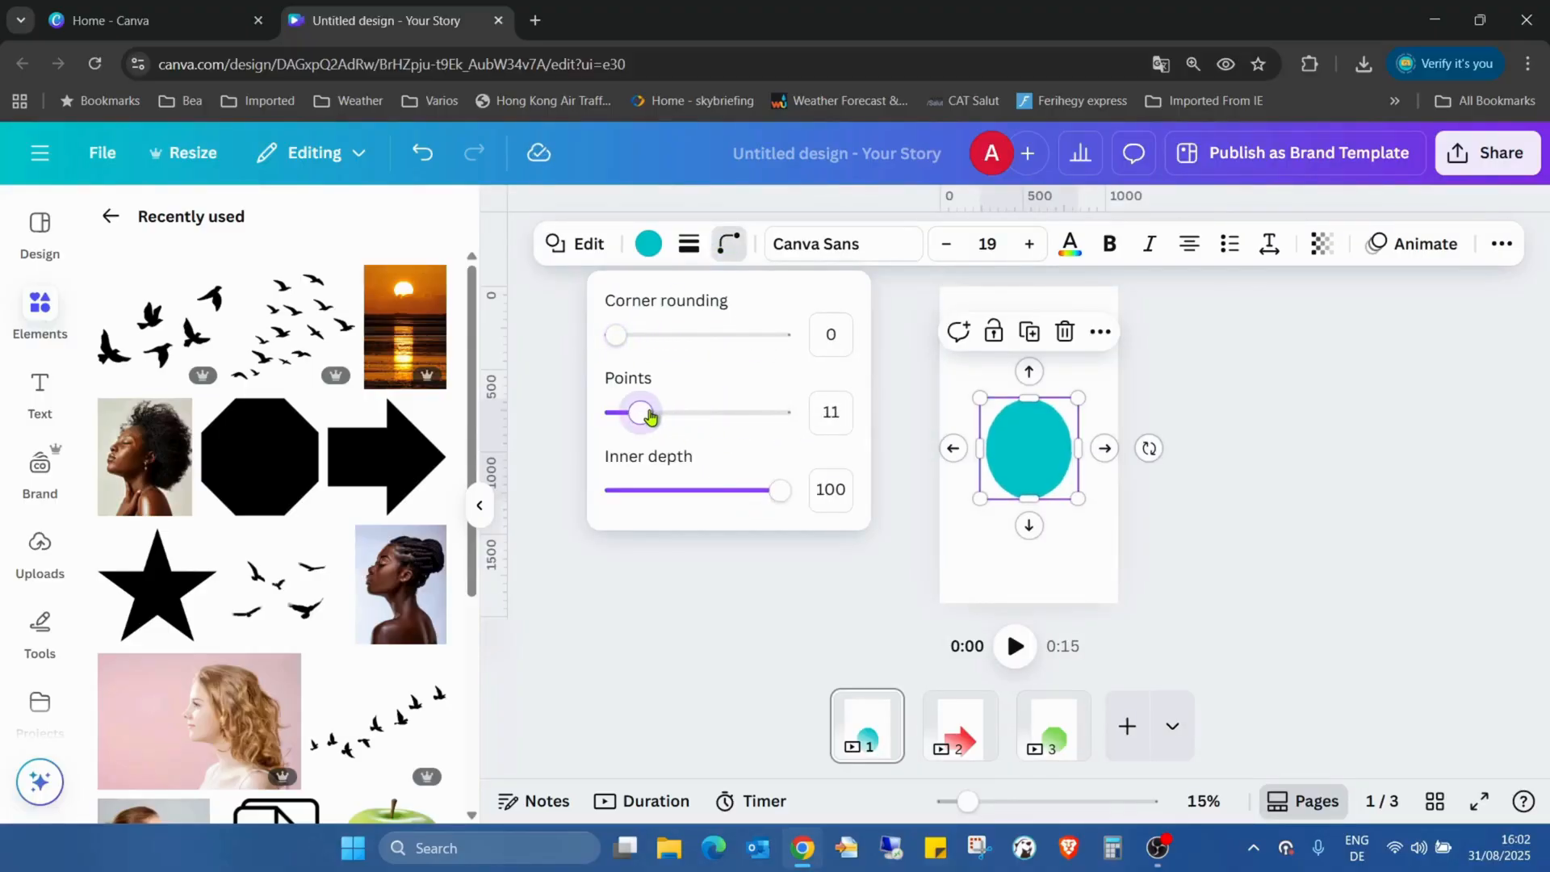
drag(779, 490, 730, 489)
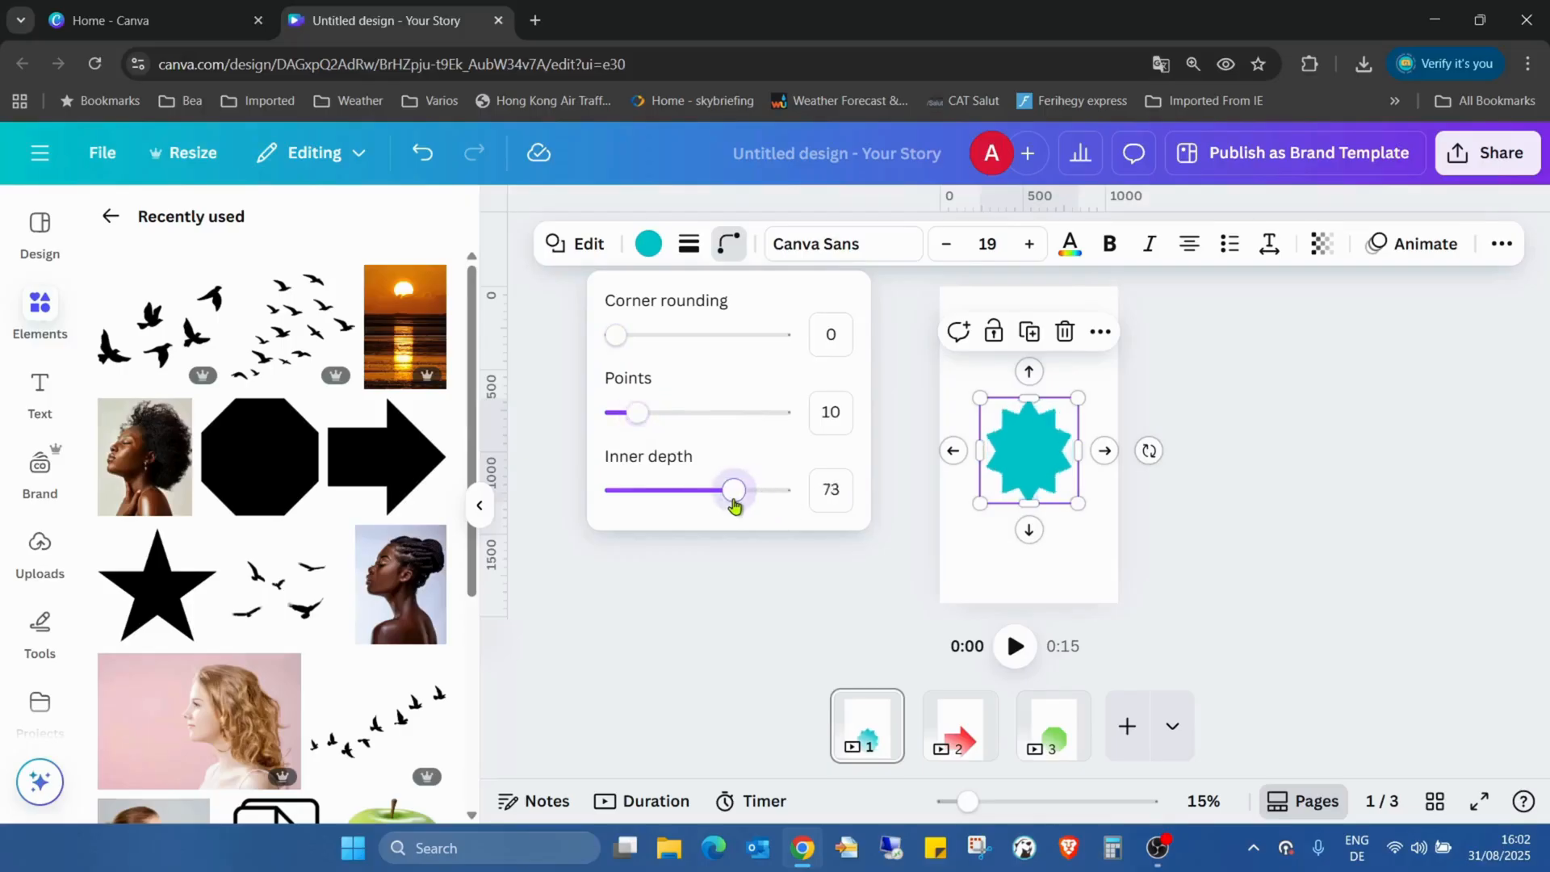
drag(734, 489, 655, 489)
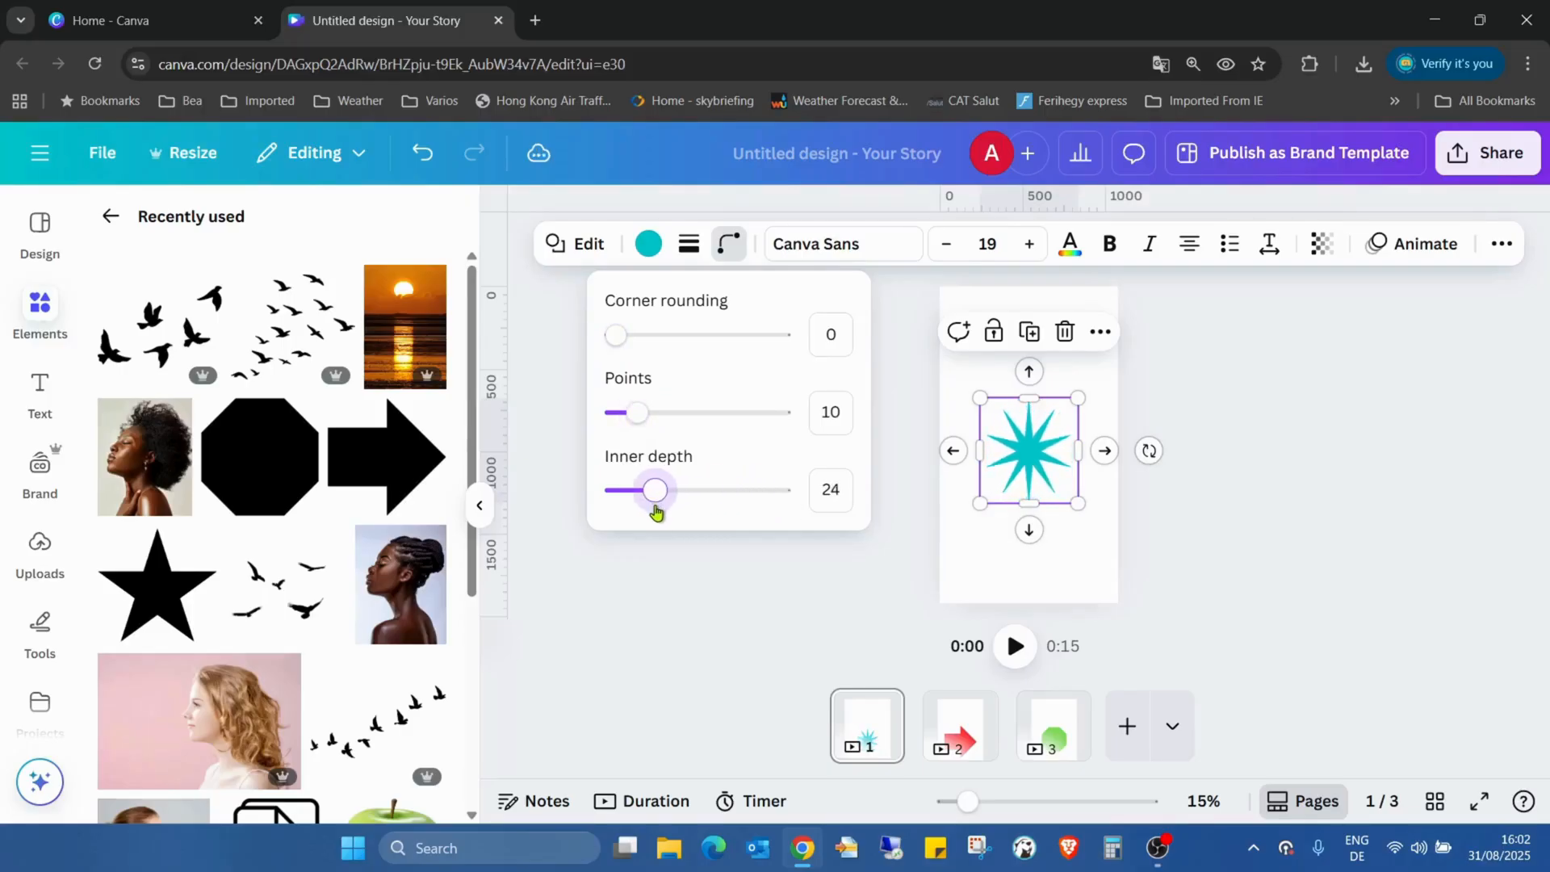
drag(655, 489, 665, 489)
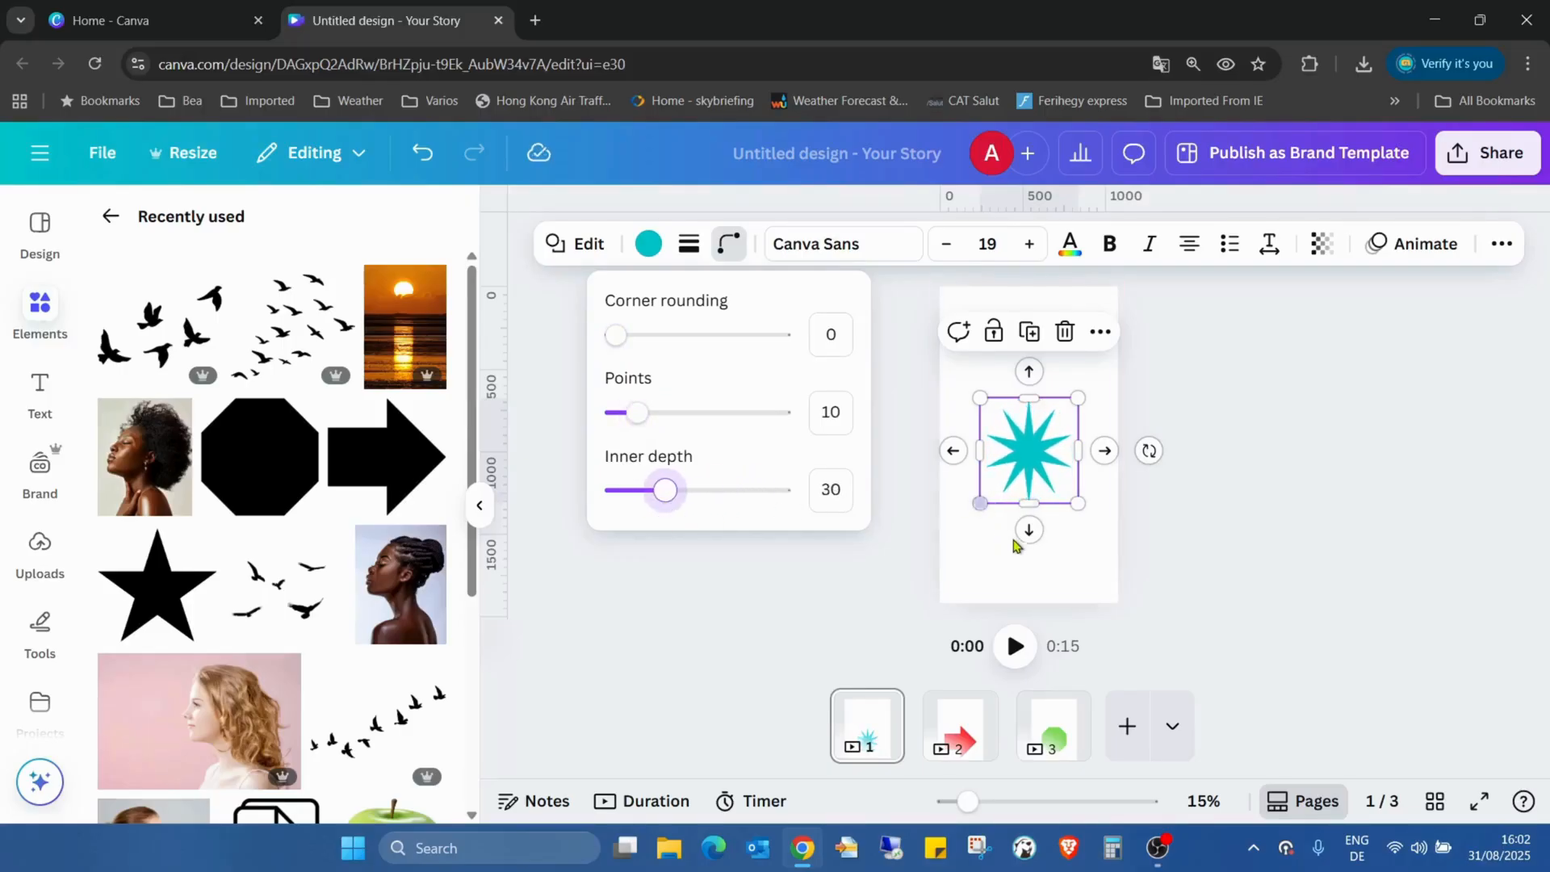
click(983, 566)
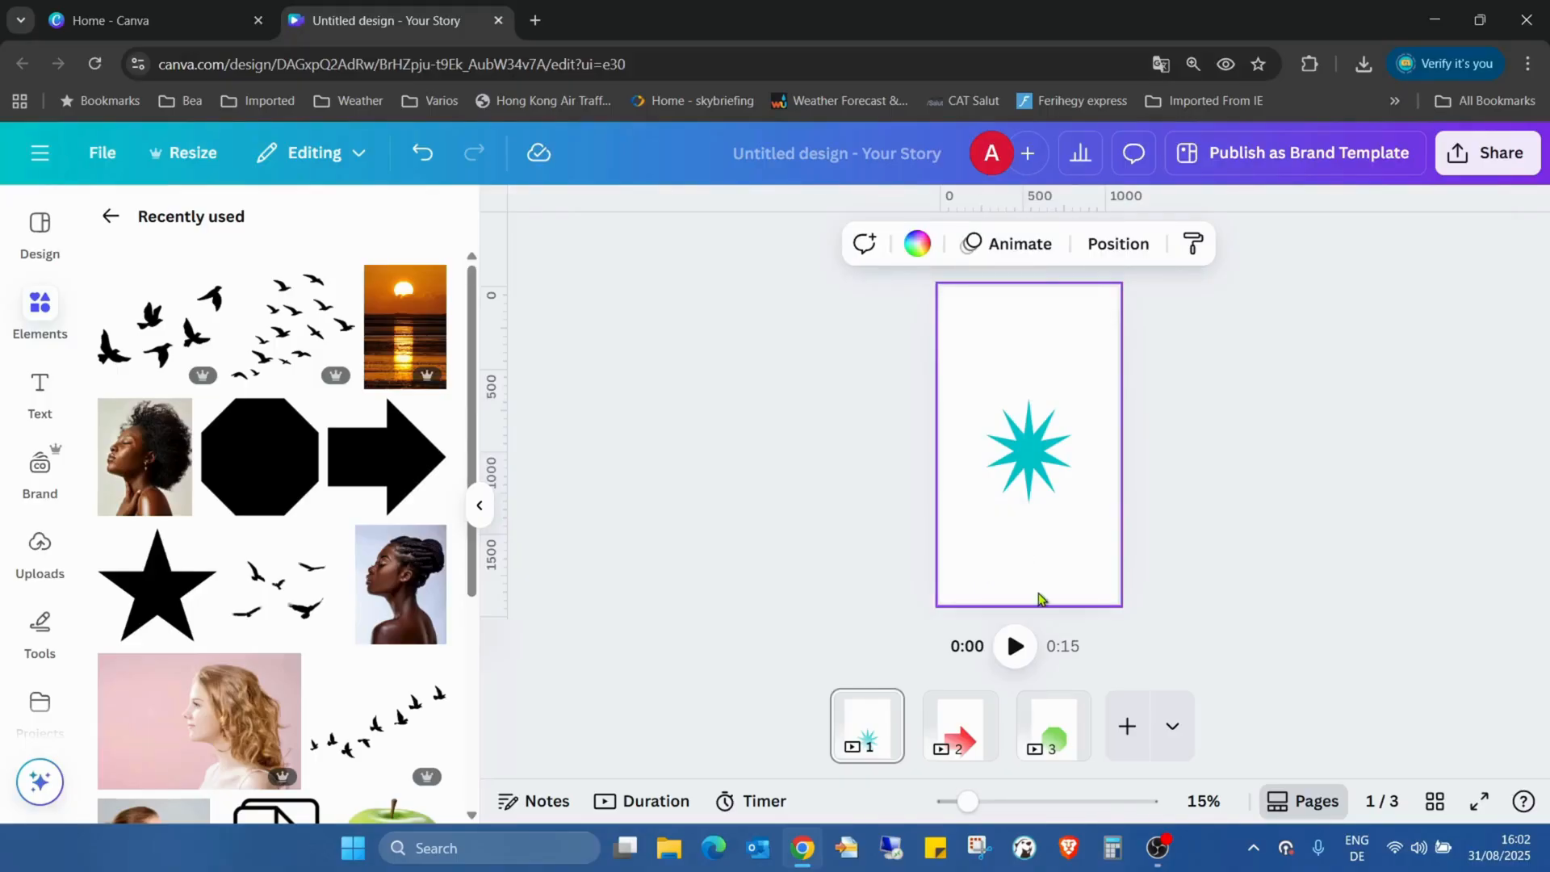
- Select page 2's red arrow and vary its corner rounding between sharp and fully rounded
click(958, 725)
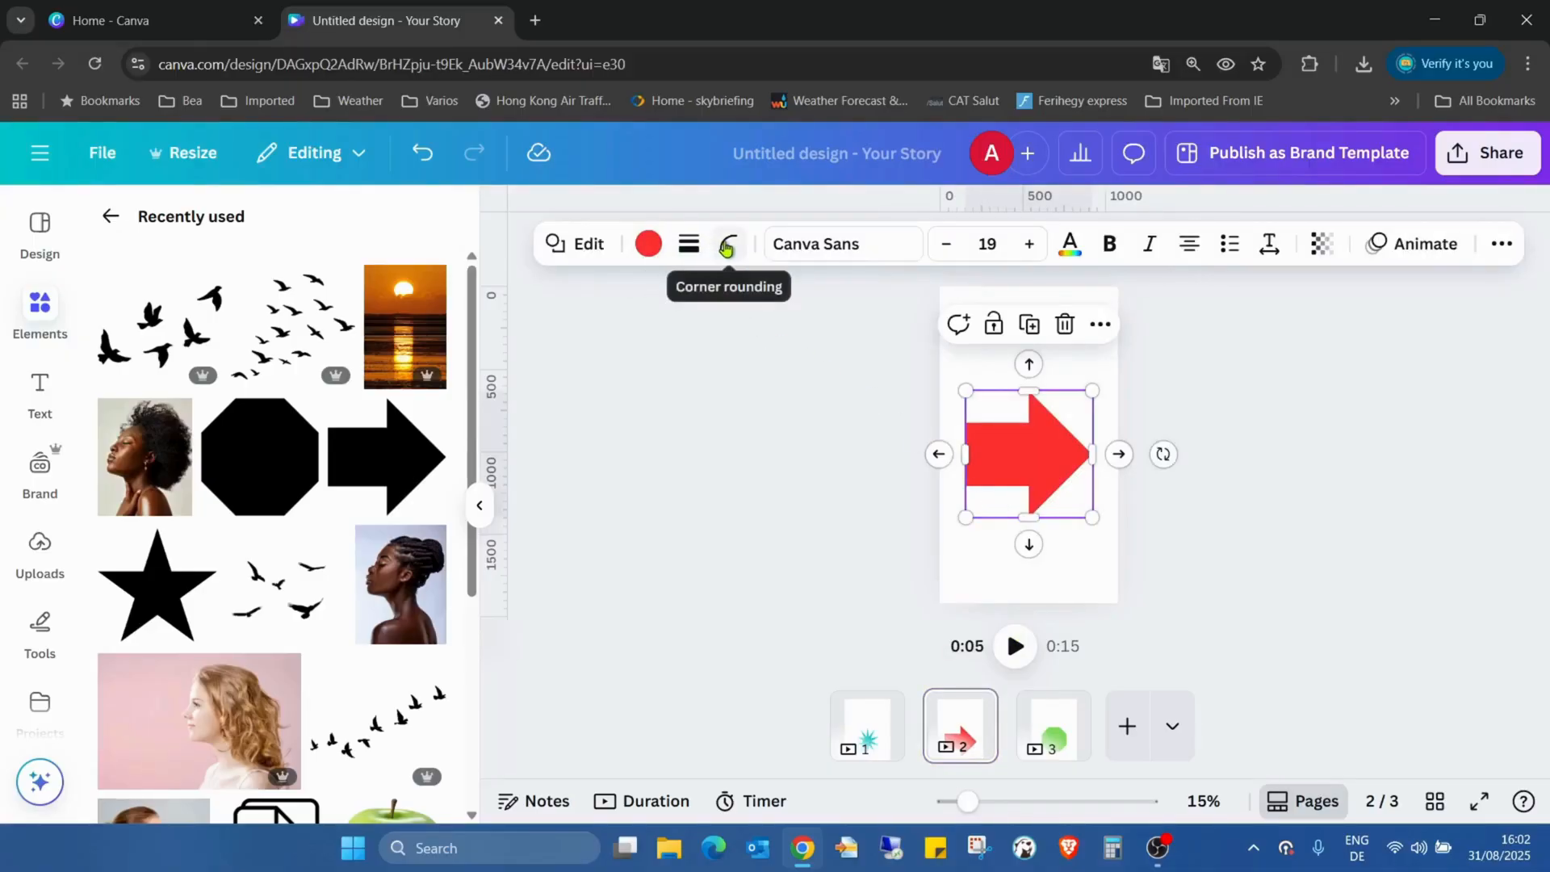
mouse_move(728, 244)
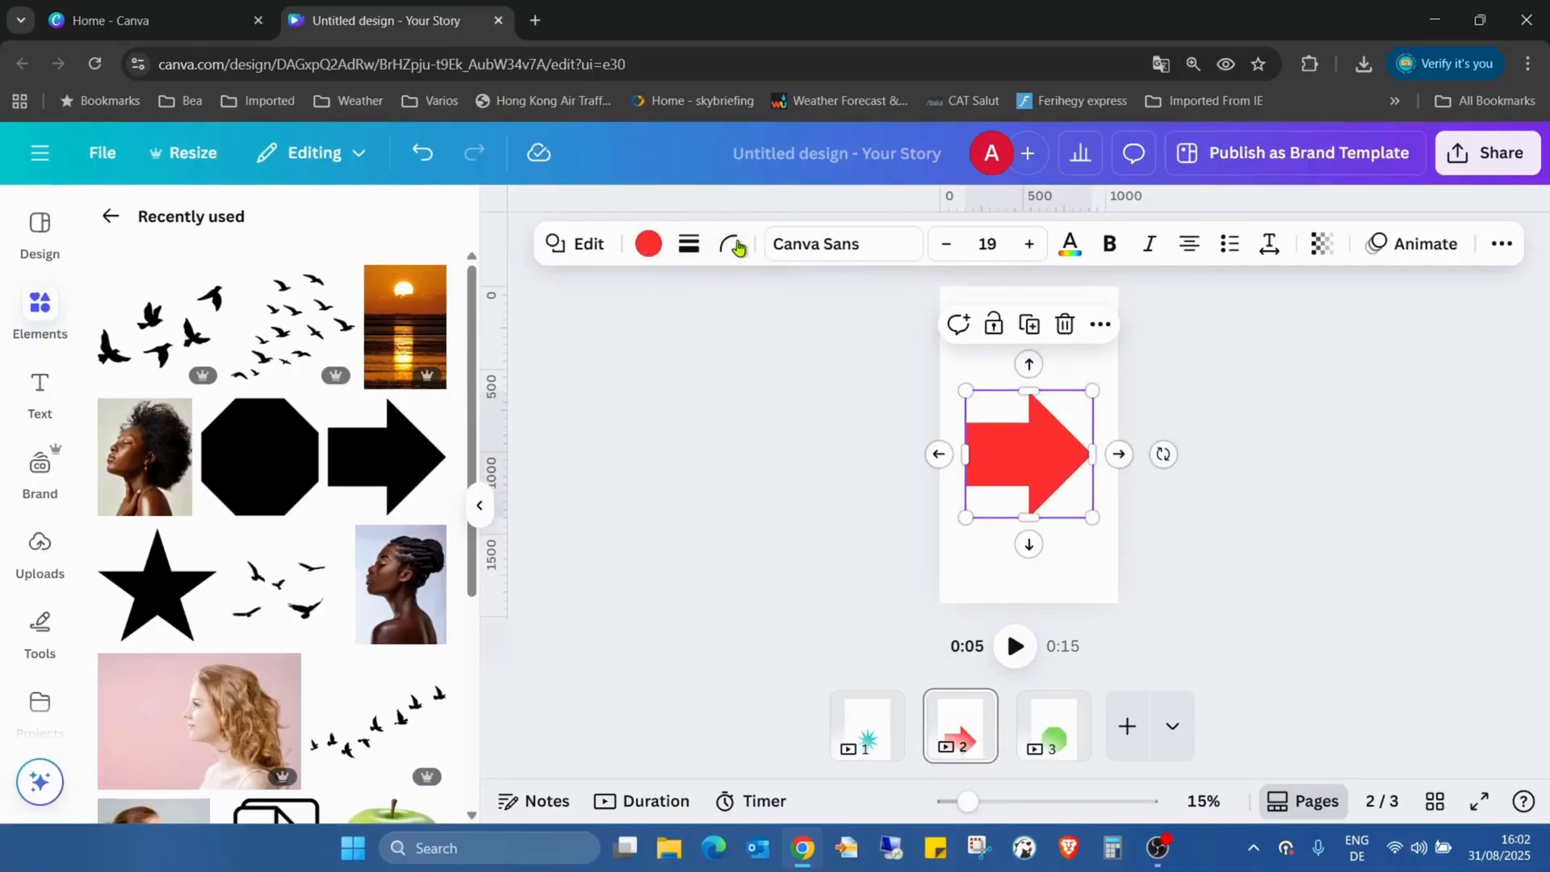
mouse_move(730, 244)
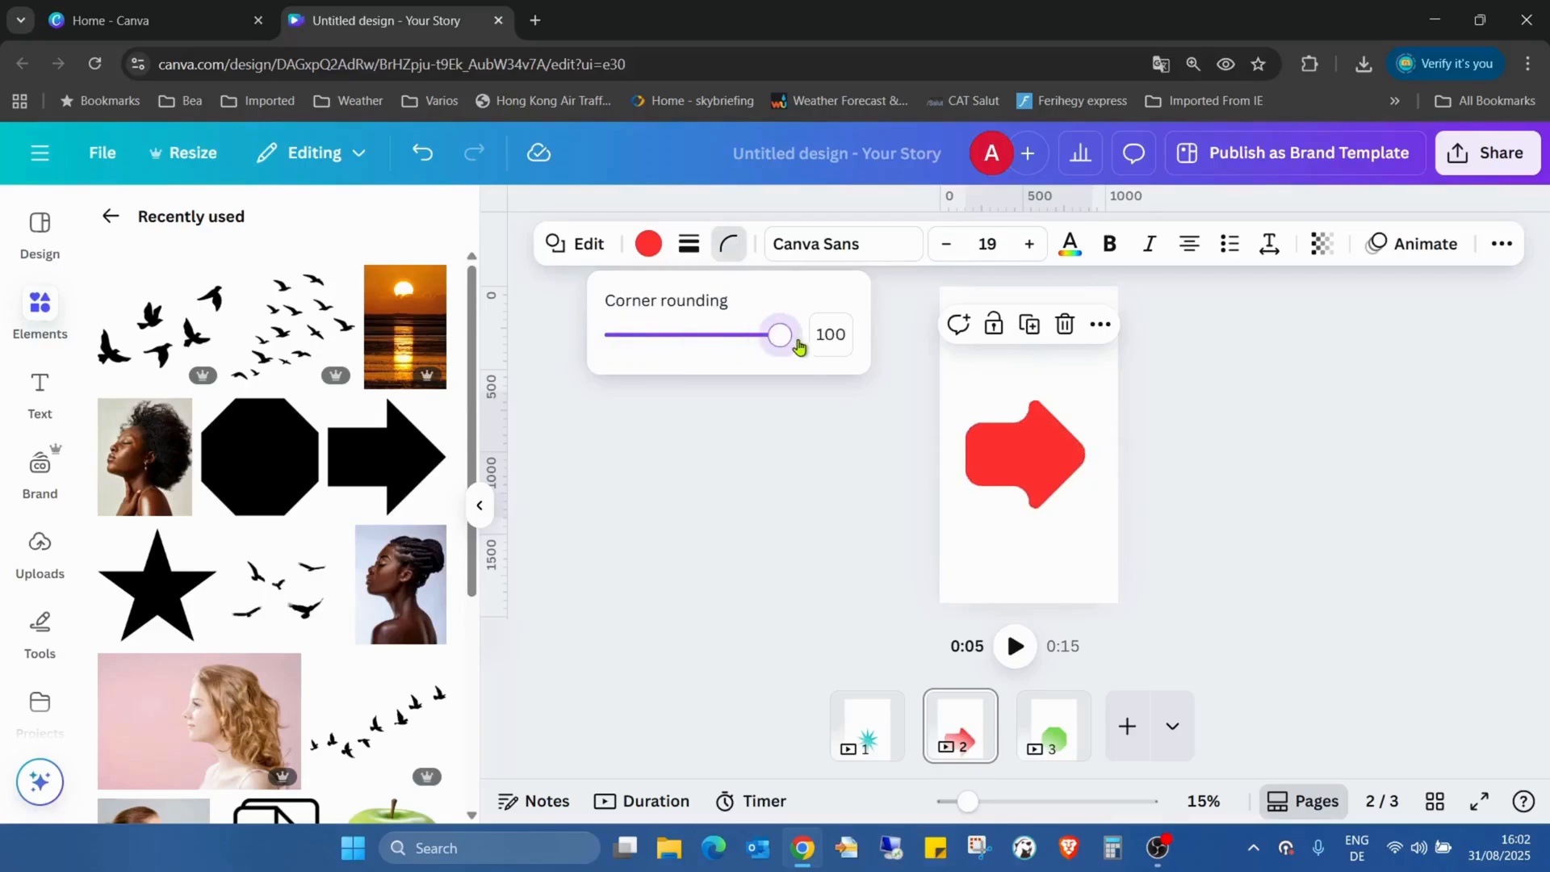
drag(780, 335, 737, 334)
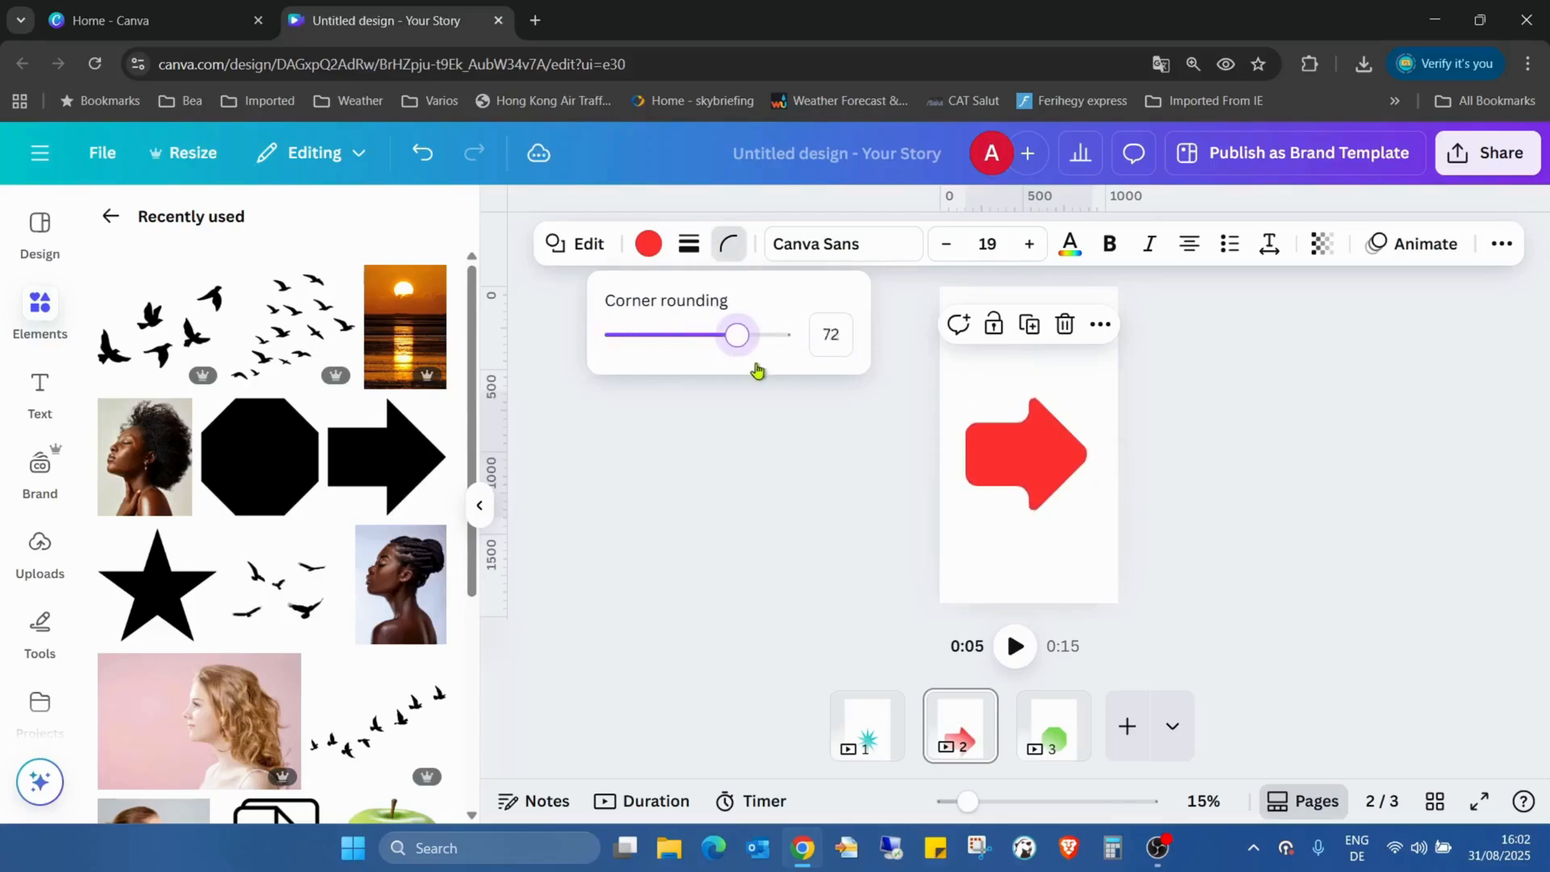
drag(737, 334, 612, 334)
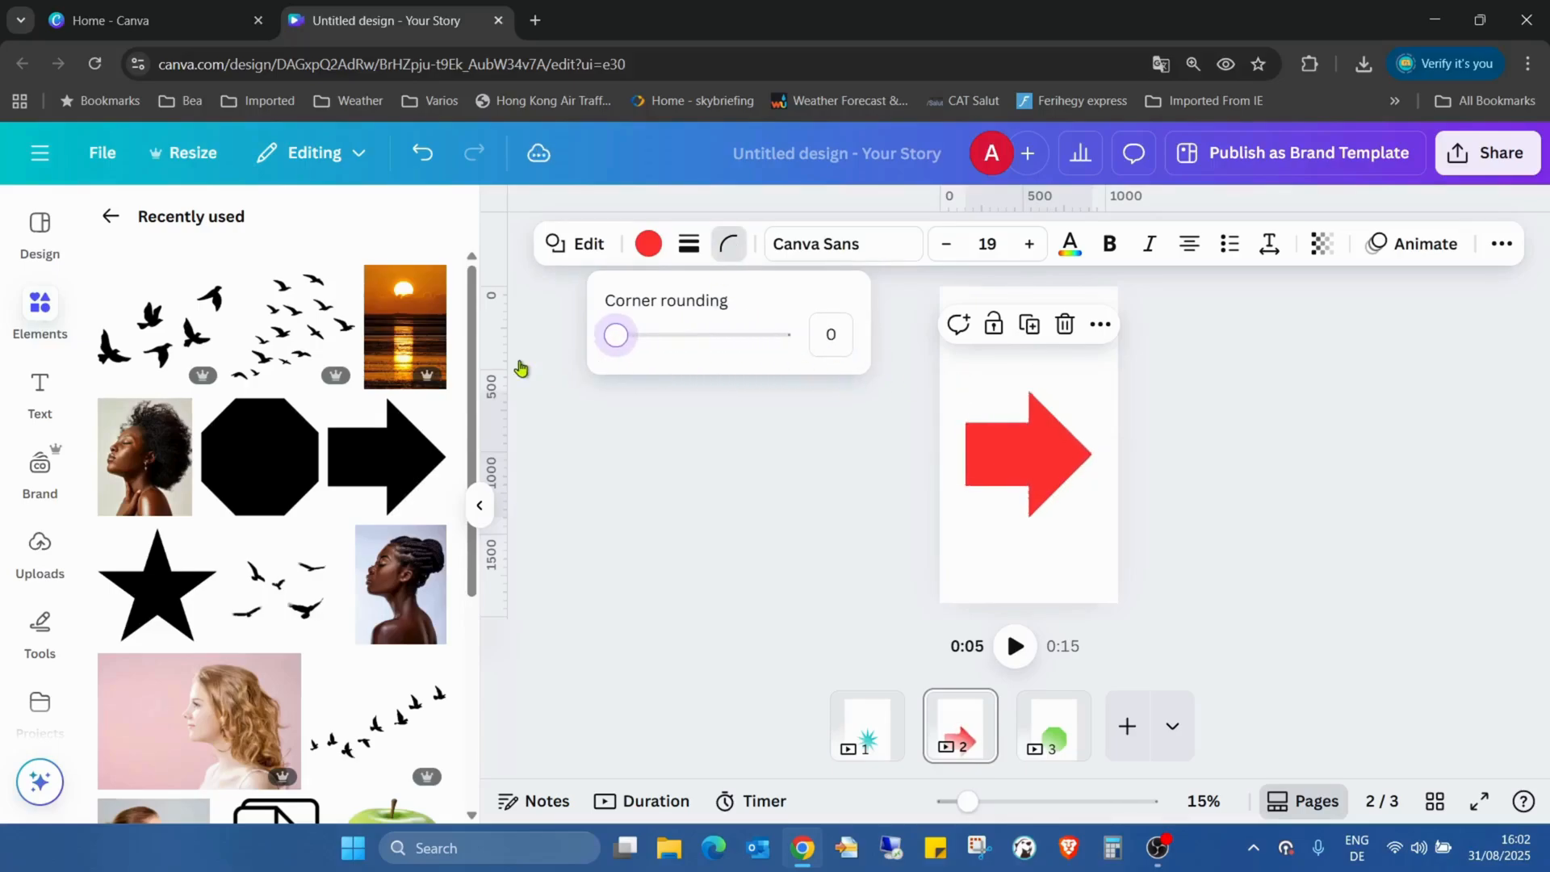
drag(615, 335, 780, 335)
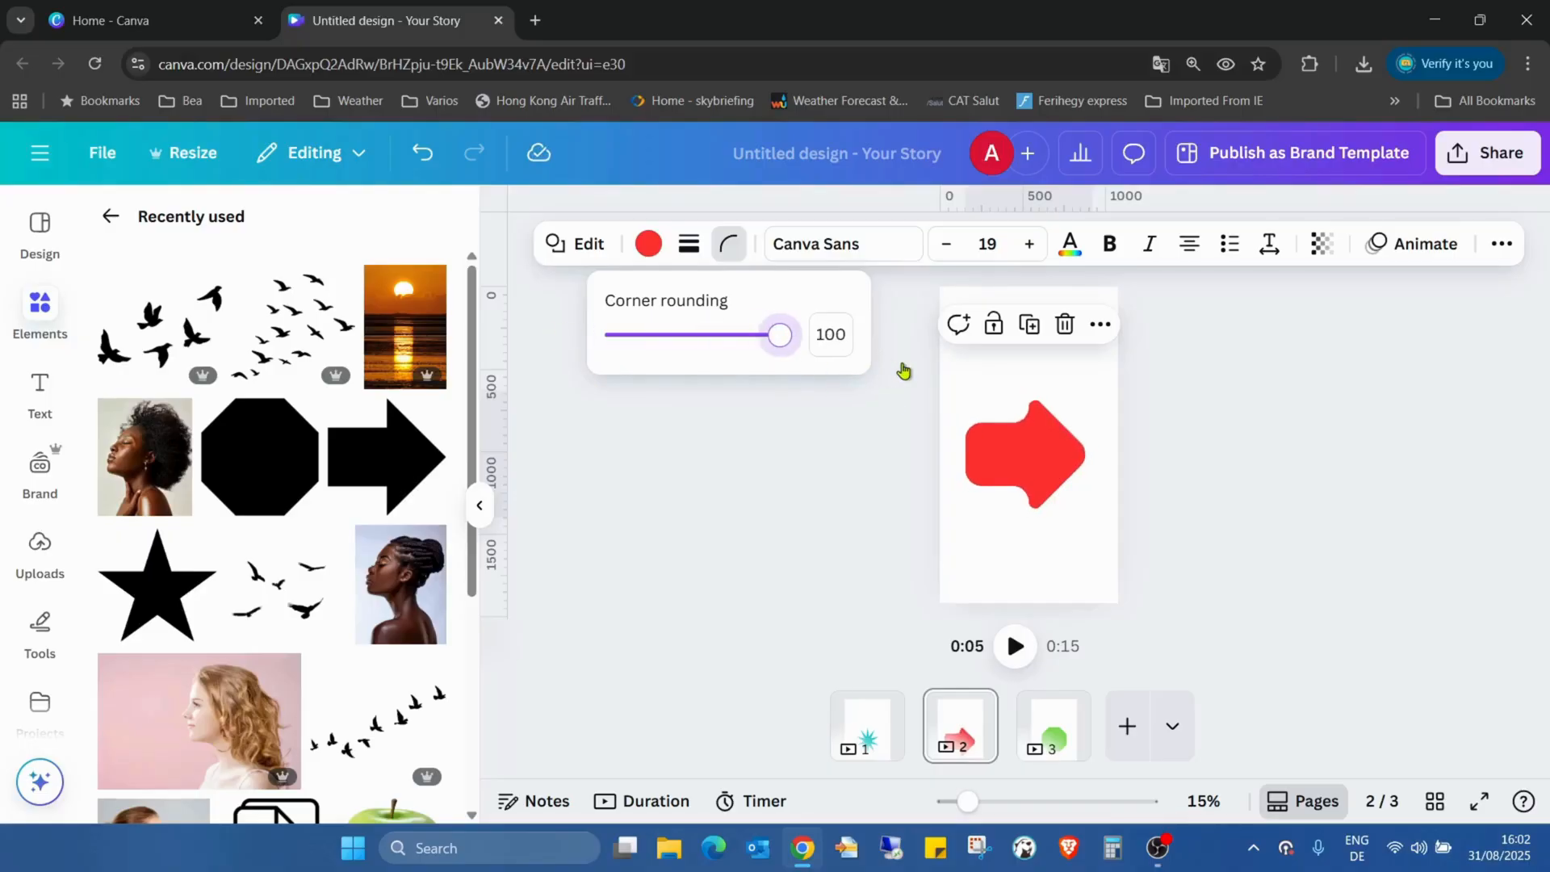
drag(778, 334, 638, 334)
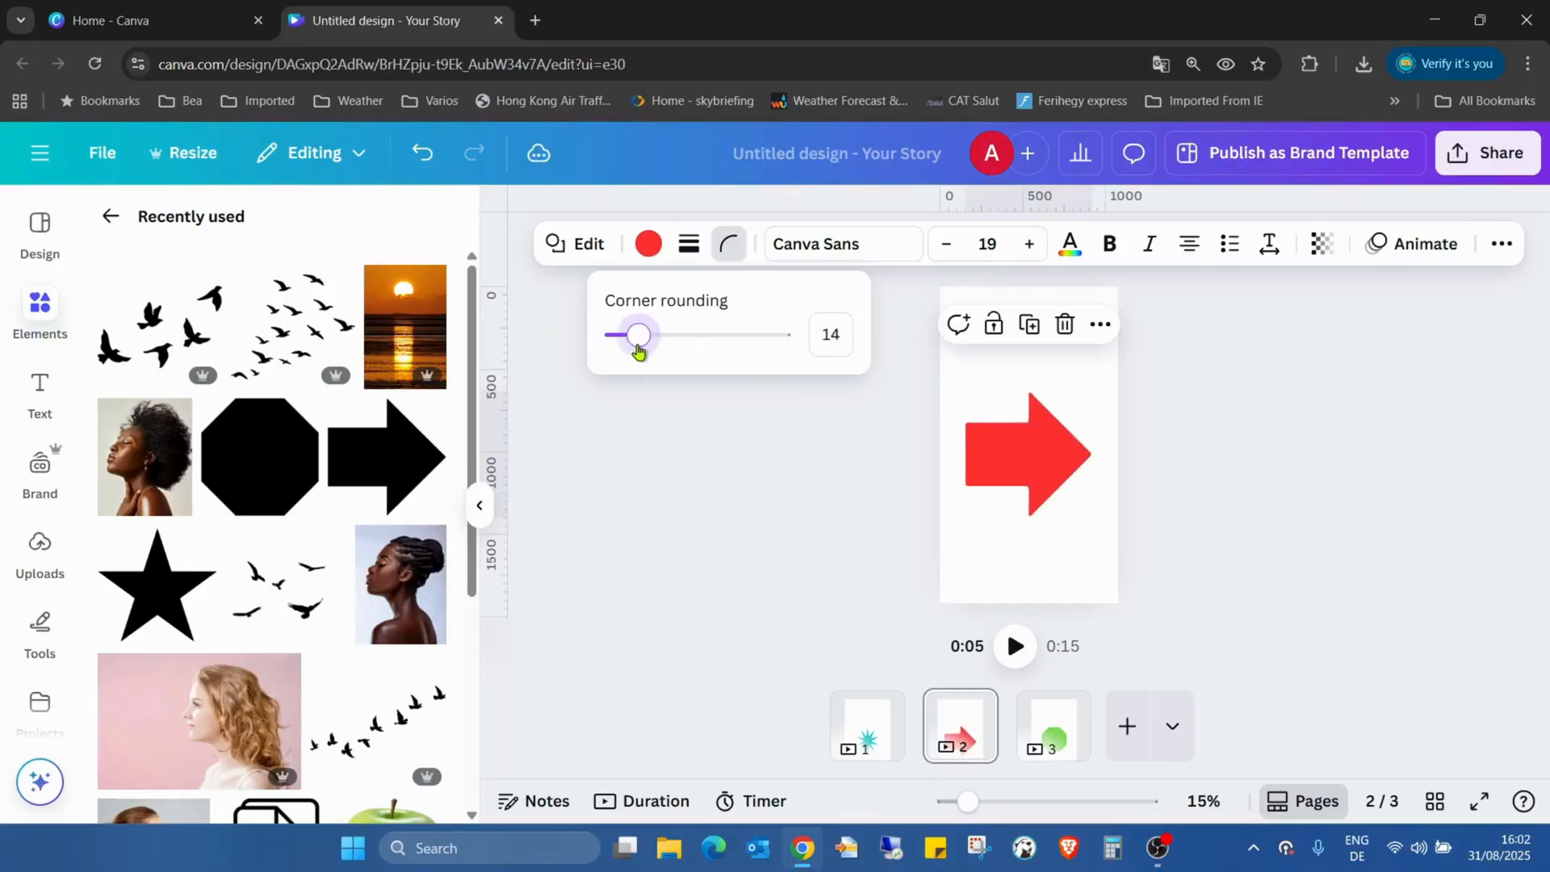
drag(637, 334, 749, 334)
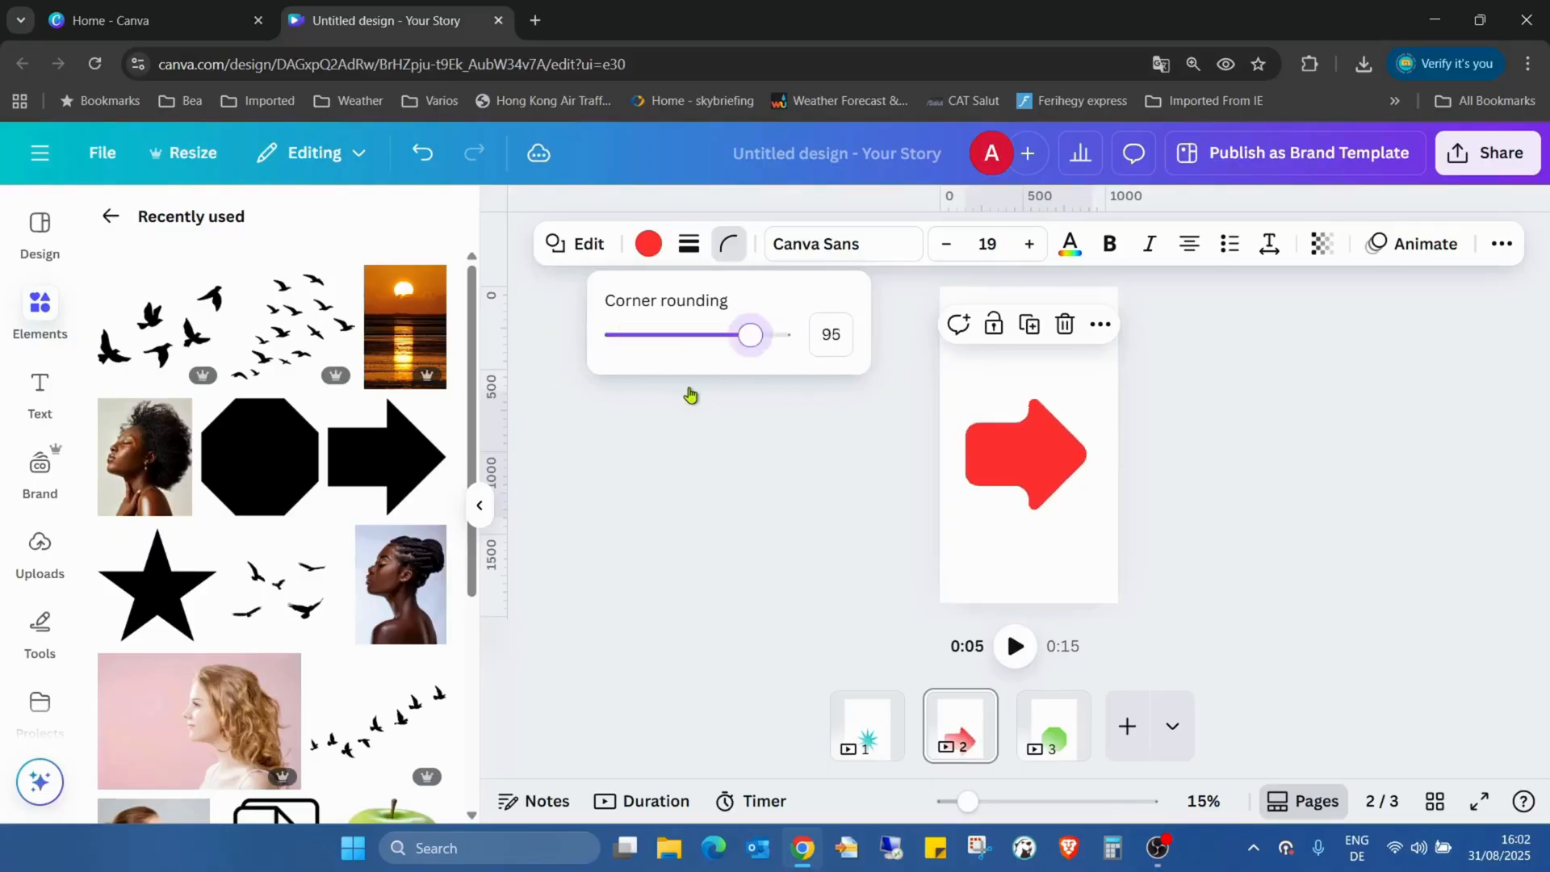
drag(749, 334, 616, 334)
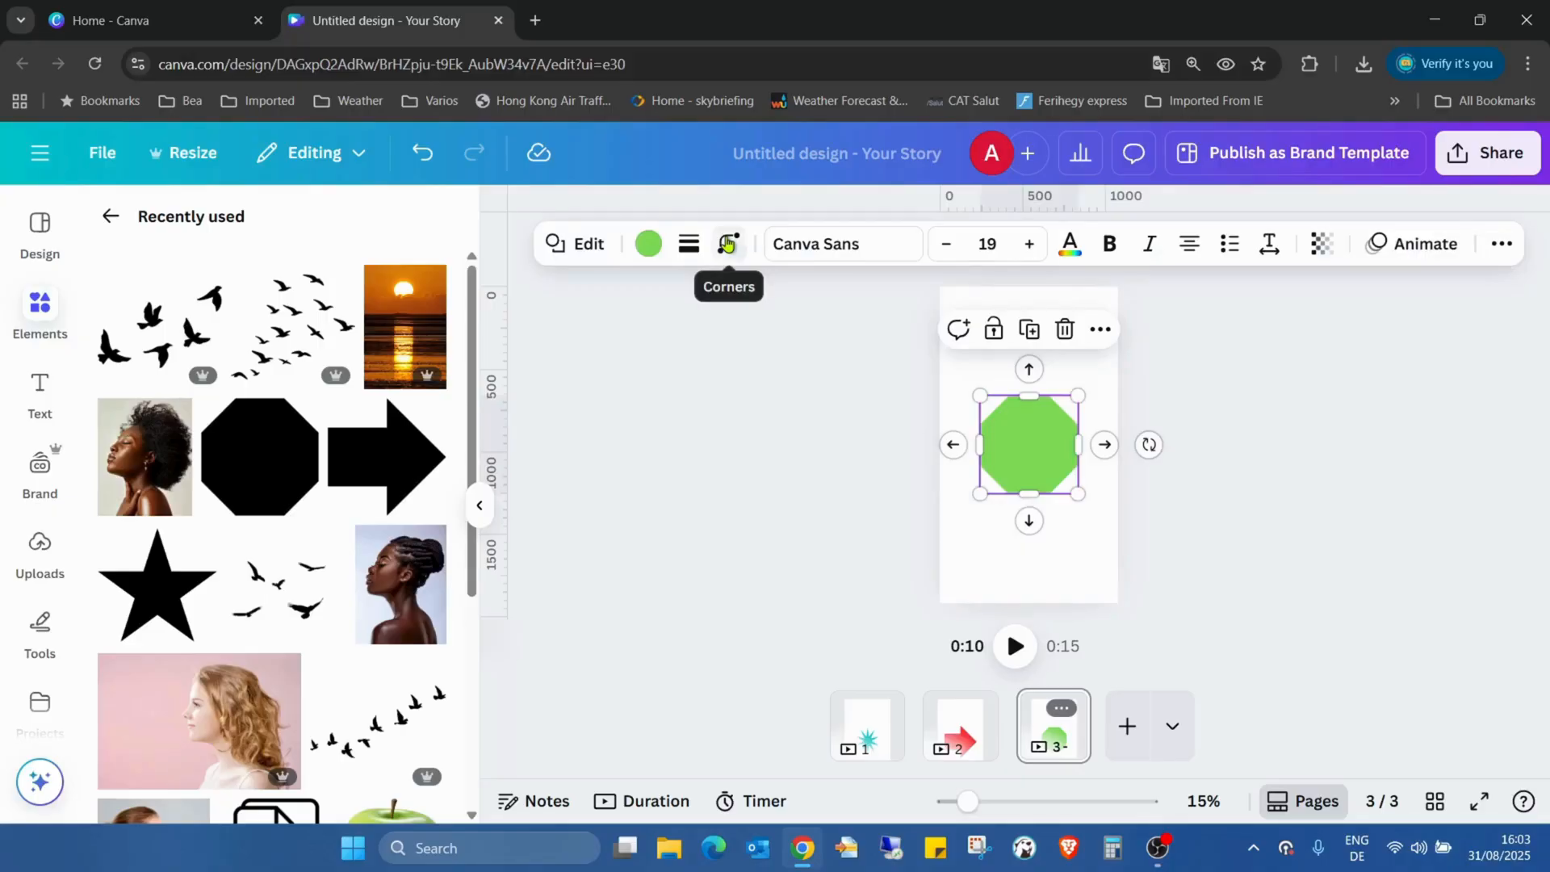
- Round the green octagon's corners fully, then reduce the rounding to 21
click(728, 243)
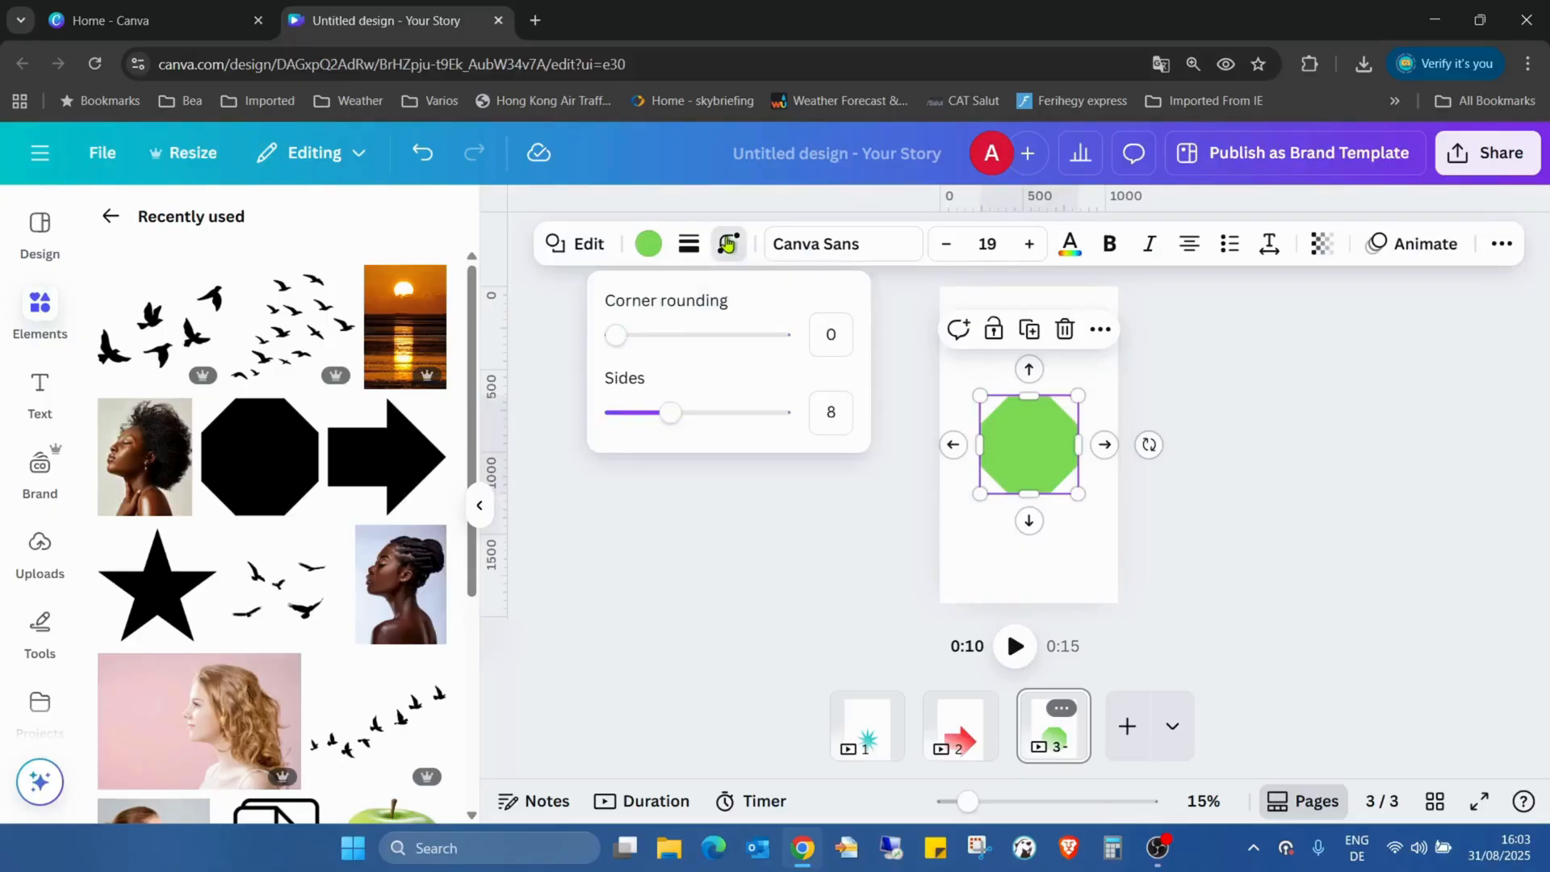
drag(616, 335, 780, 335)
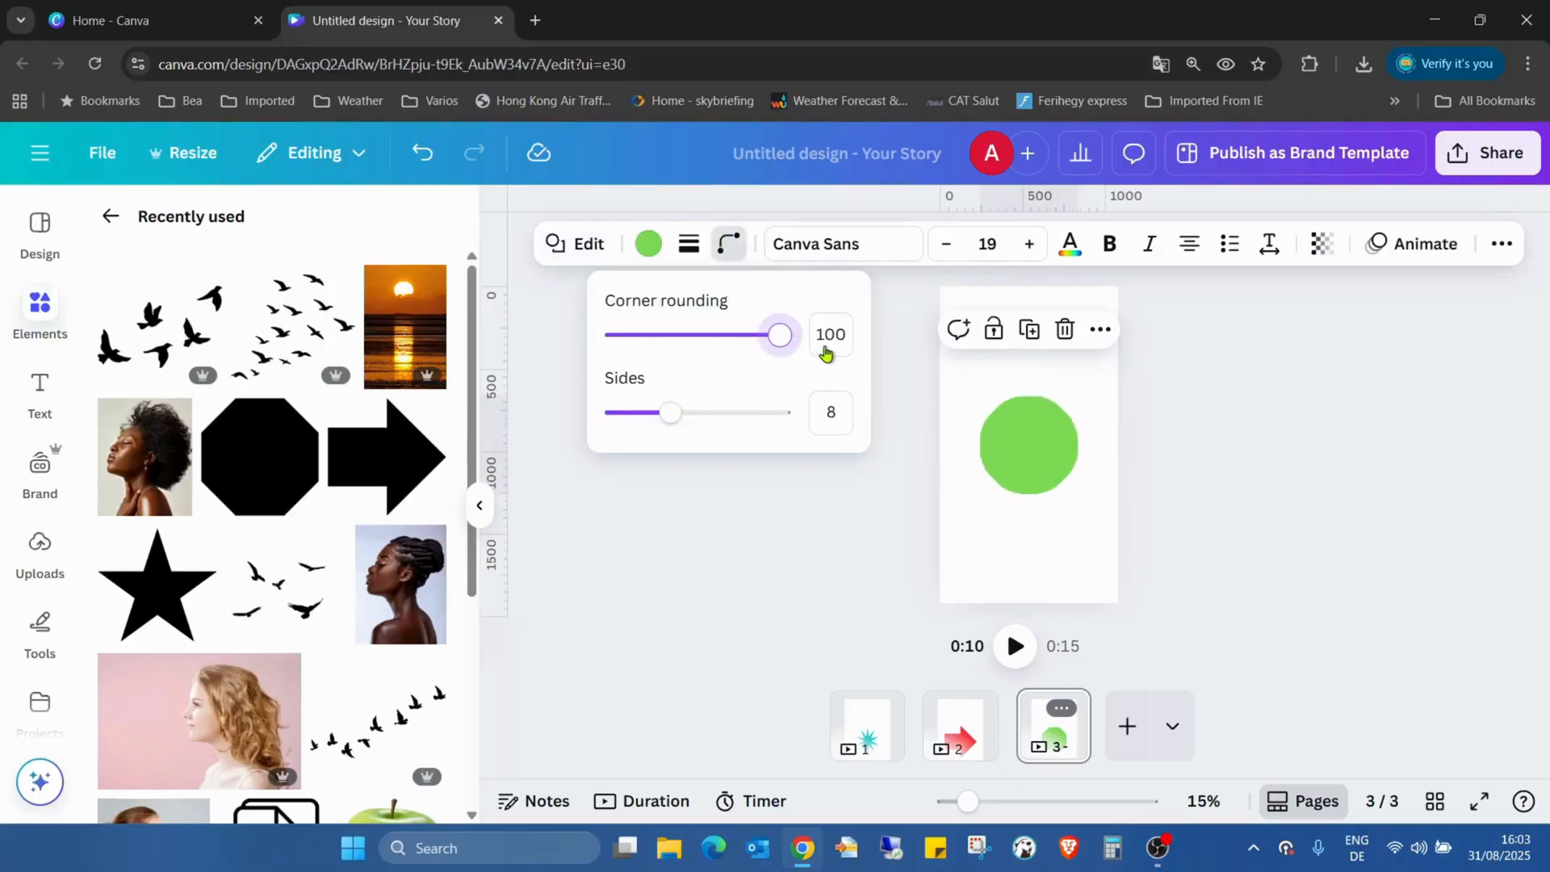
drag(780, 335, 643, 335)
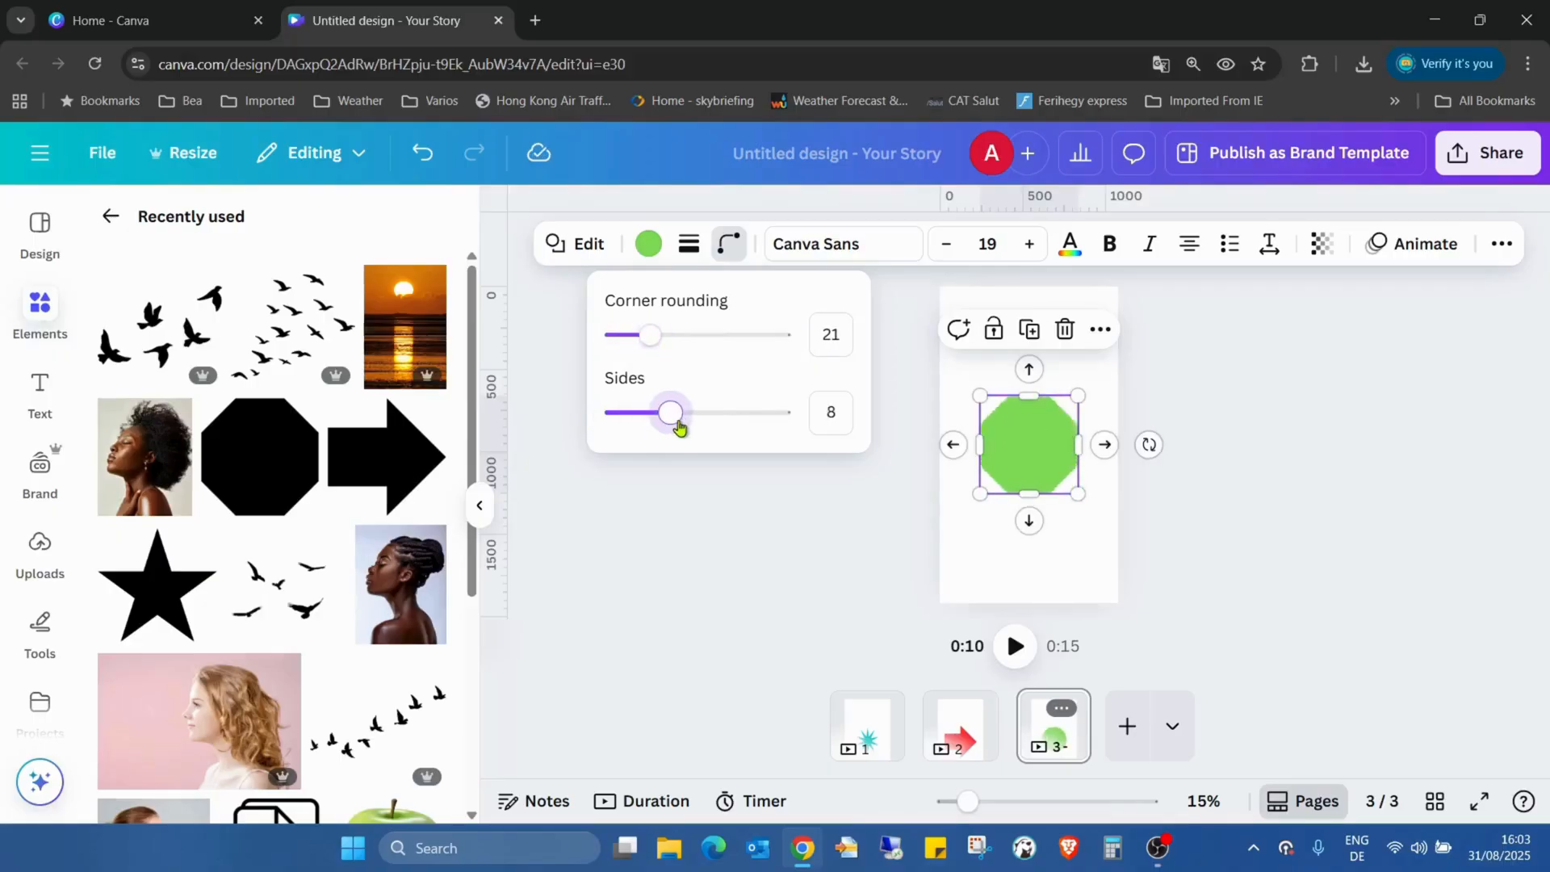
- Try 3, 6, 3, 17 and 18 sides on the polygon, ending as a pentagon
drag(670, 412, 616, 413)
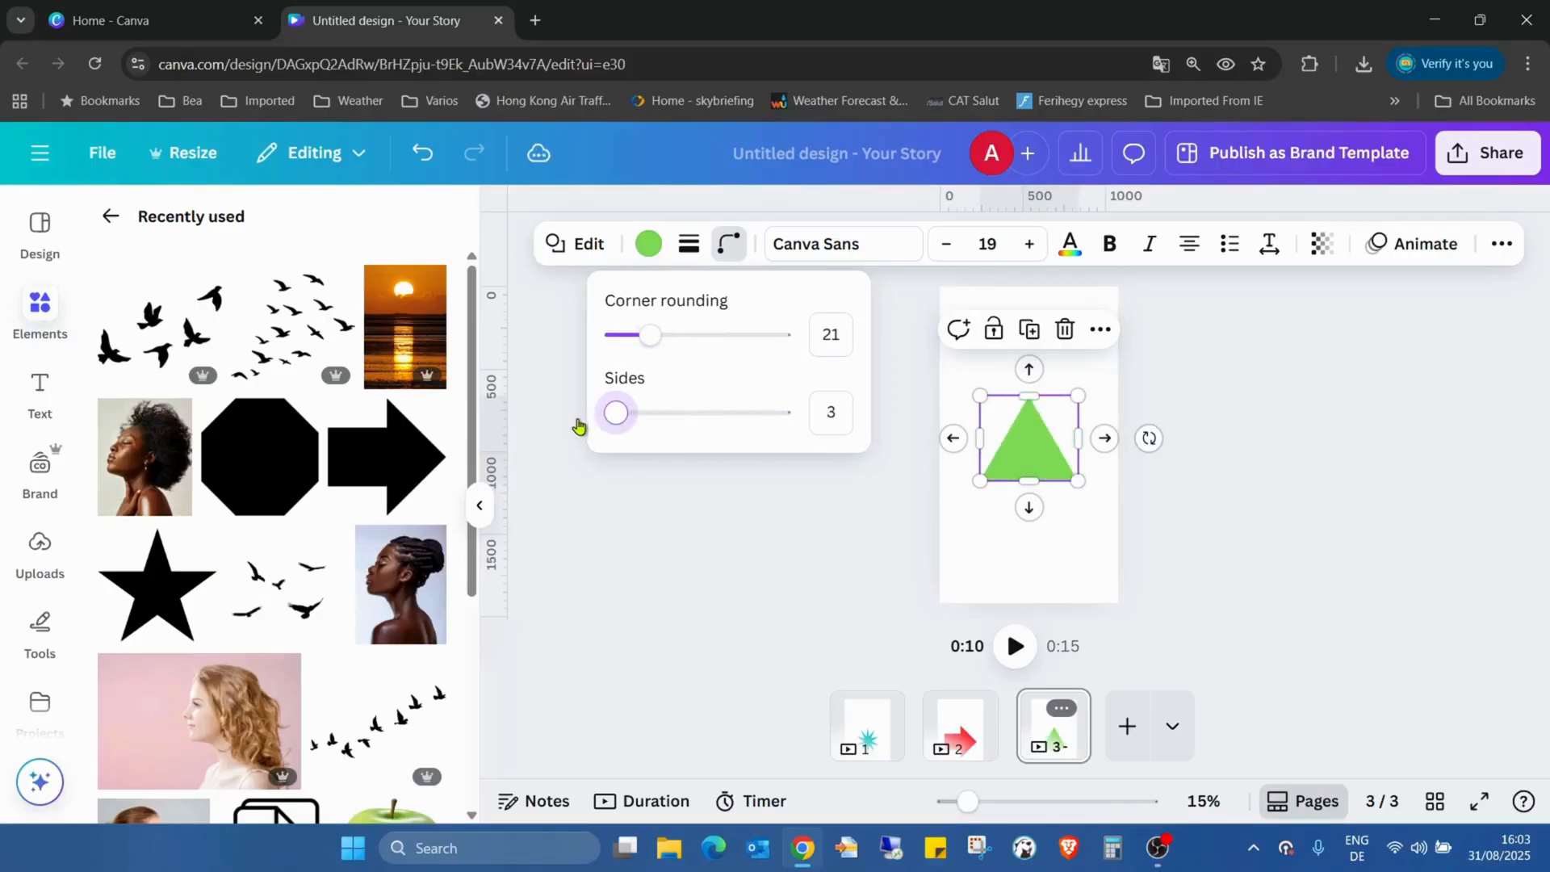
drag(616, 413, 651, 412)
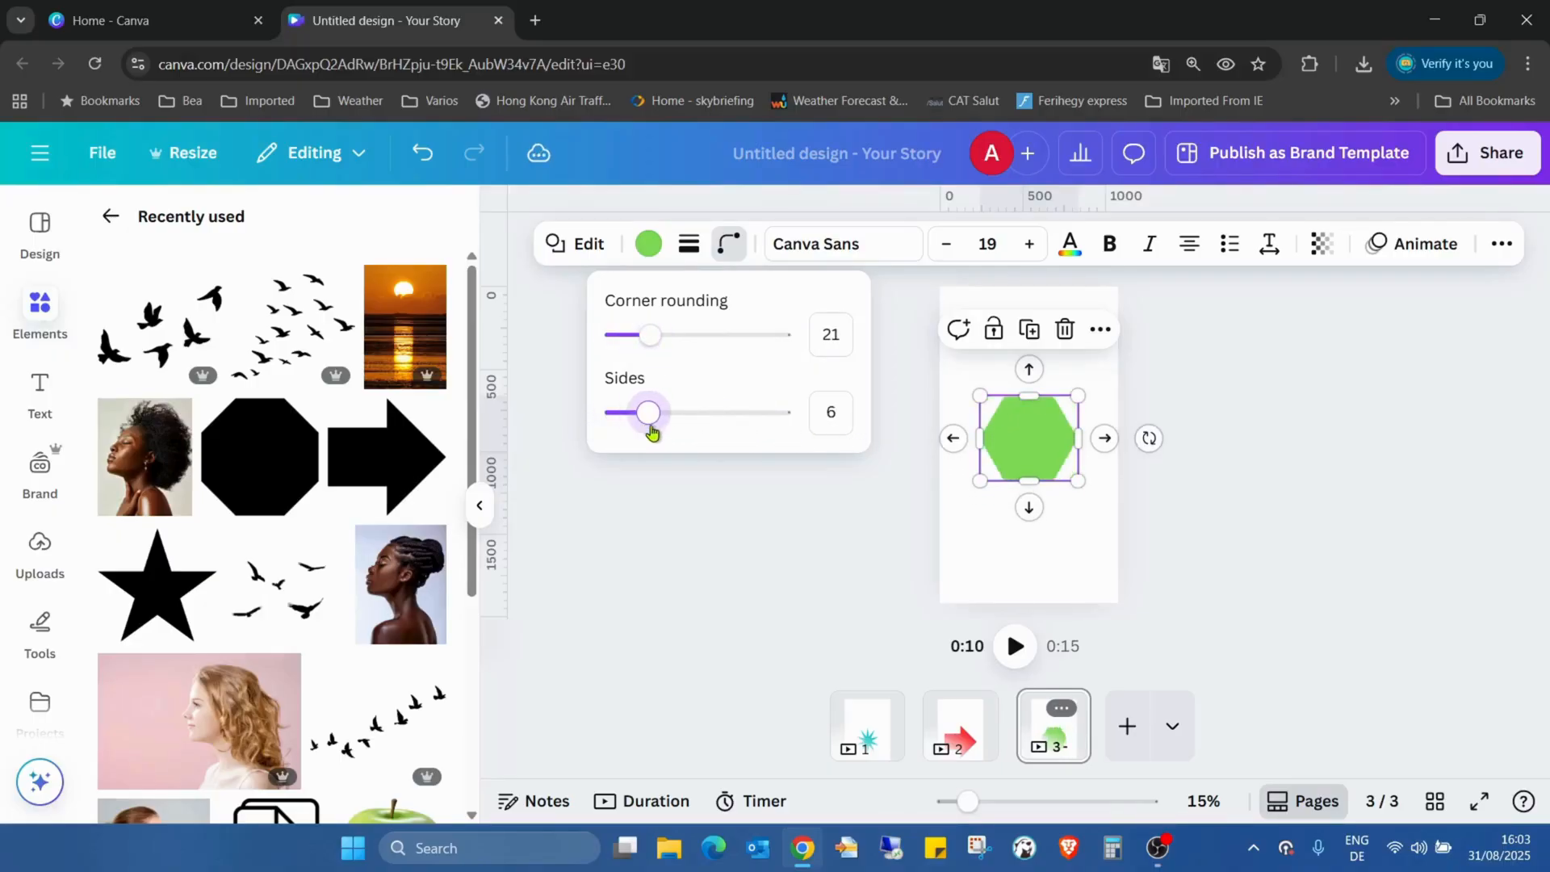
drag(649, 413, 616, 413)
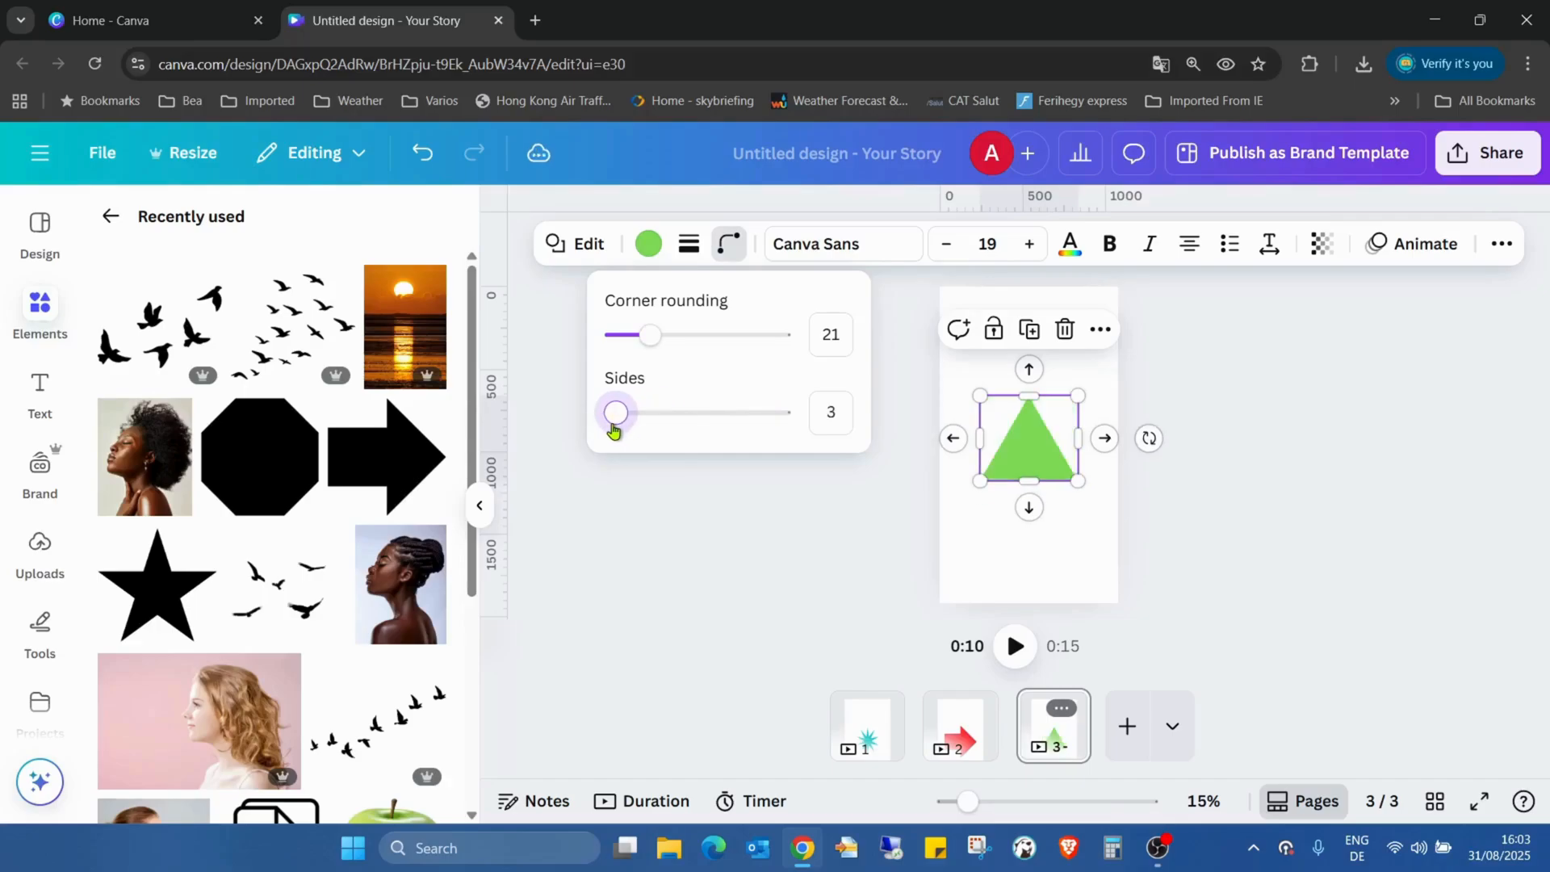
drag(616, 412, 770, 412)
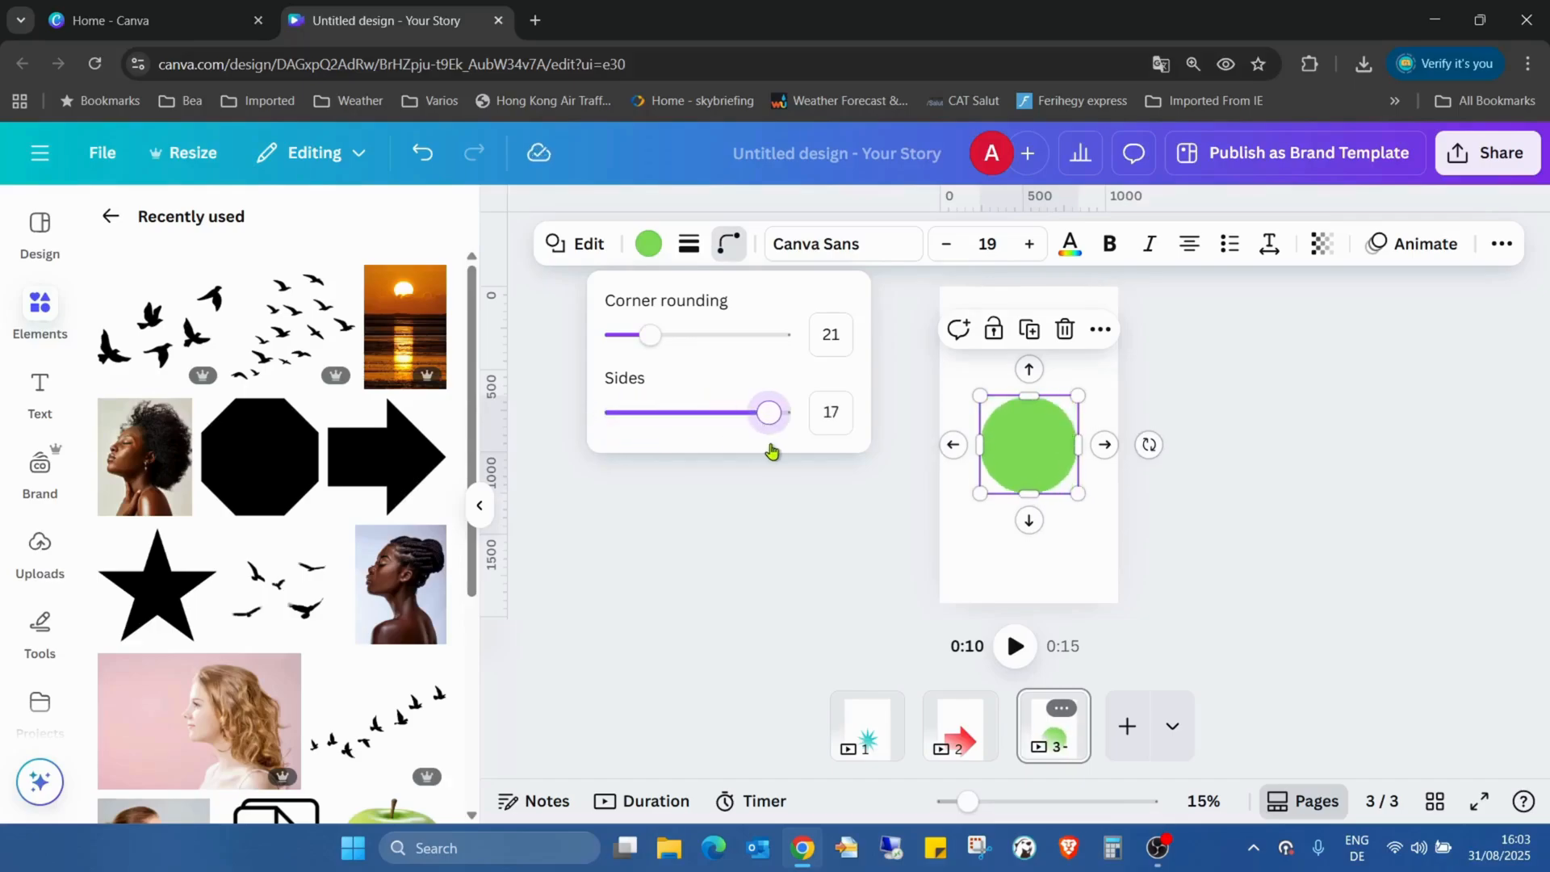
drag(770, 413, 779, 413)
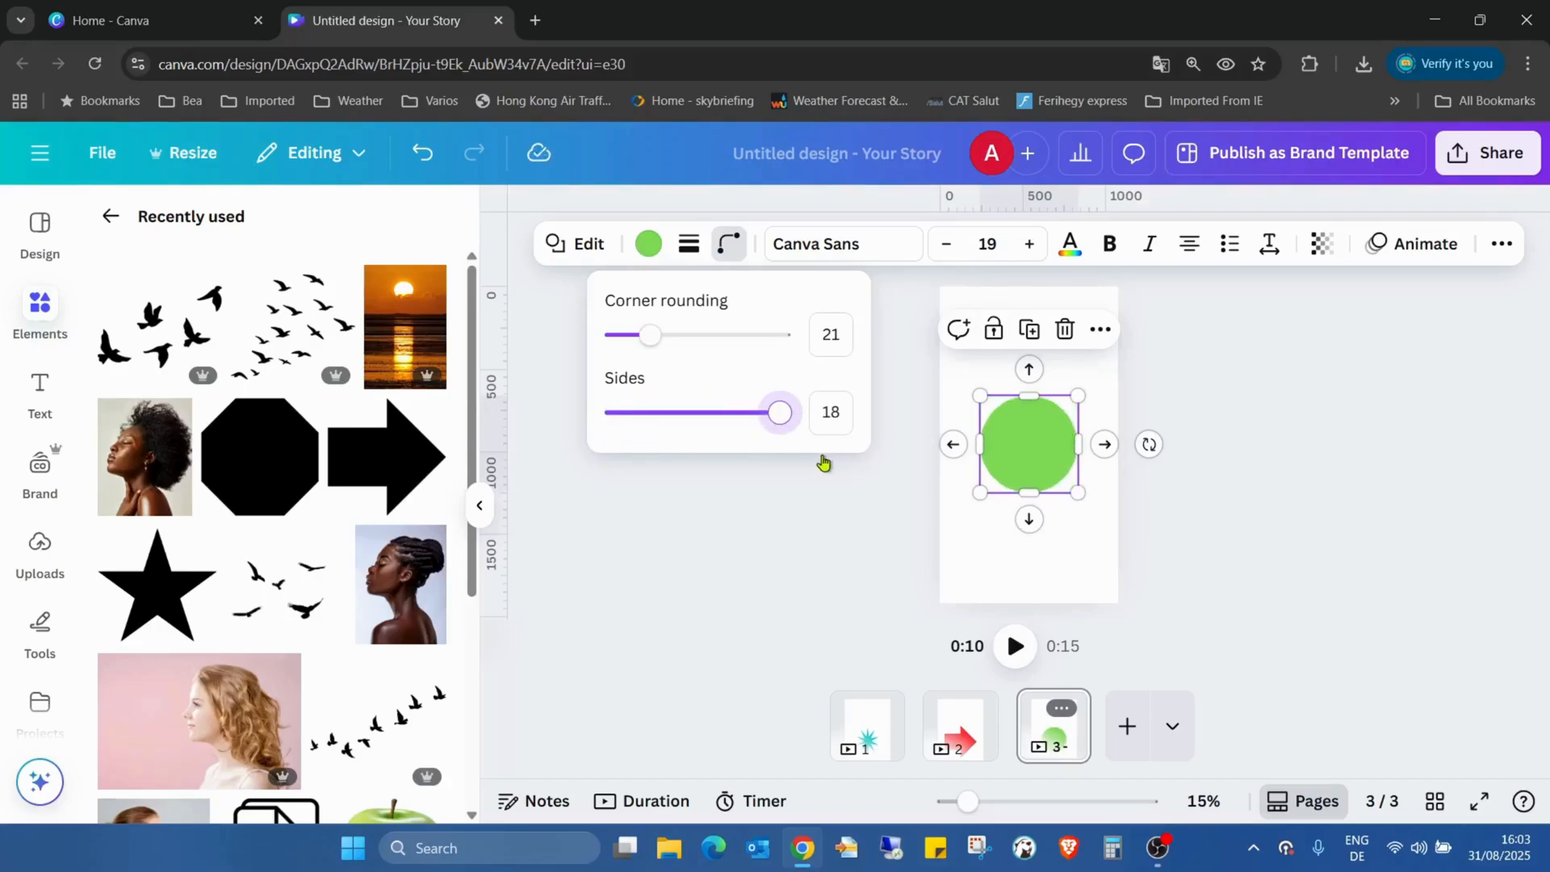
drag(778, 413, 636, 412)
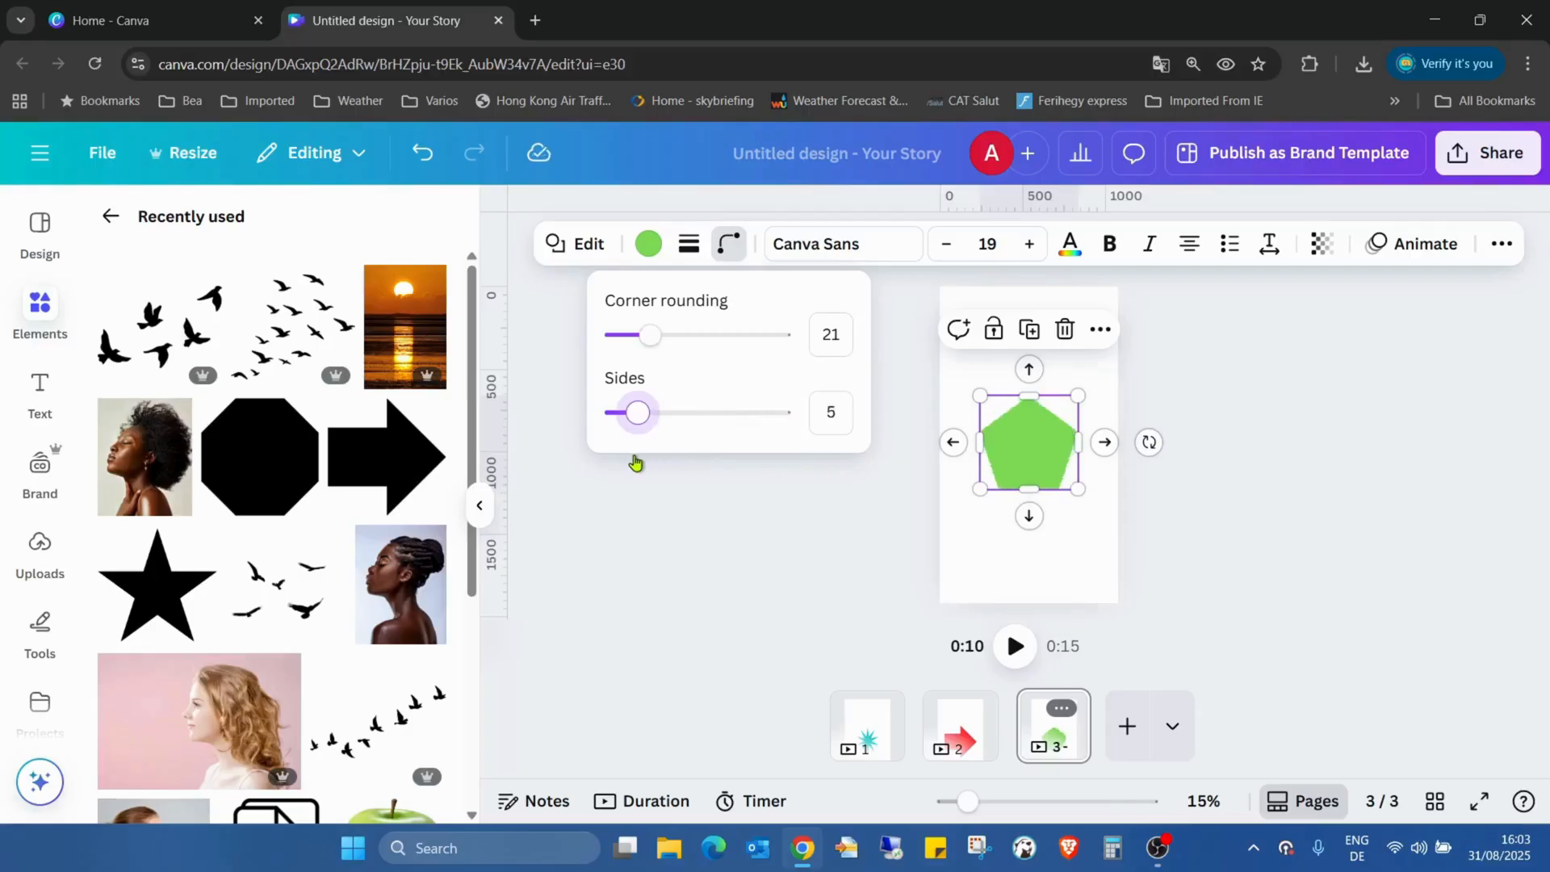
mouse_move(865, 727)
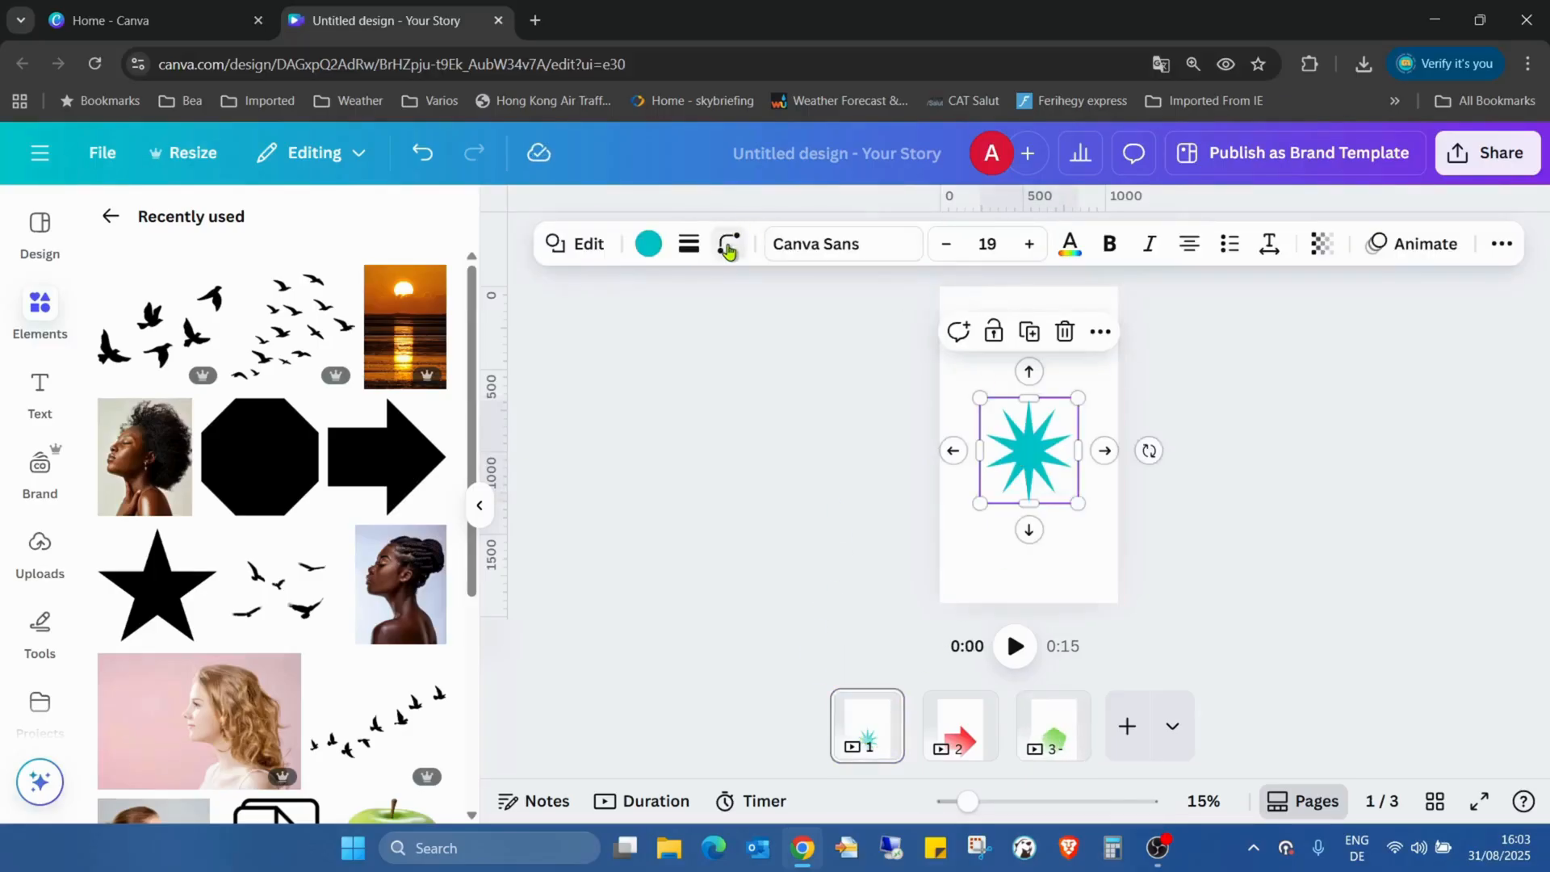
- Check the teal star's Corners settings, then move via page 2's arrow to page 3's green pentagon
click(728, 243)
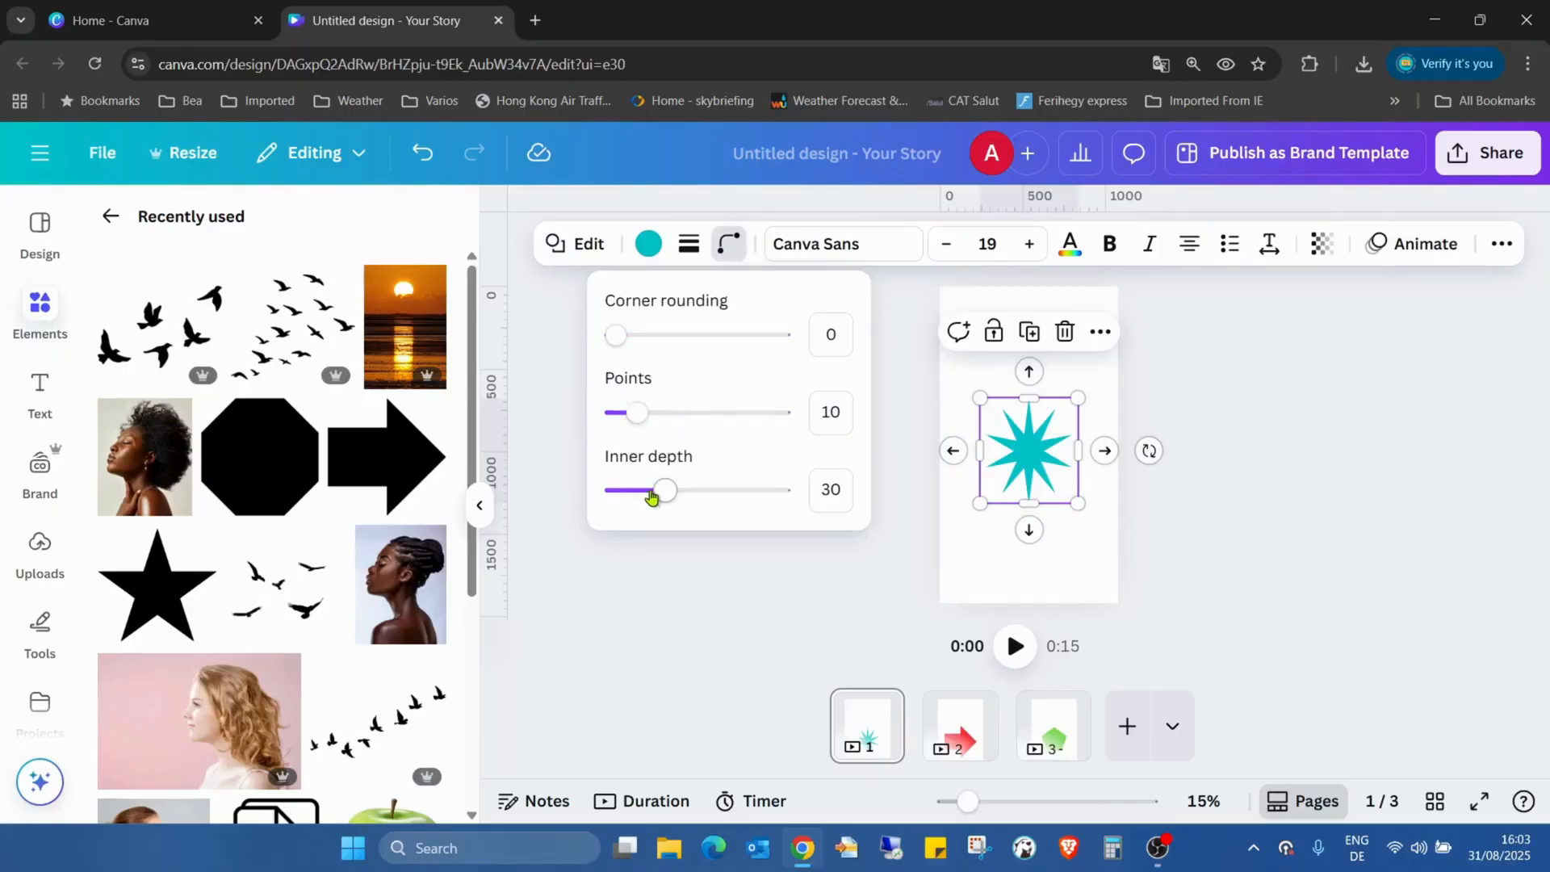
click(958, 725)
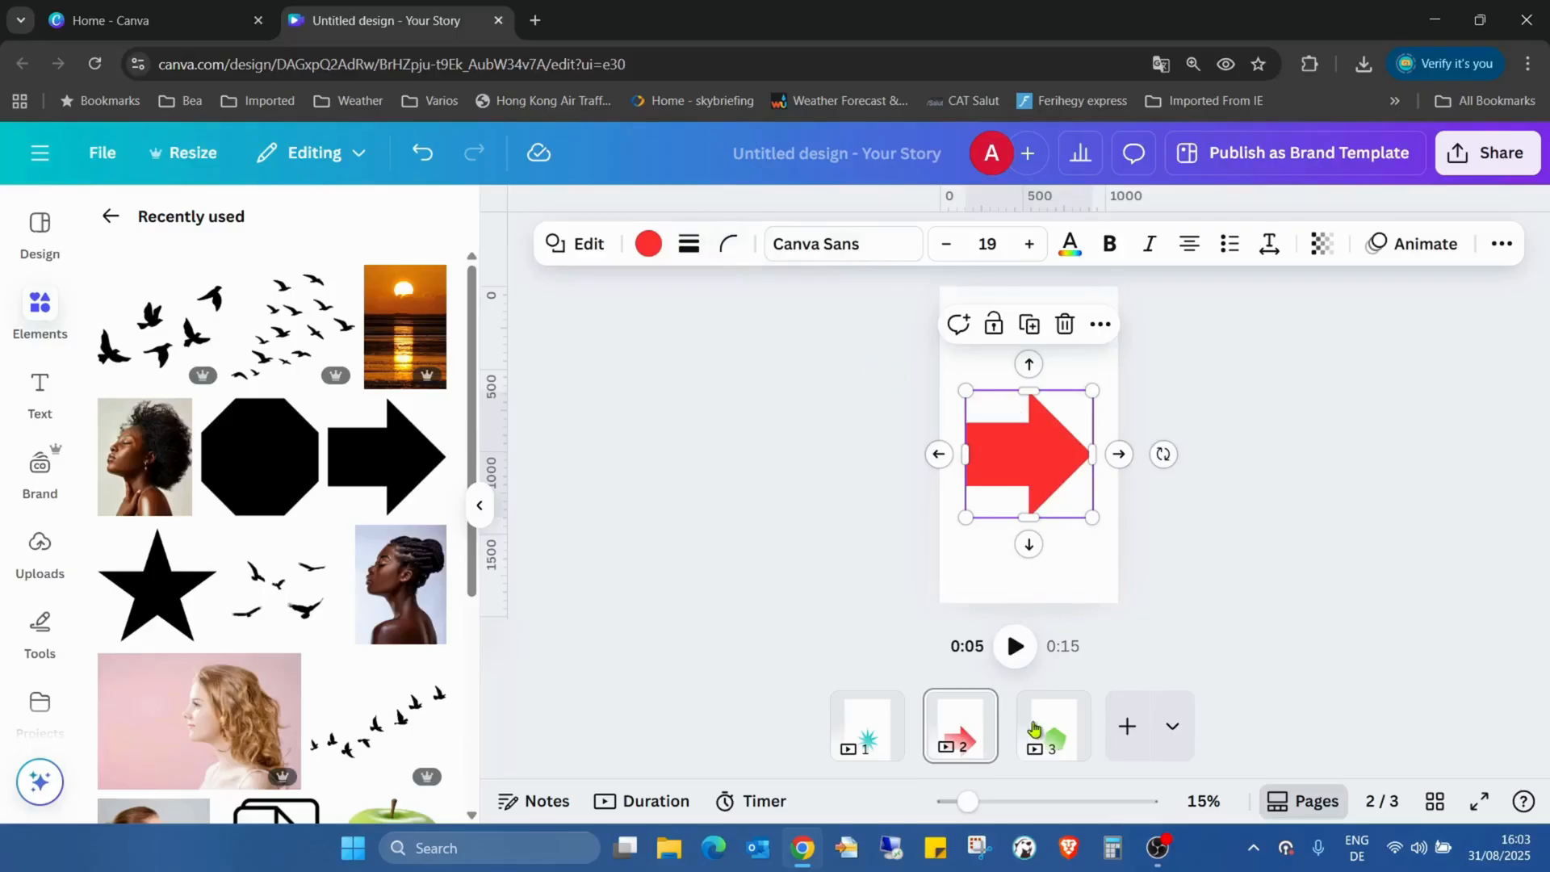
click(1053, 725)
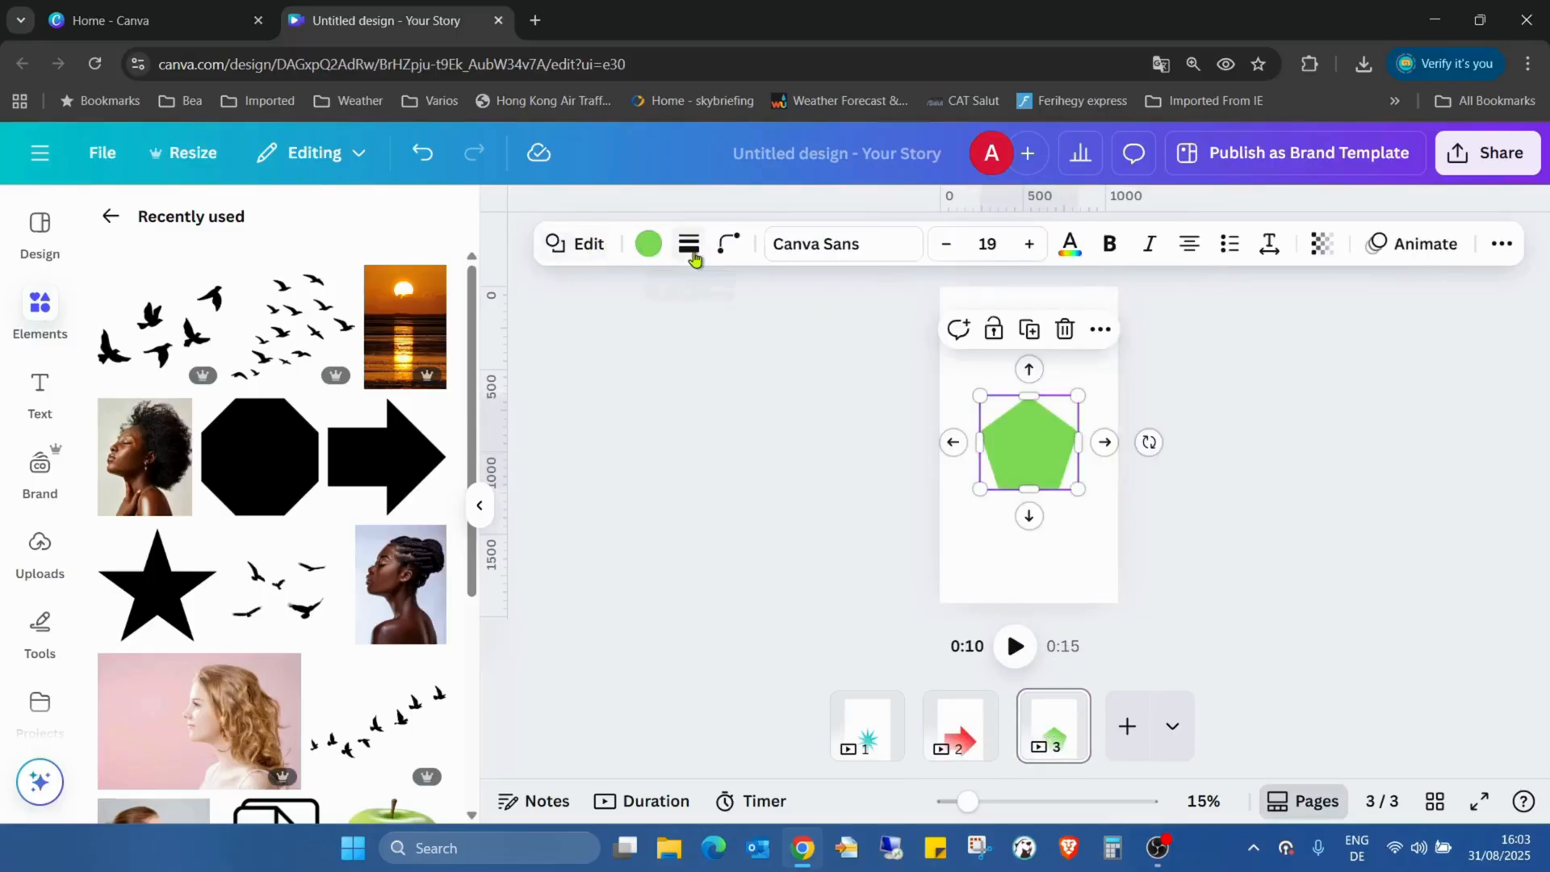
- Try 4, 3, 18 and 5 sides, raise rounding to 38, and finish with 8 sides
click(729, 244)
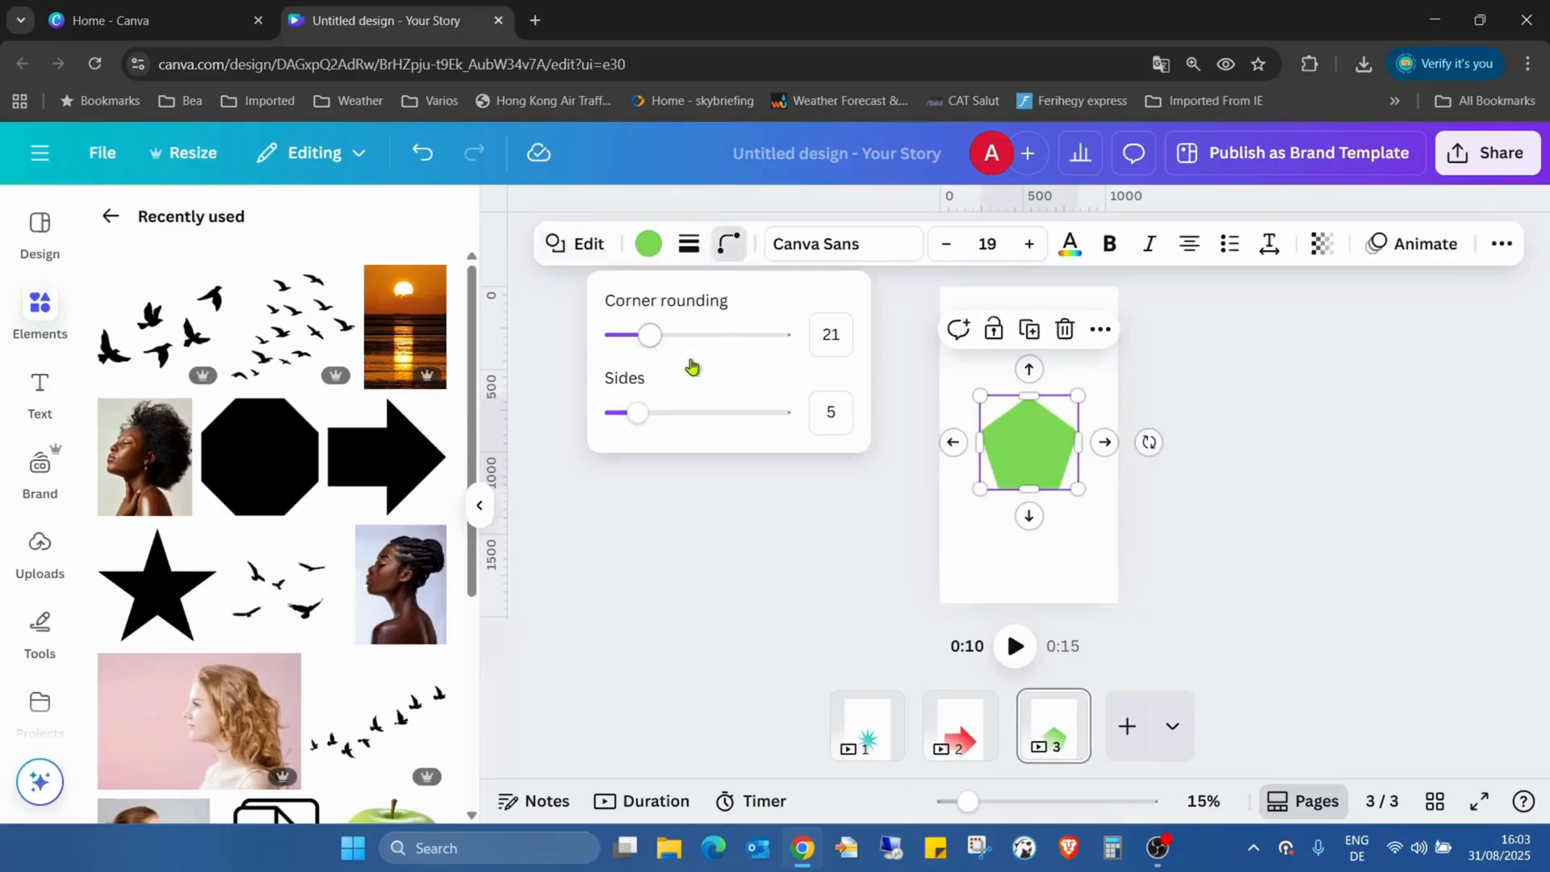
drag(635, 412, 622, 412)
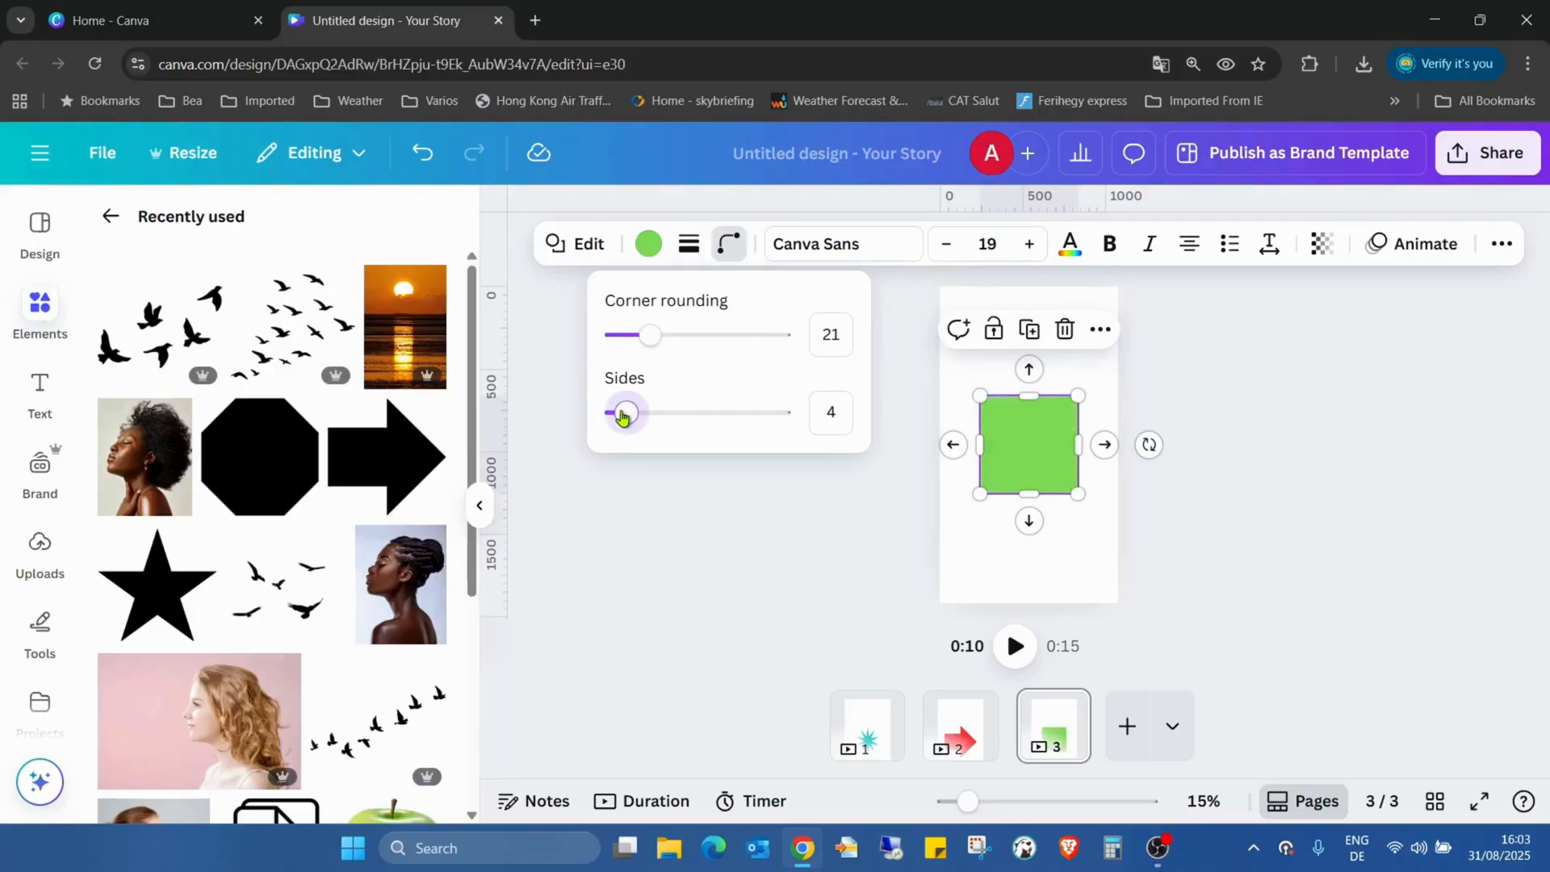
drag(647, 413, 616, 412)
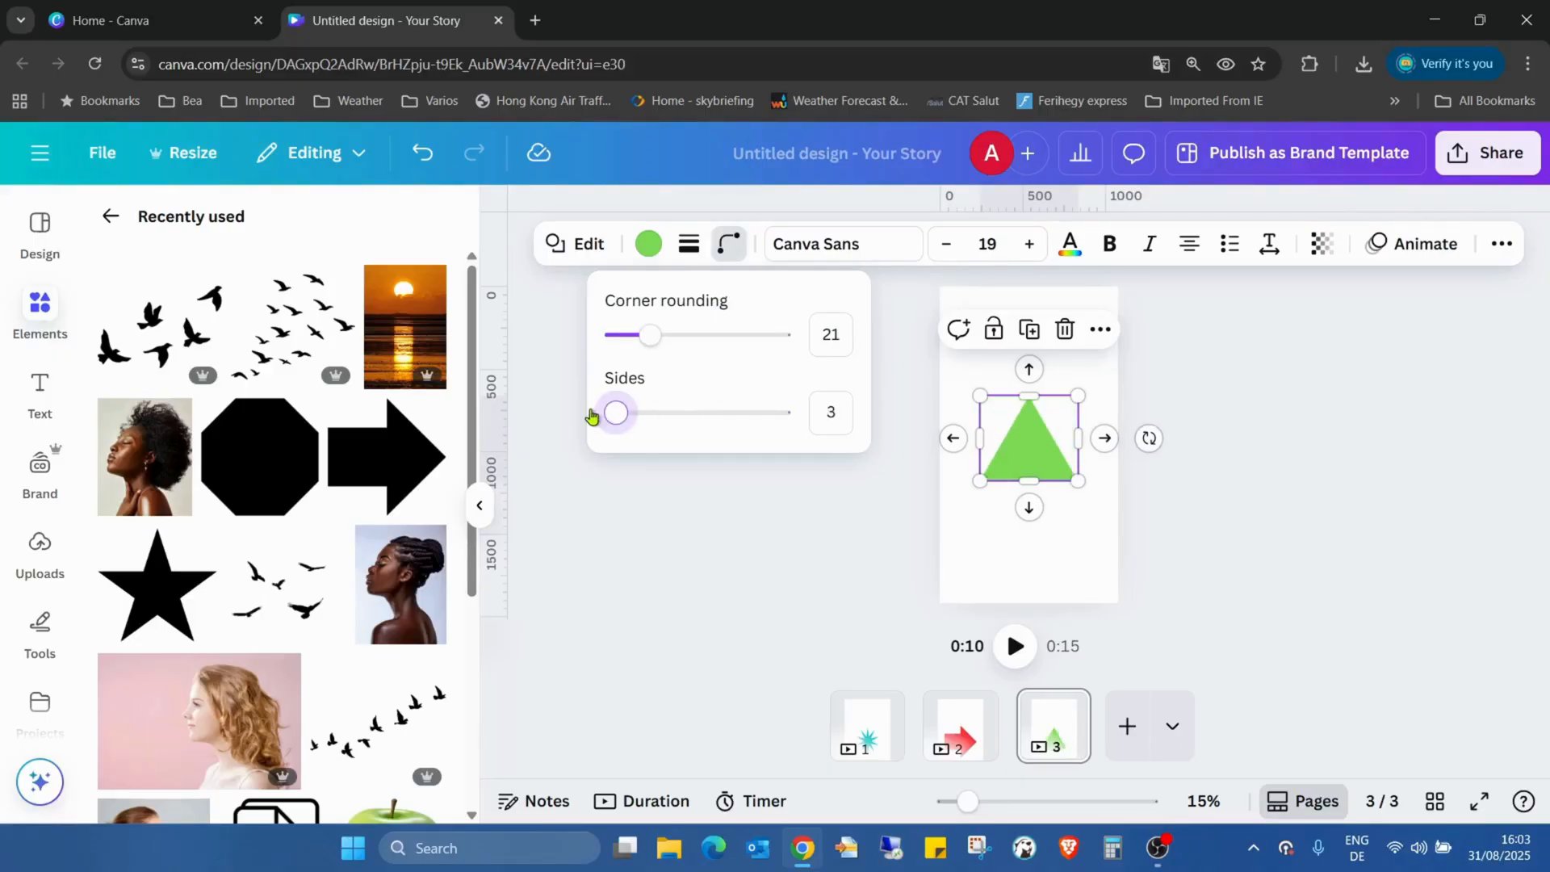
drag(617, 413, 779, 413)
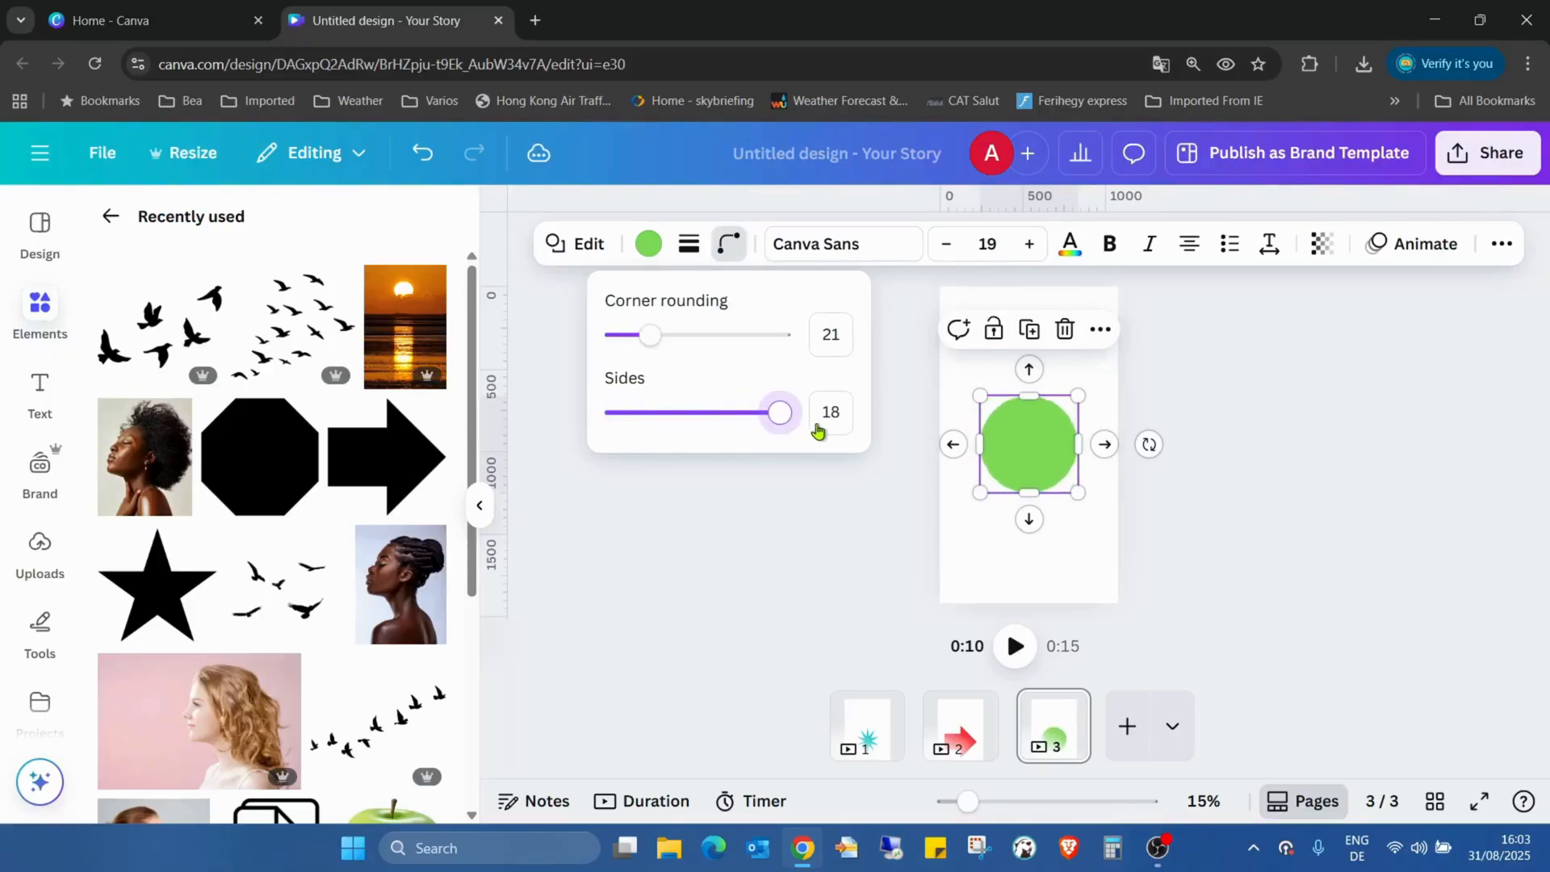
drag(779, 413, 636, 413)
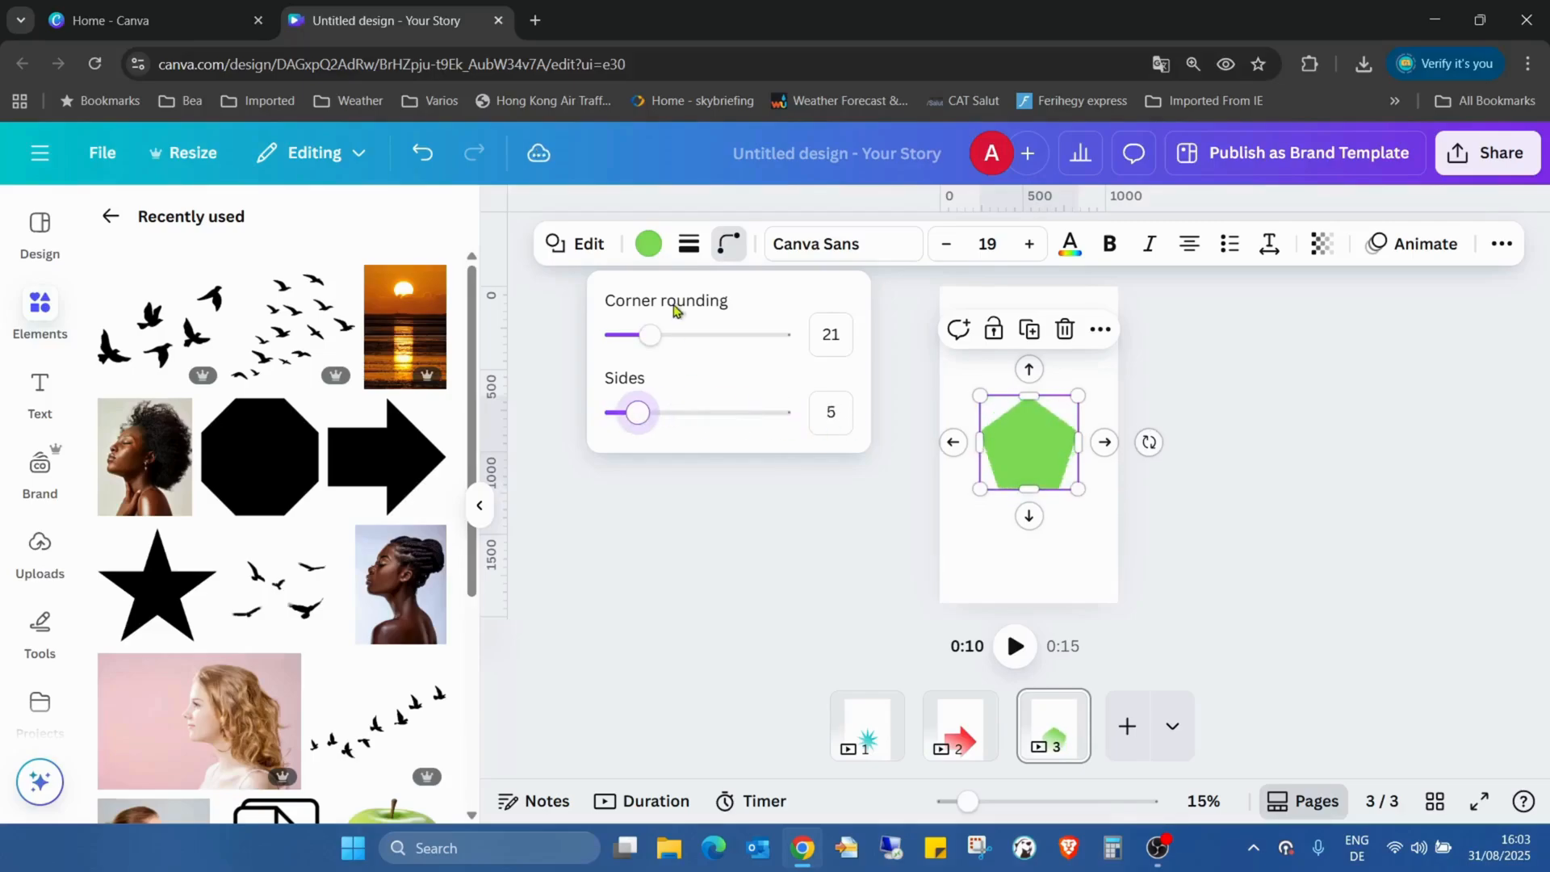
drag(649, 334, 682, 334)
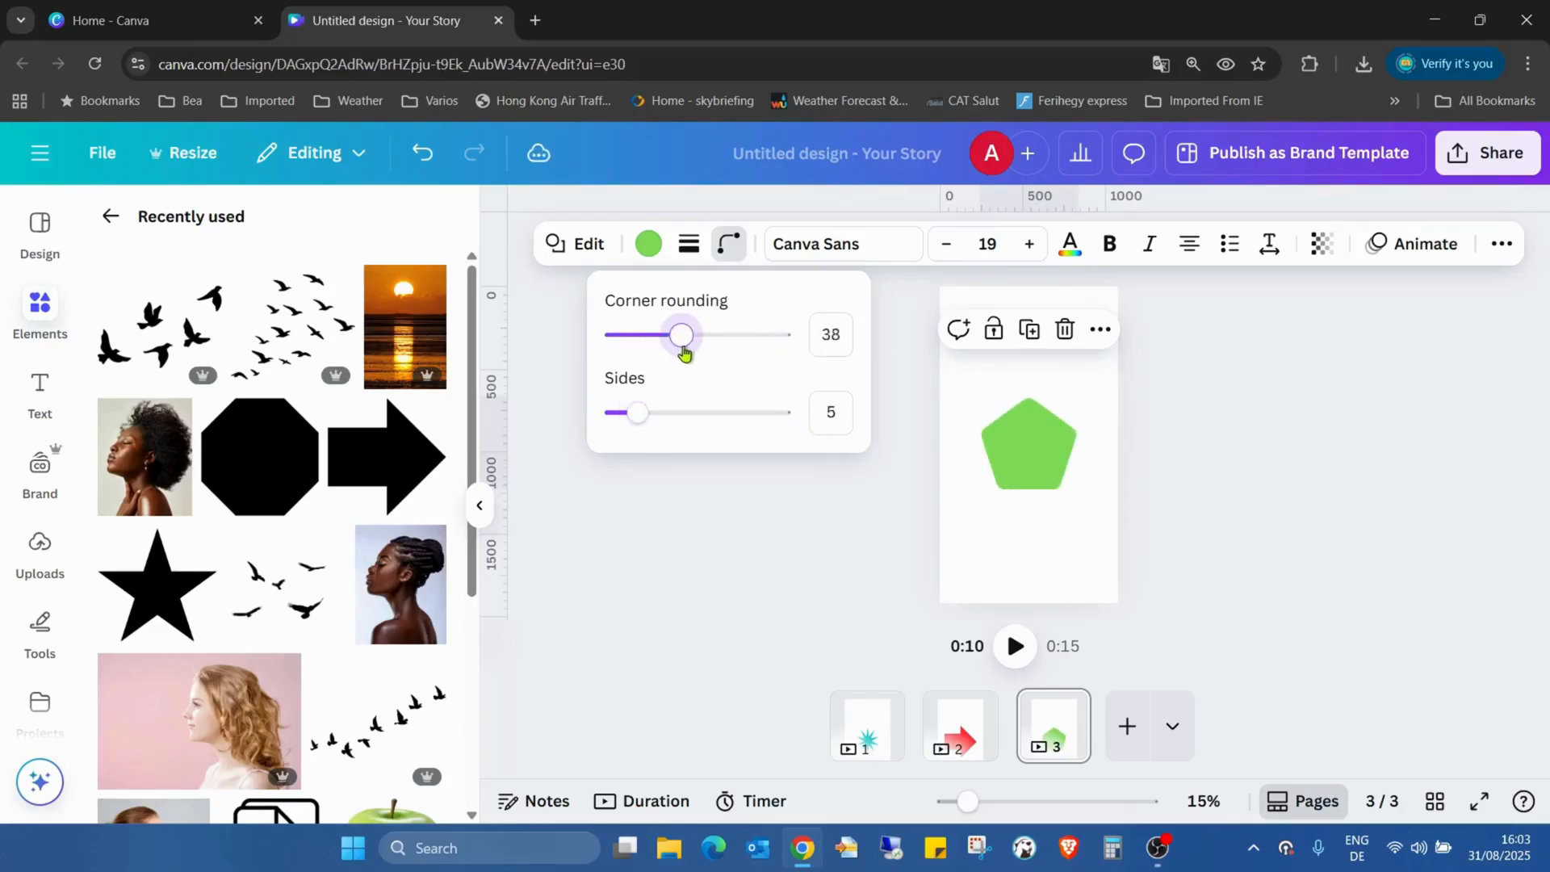
drag(638, 412, 670, 412)
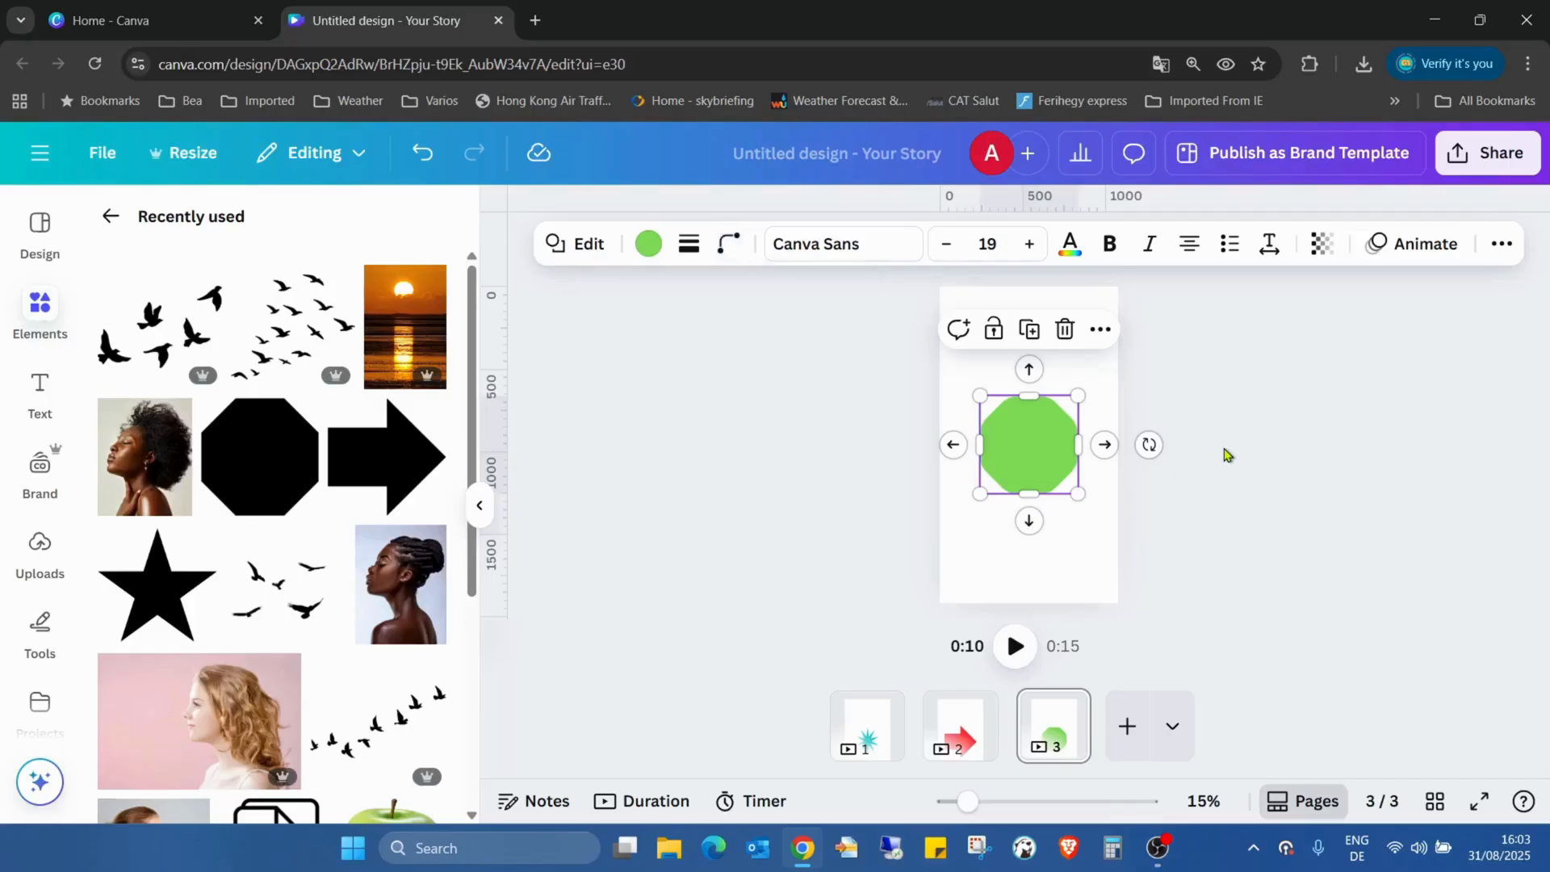
mouse_move(1290, 665)
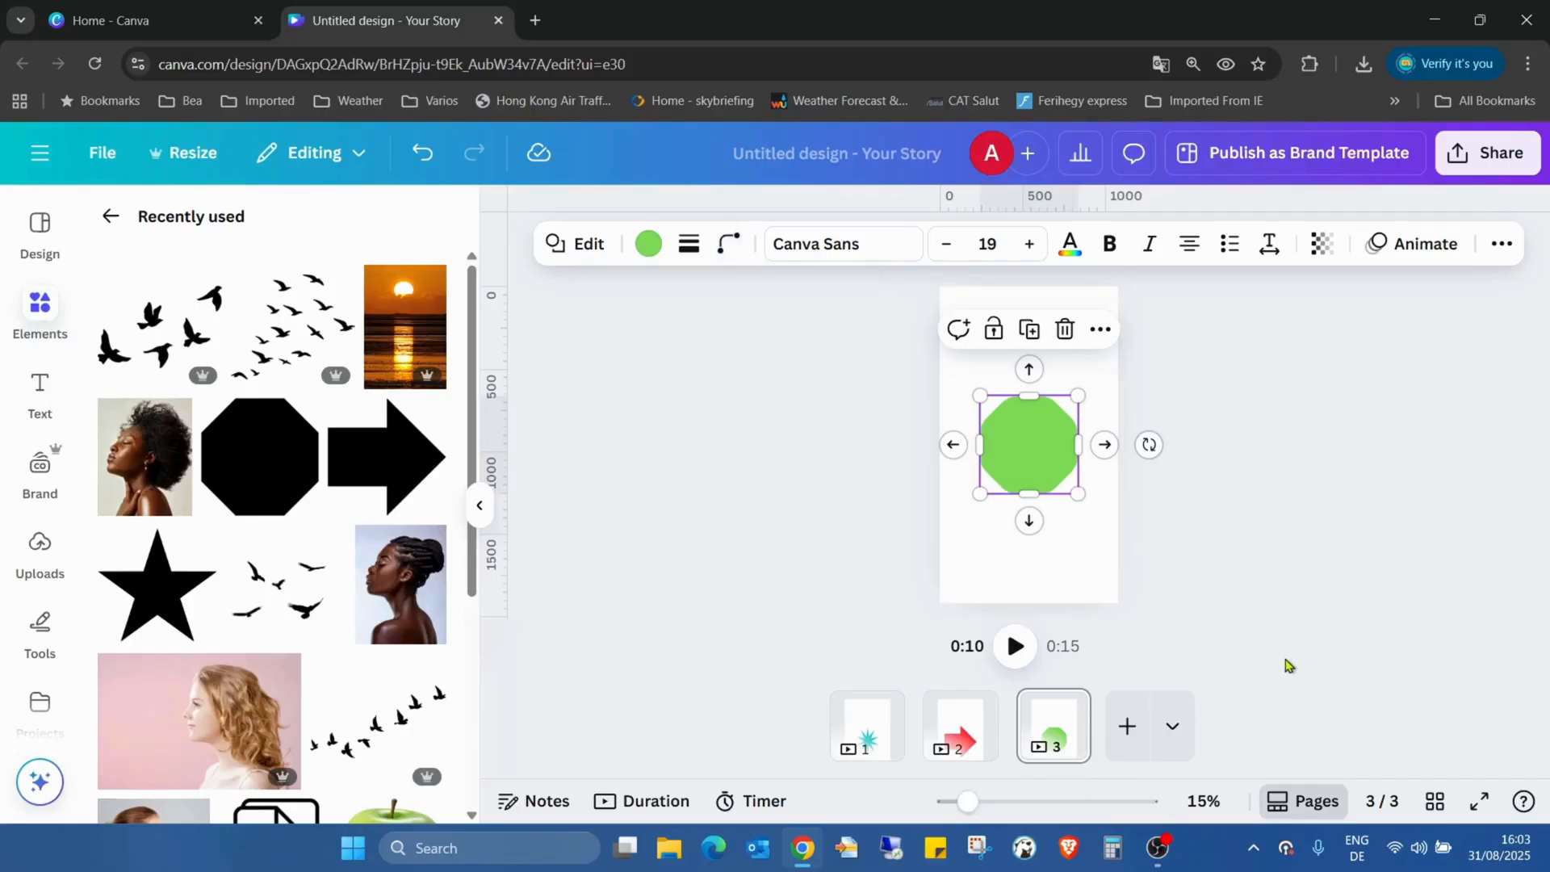